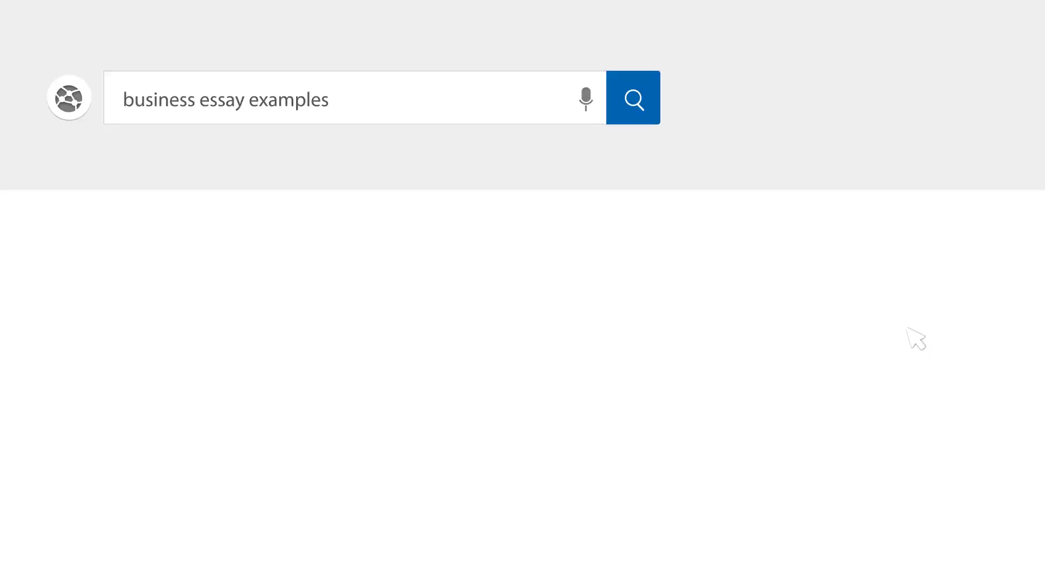
Run the web search for business essay examples.
left_click(633, 99)
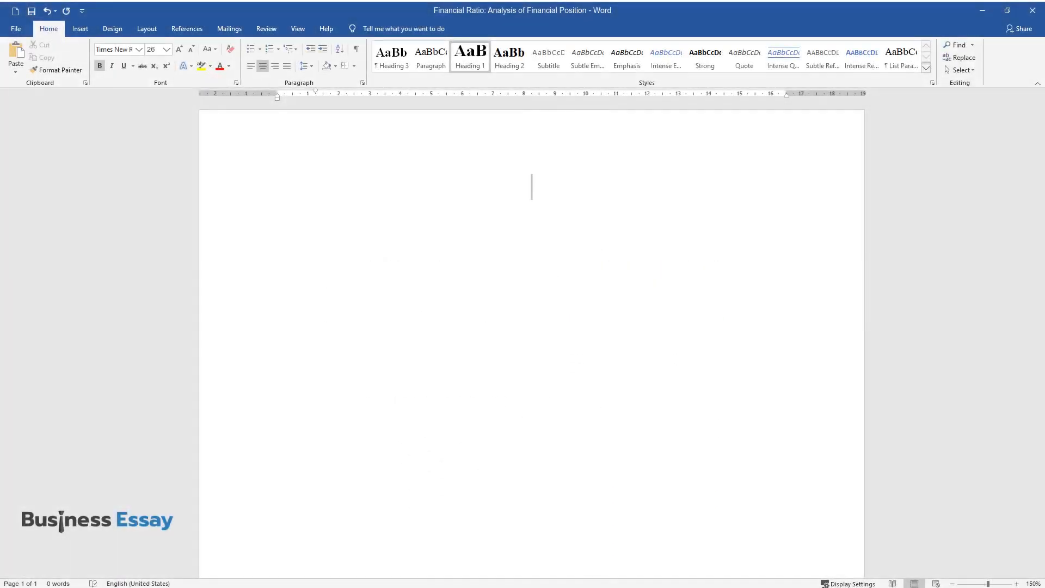
Write the title 'Financial Ratio: Analysis of Financial Position' and the Introduction heading.
type("Financial")
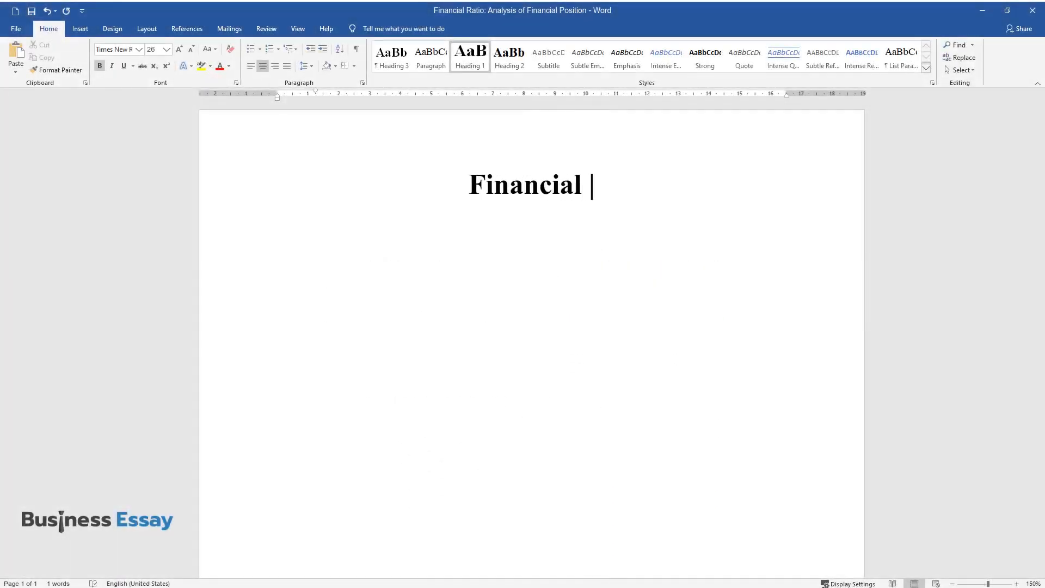
type("Ratio: Analysis of Financial Position")
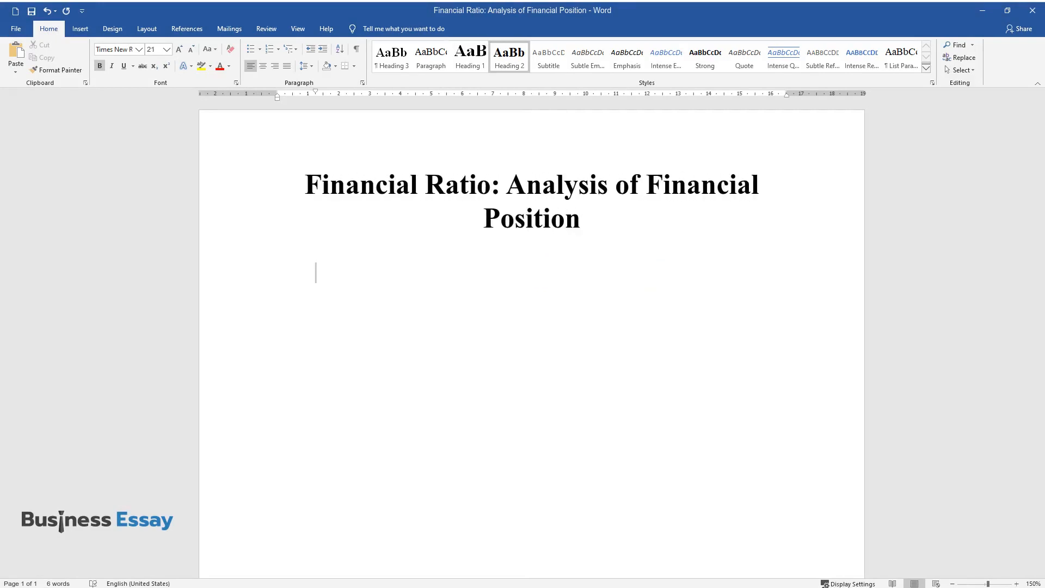
type("Introduction")
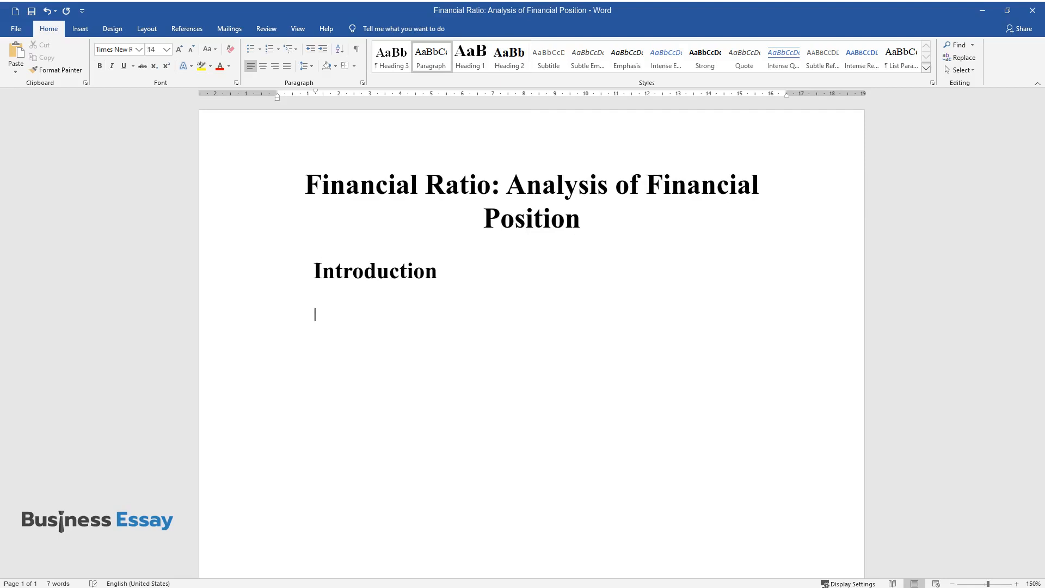
Write the purpose paragraph on analysing Papa John's financial position for loan or equity decisions.
type("The purpose of this study is")
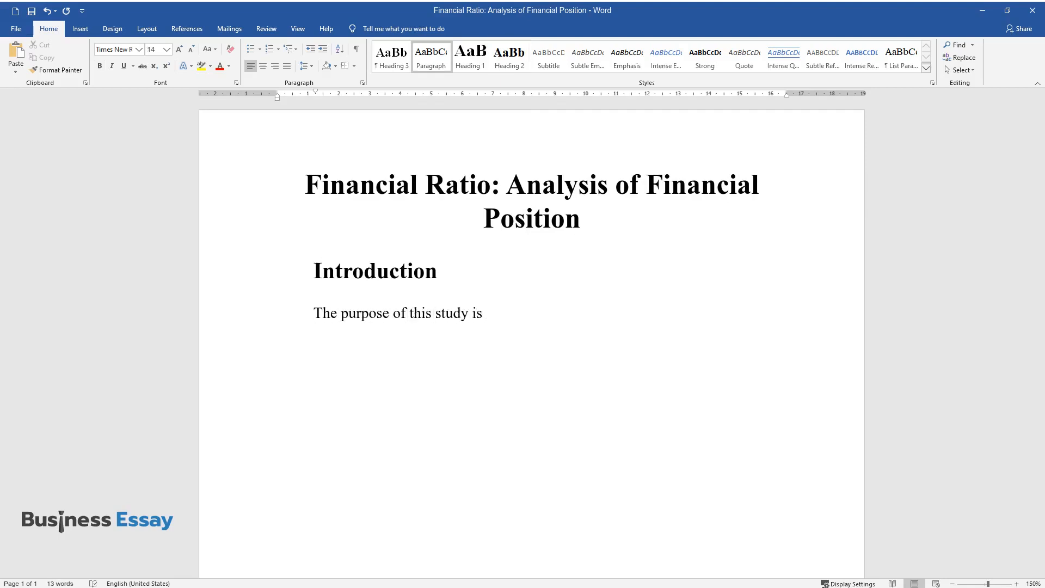
type("to analyze Papa John's current finan")
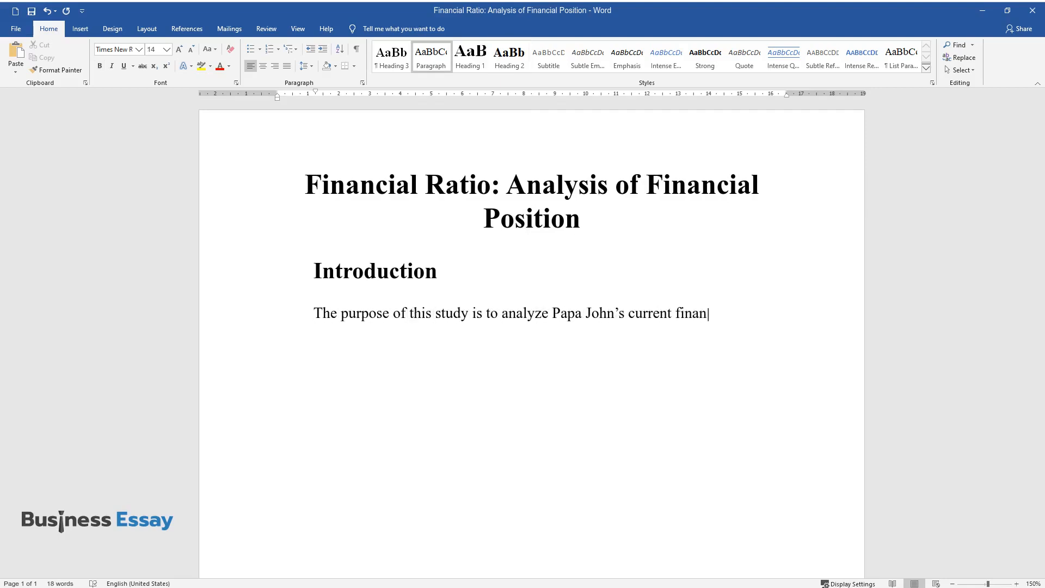
type("cial position and to use it to decide")
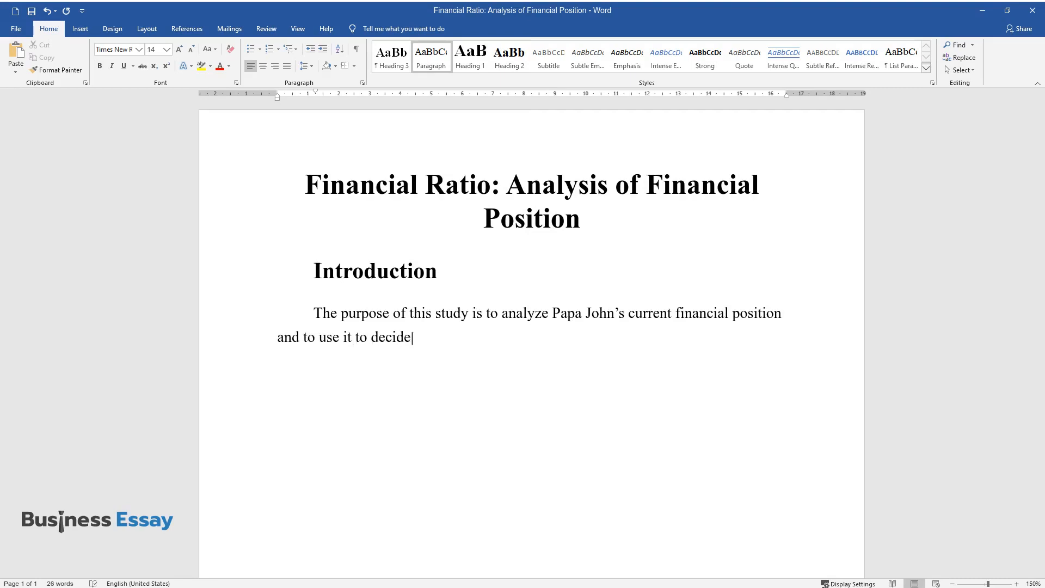
type("on whether to approve loans or to ra")
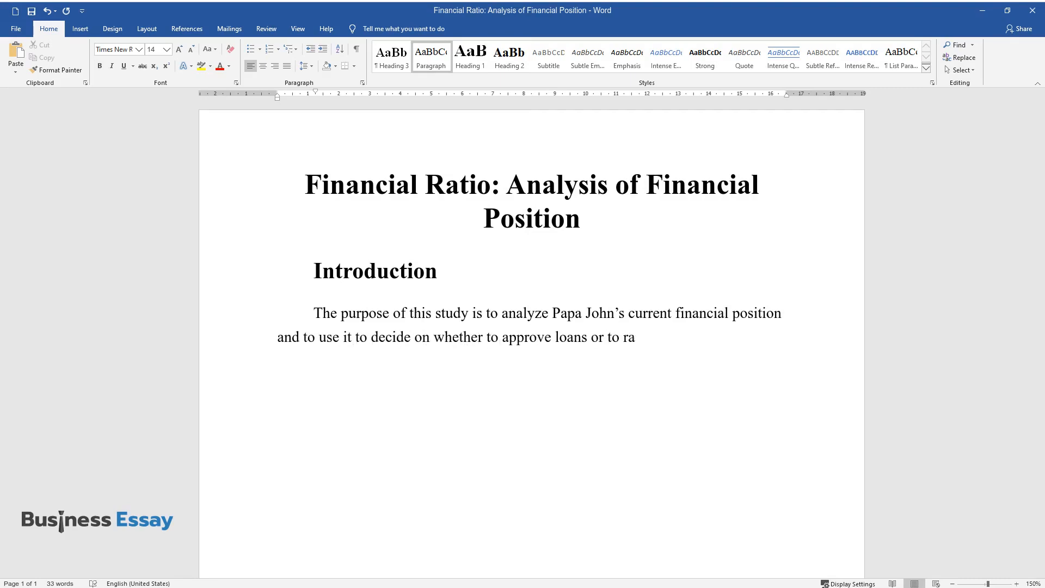
type("ise more equity capital.")
type("Overview")
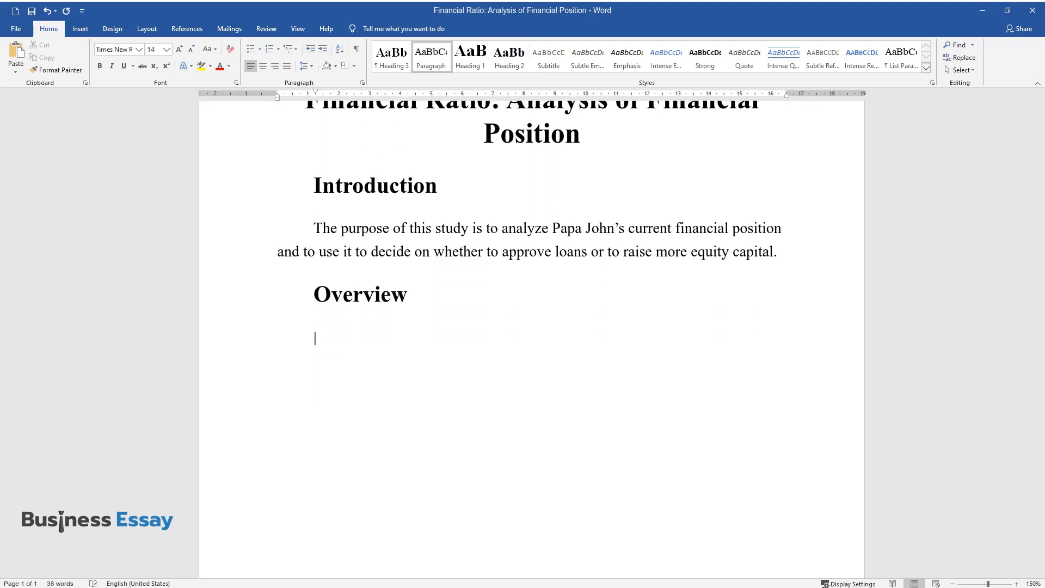
Describe Papa John's as the third-largest US pizza firm after Pizza Hut and Domino's.
type("Papa John's is the thir")
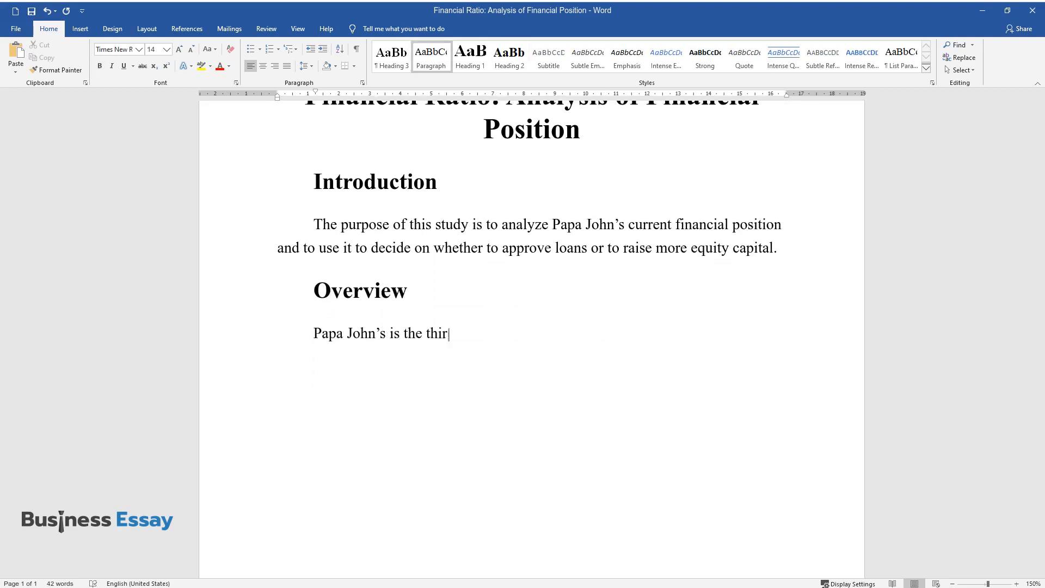
type("d-largest firm in the Pizza indu")
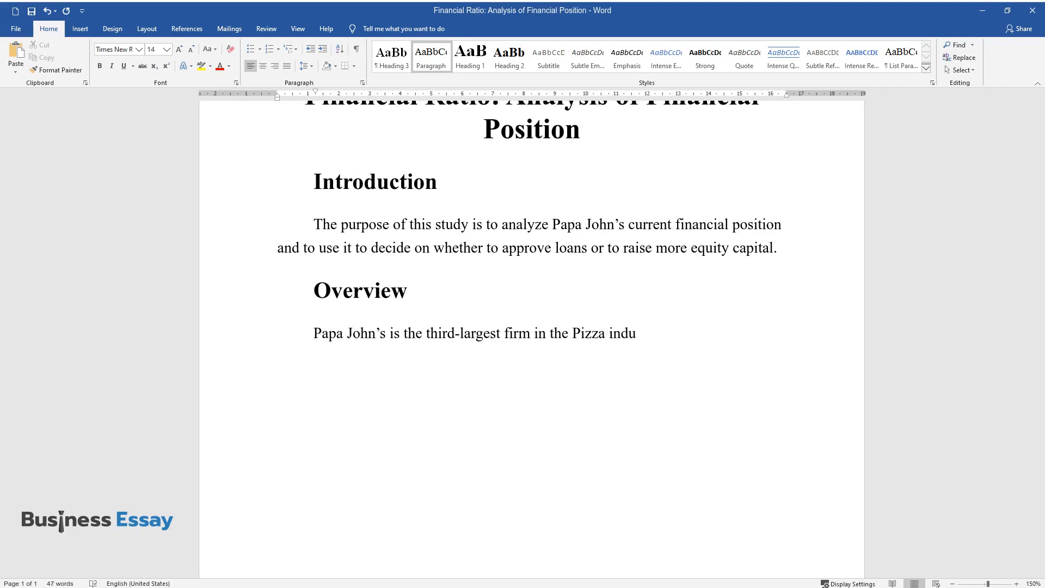
type("stry in the United States, after")
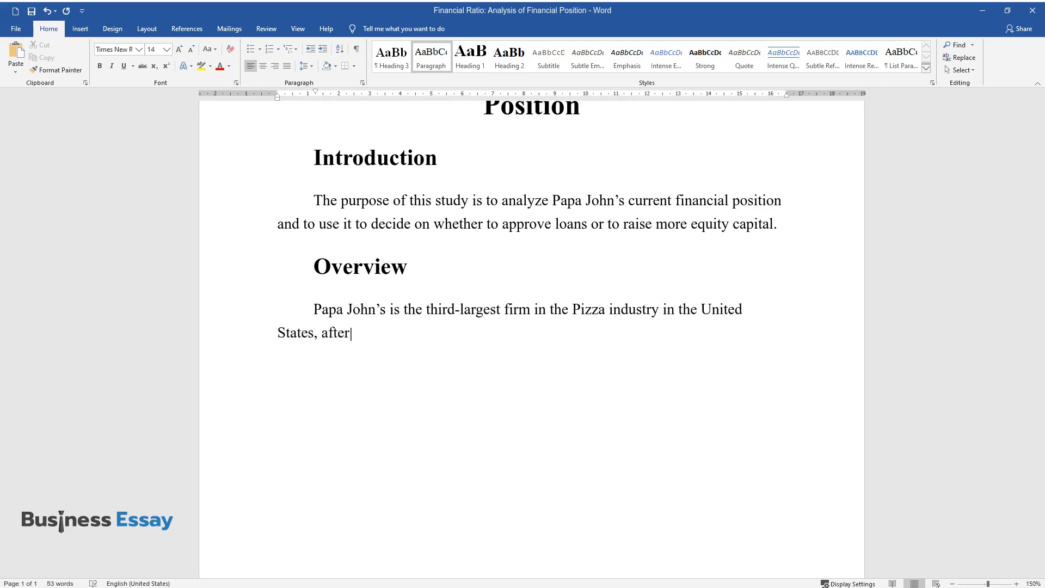
type("Pizza Hut and Domino's Pizza.")
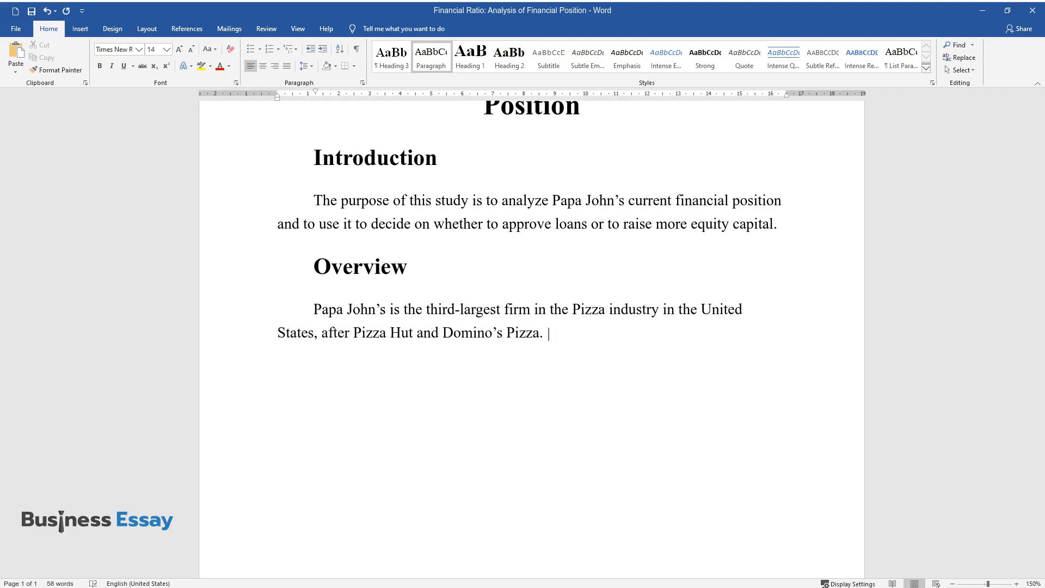
Add that it is a public company founded in 1984, headquartered in Louisville, Kentucky, listed on NASDAQ.
type("The company is a public company")
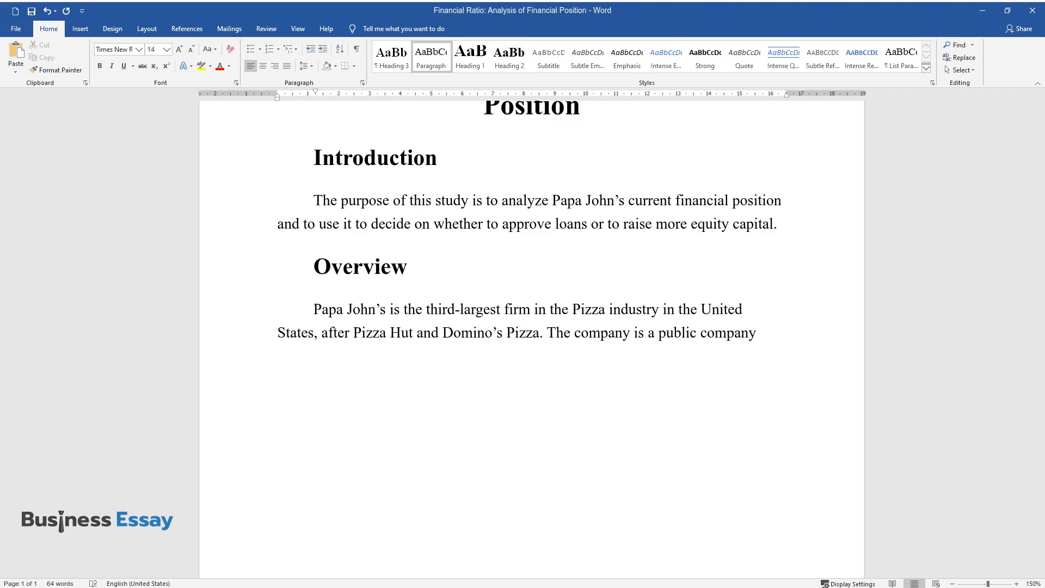
type("that was established in 1984, an")
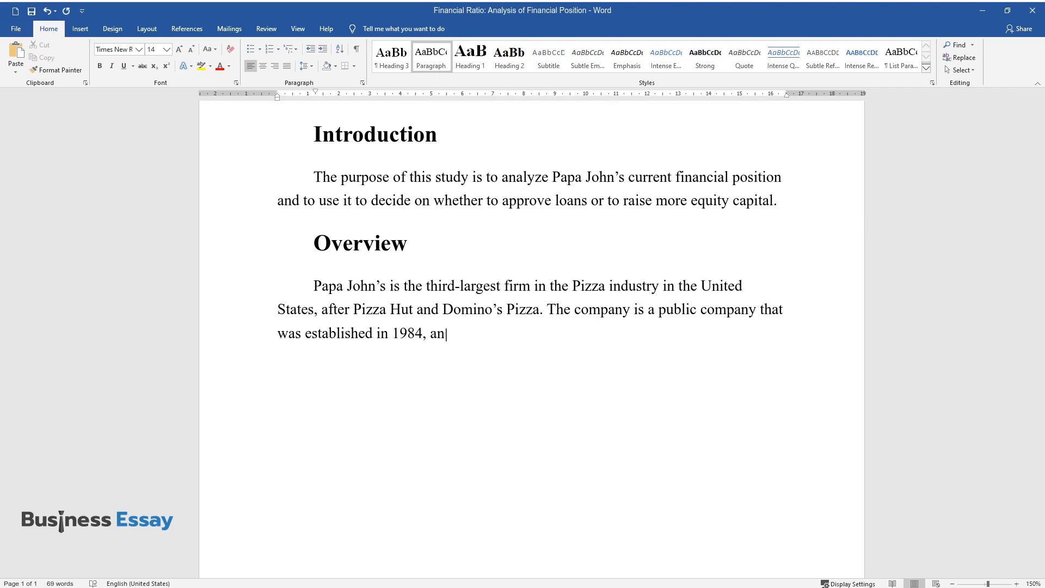
type("d its headquarters are in Louisv")
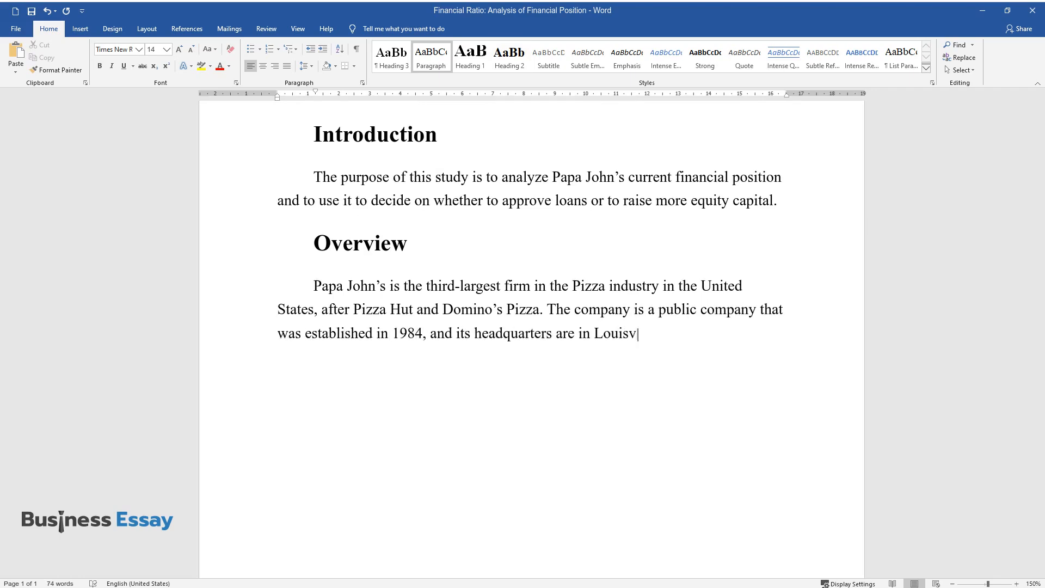
type("ille, Kentucky. Its shares are")
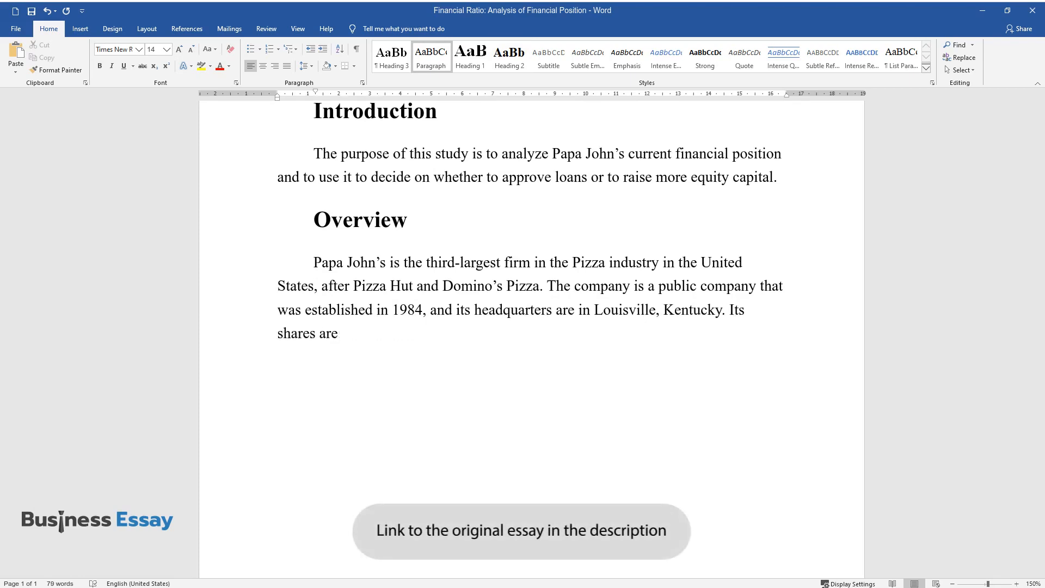
type("listed on the NASDAQ stock exchange.")
type("Papa John’s h")
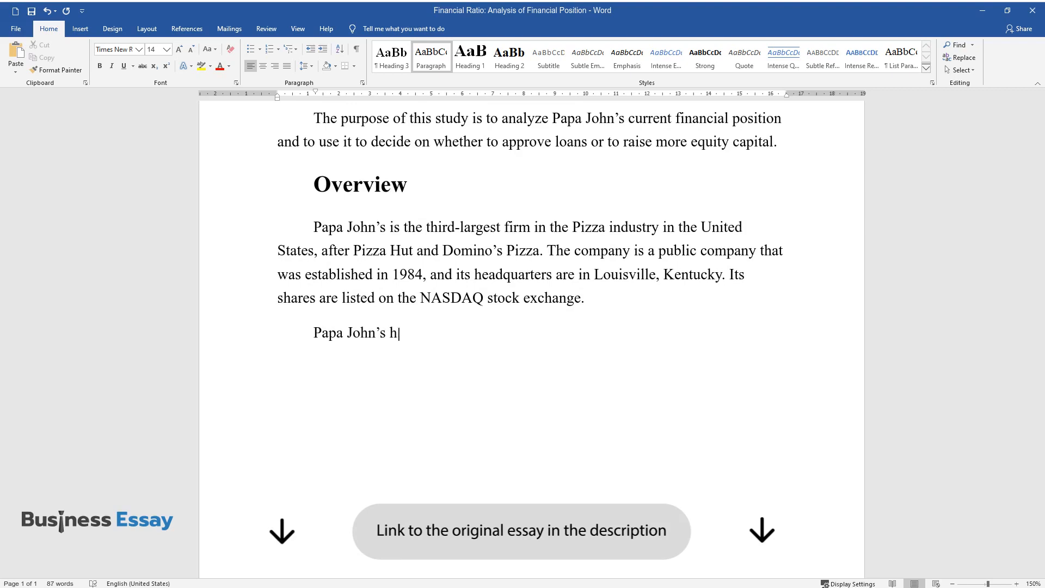
Begin the prospects paragraph noting good prospects and a bright future from current performance.
type("as good prospects and a bright fut")
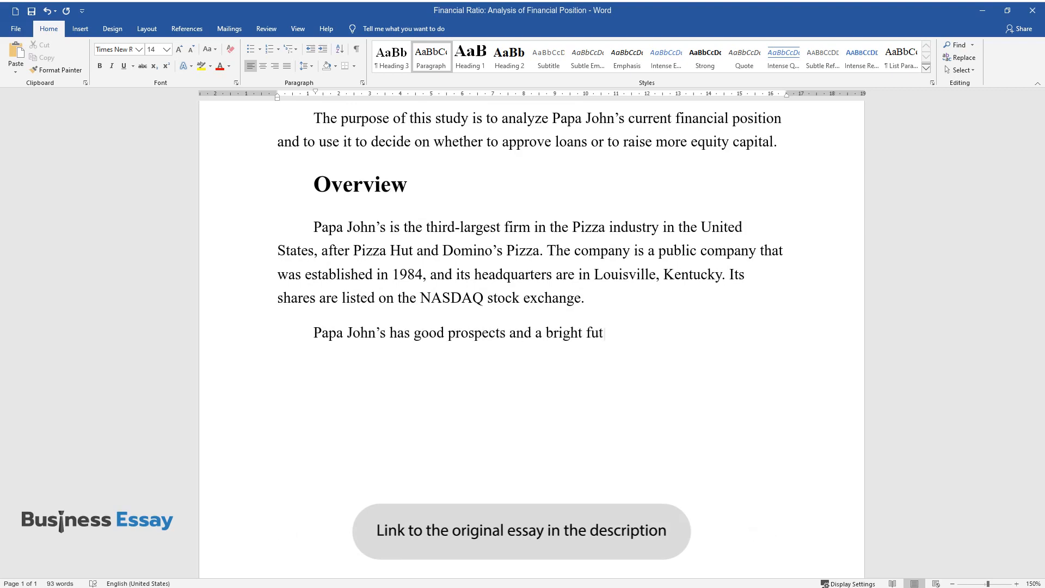
type("ure, judging by its current performance.")
type("Obje")
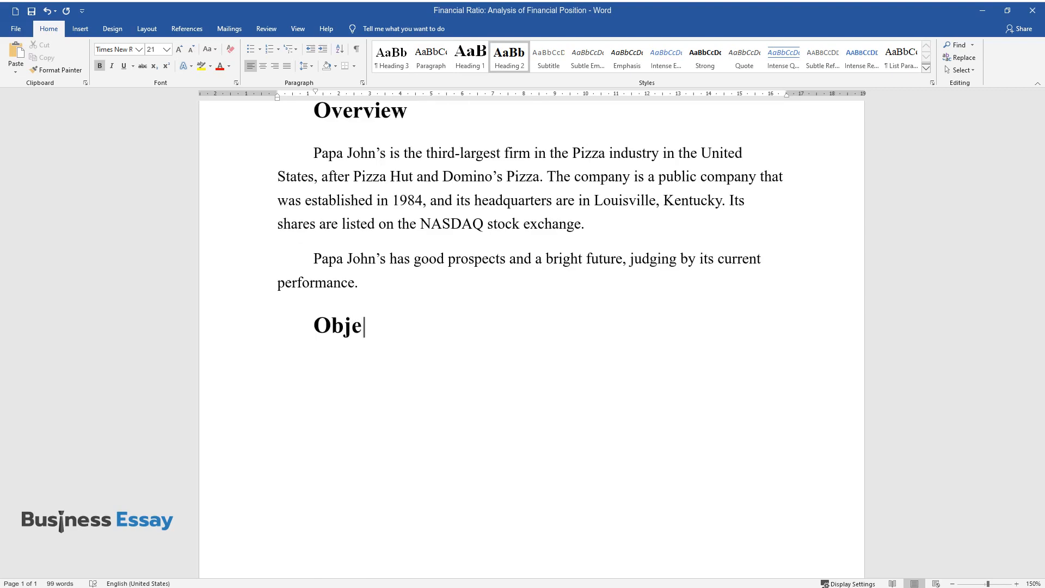
Complete the Objective section: a financing decision minimizing risk and cost.
type("ctive")
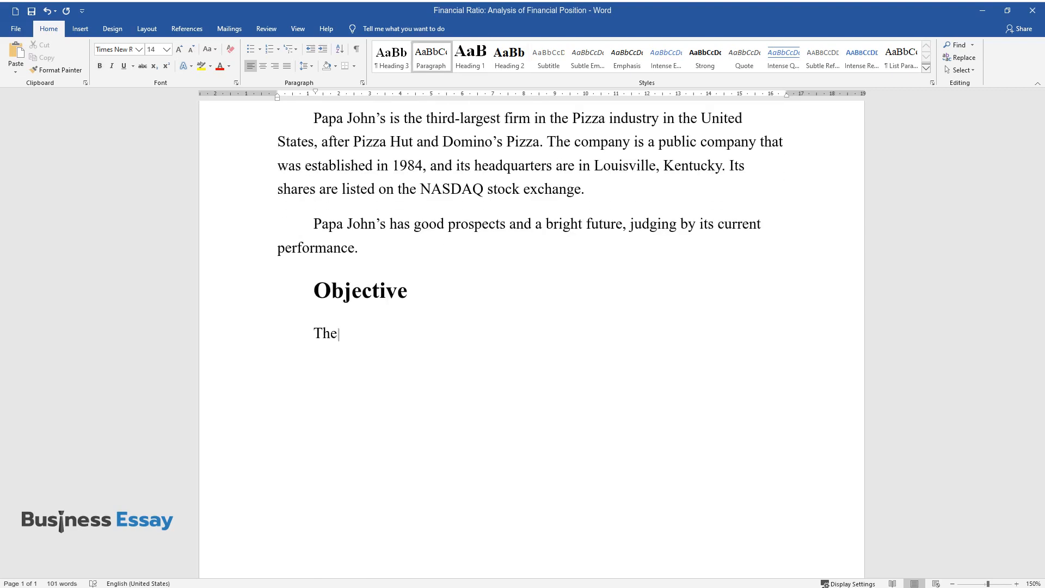
type("main objective is to make a financin")
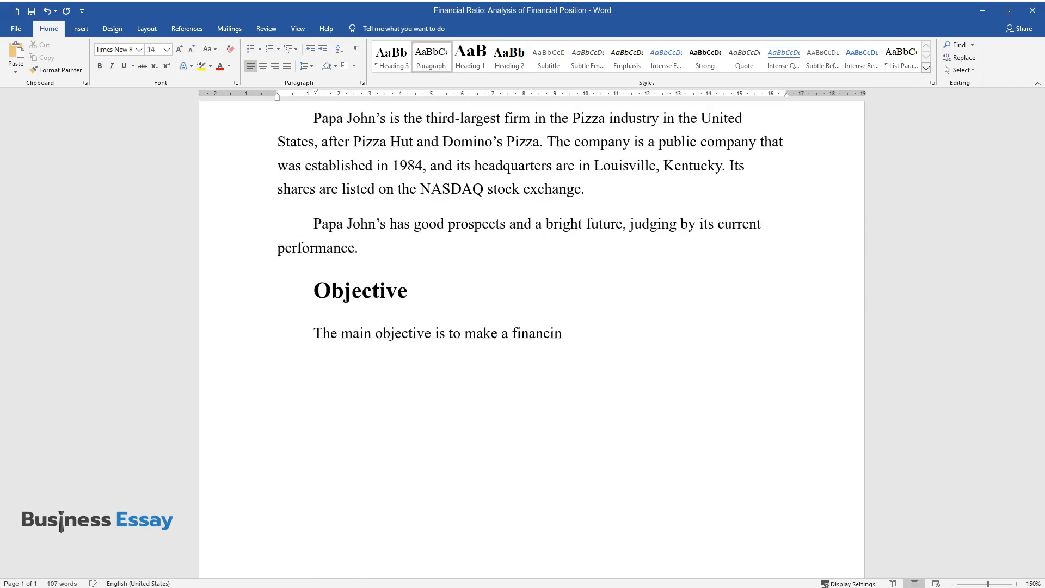
type("g decision that will minimize risk a")
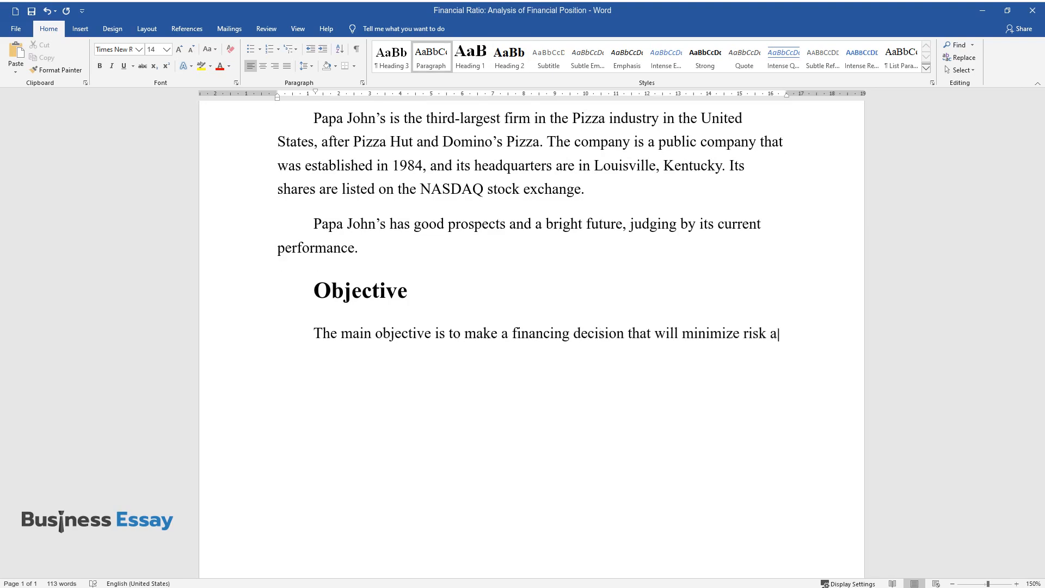
type("and at the same time minimize cost.")
type("Methodolo")
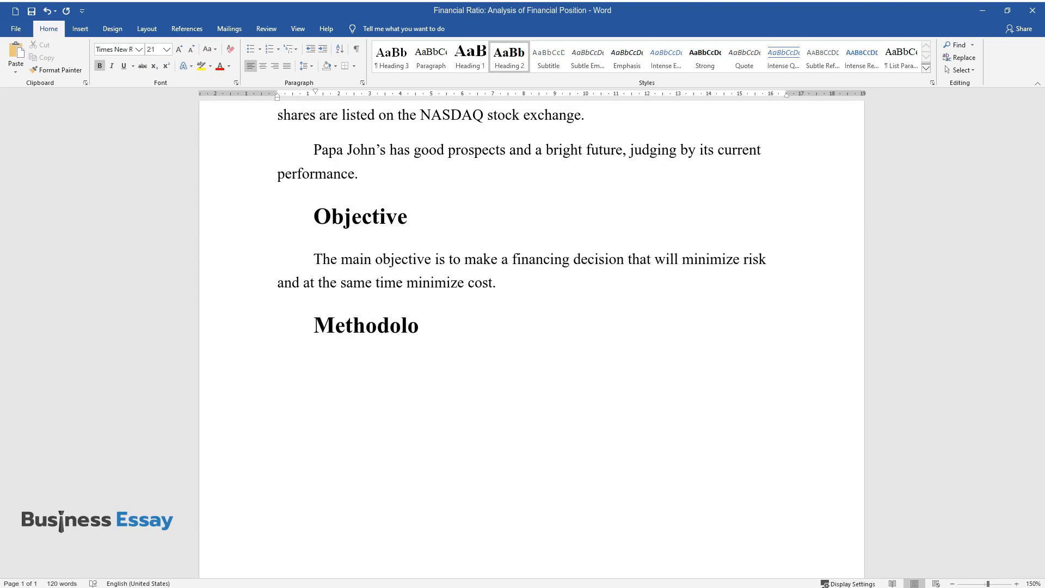
Write the Methodologies paragraph listing price-earnings, financial leverage, total asset turnover ratios and net profit margin.
type("gies")
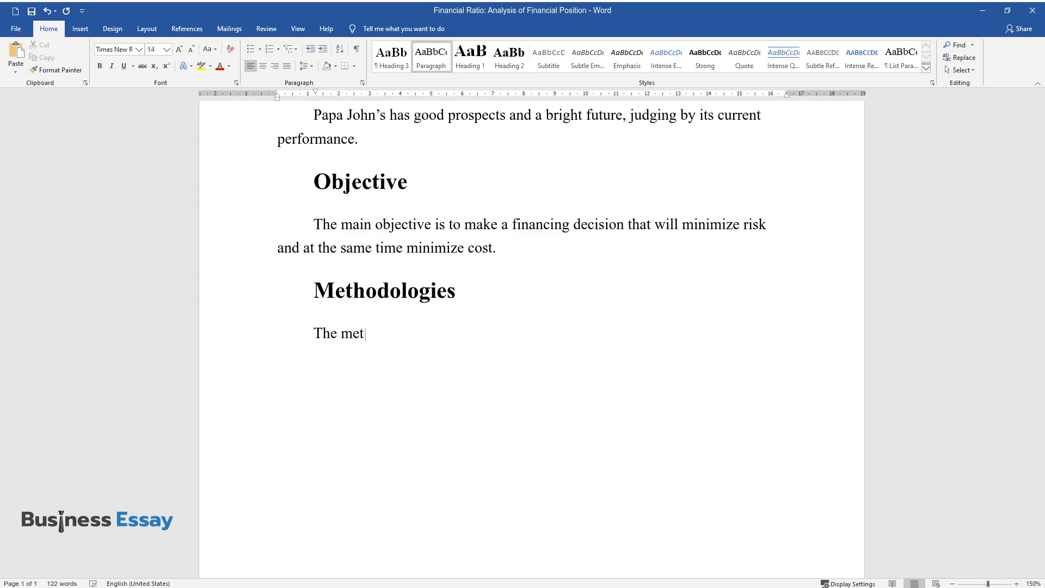
type("hodology that has been used is")
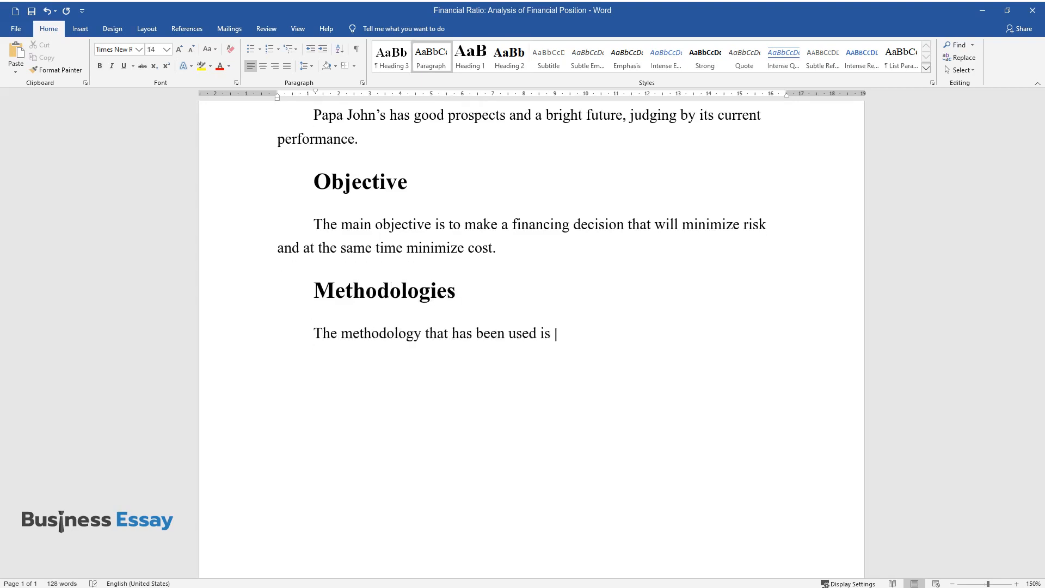
type("financial ratio analysis, which")
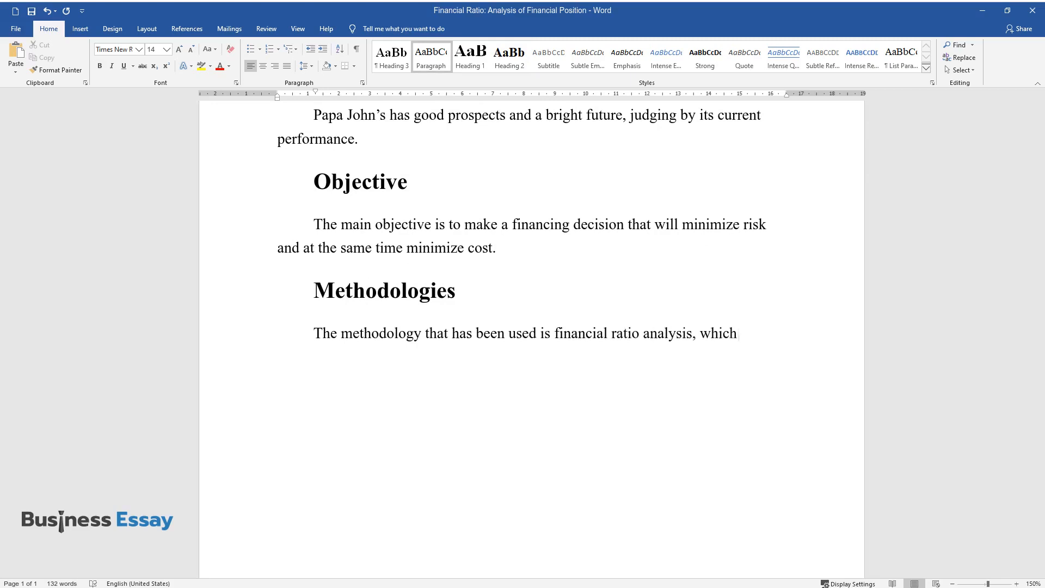
type("includes price-earnings ratio,")
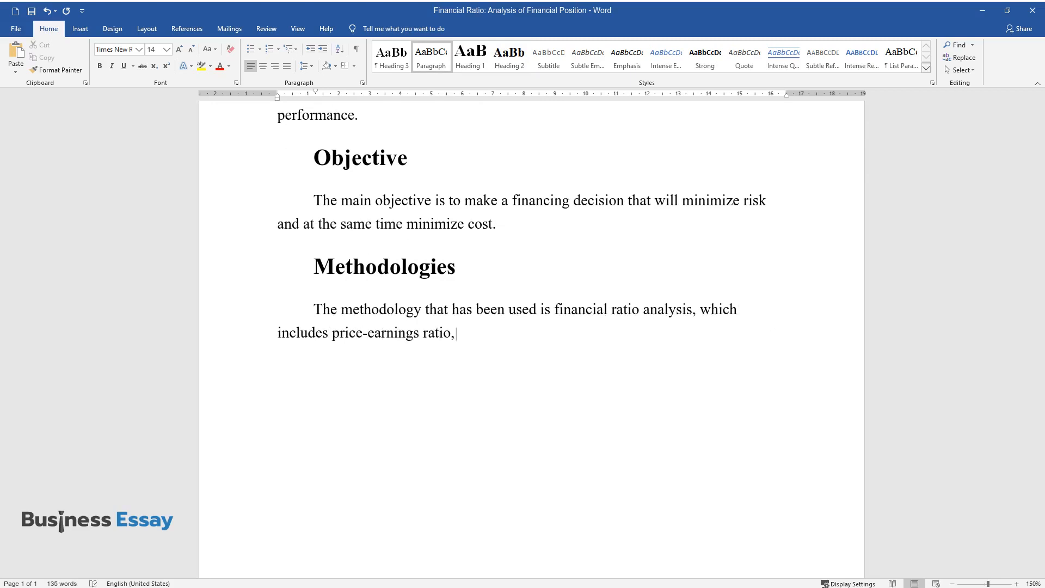
type("financial leverage ratio, tot")
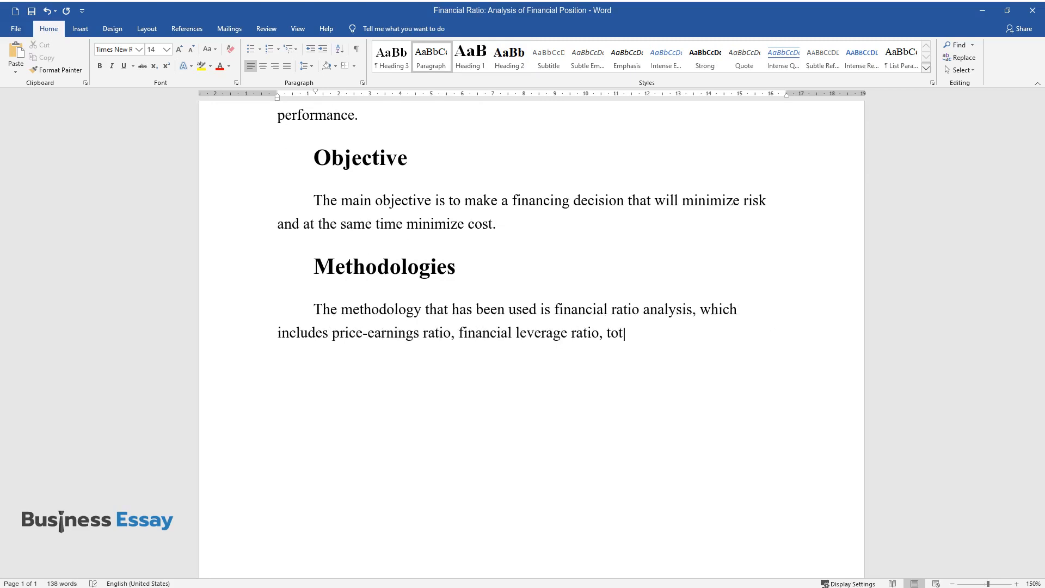
type("al asset turnover ratio, and ne")
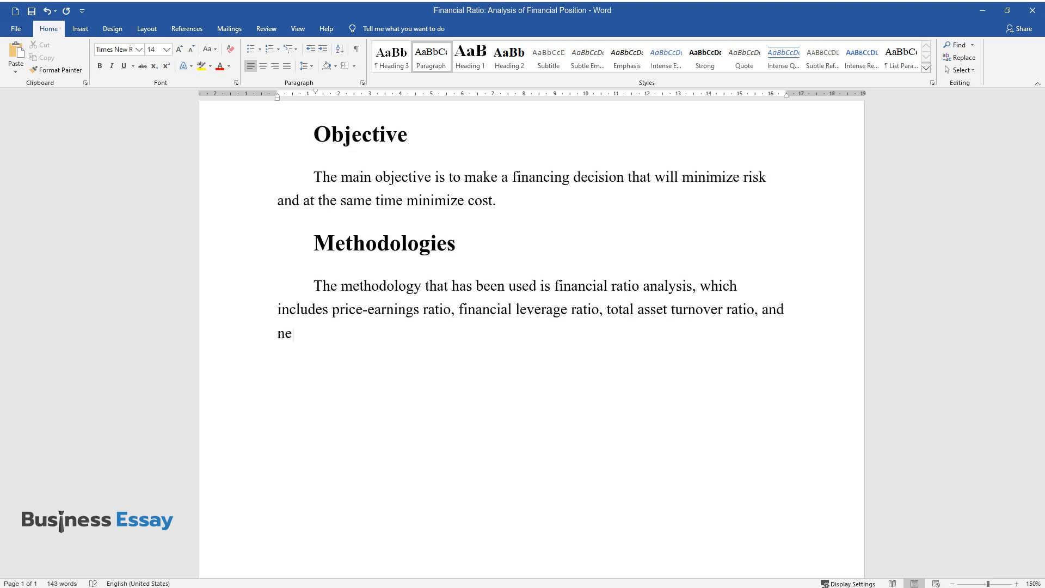
type("t profit margin.")
type("Analysis")
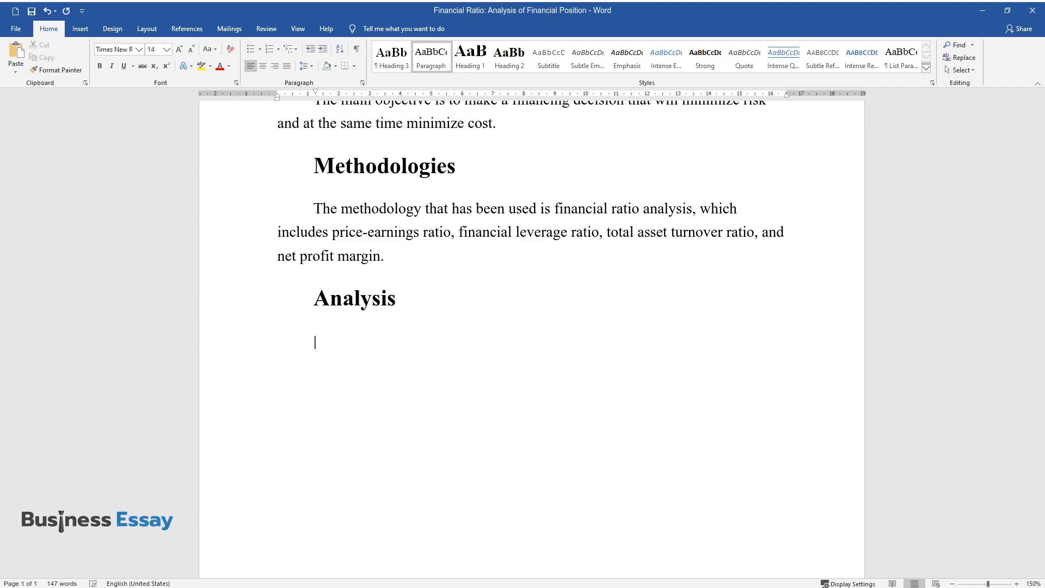
Write the net profit margin paragraph: 2.51% to 4.75% to 6.33%, improving at a declining rate.
type("From the computation o")
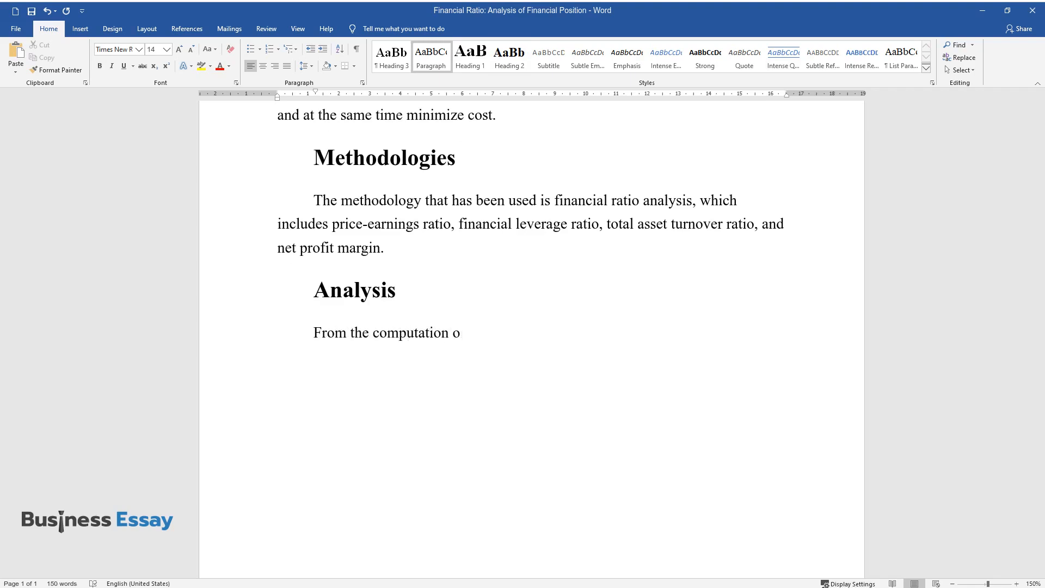
type("f the net profit margin for the three years, we can see")
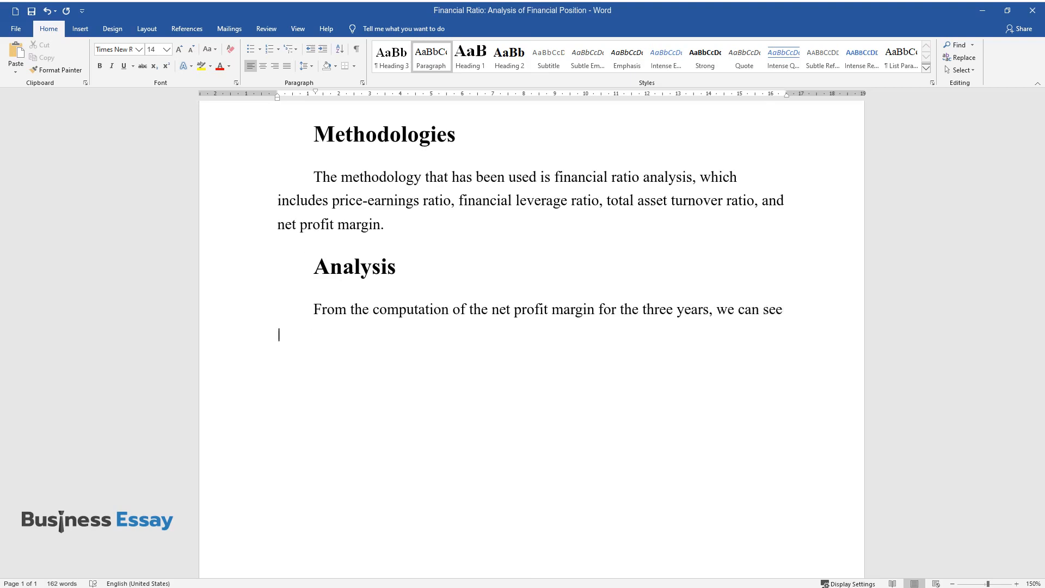
type("that this ratio improved fro")
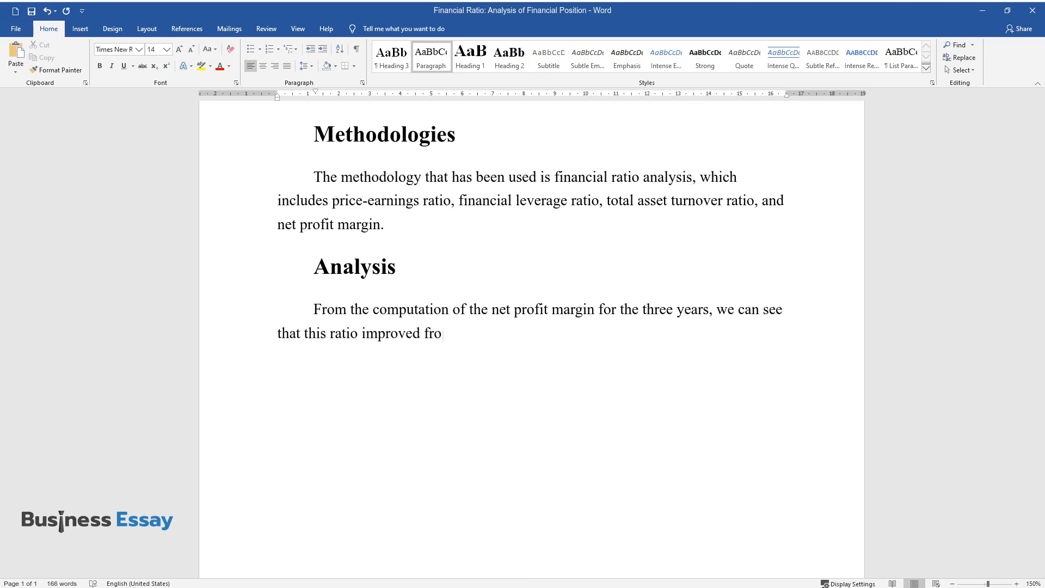
type("m 2.51 % in year 1 to 4.75 %")
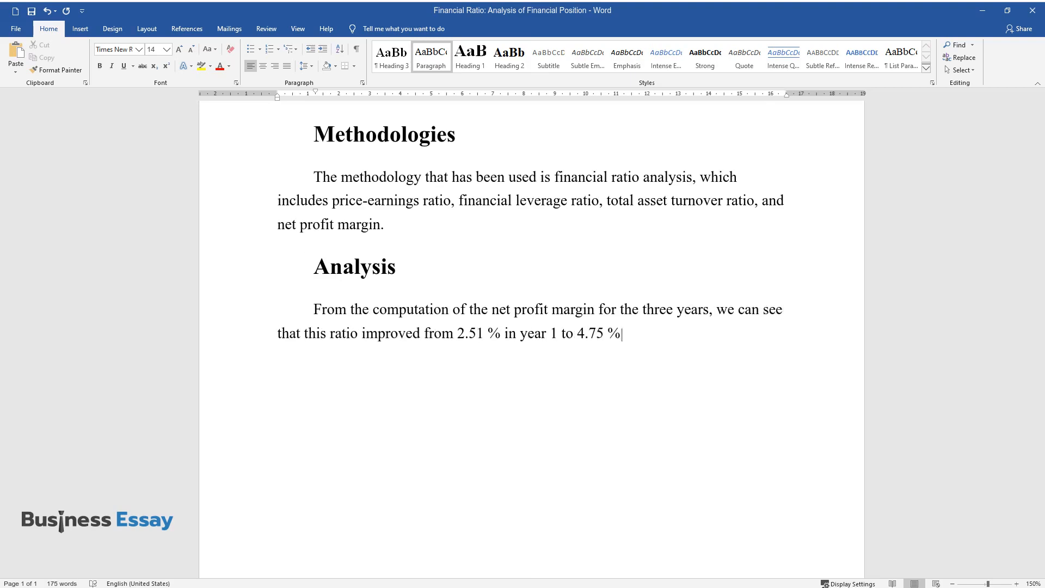
type("in year 2 and 6.33 % in year")
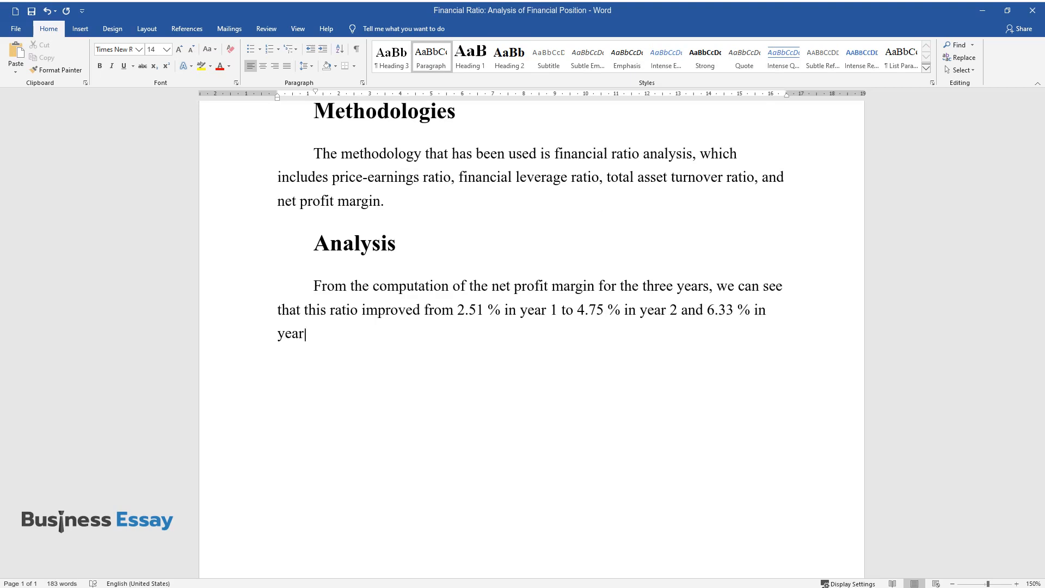
type("3. The net profit margin ha")
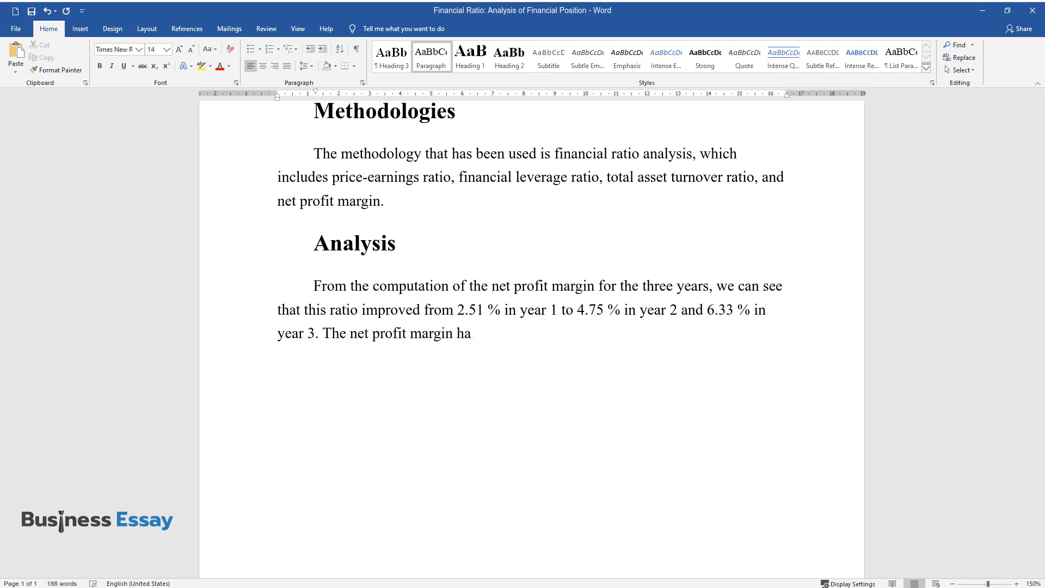
type("s therefore been improving,")
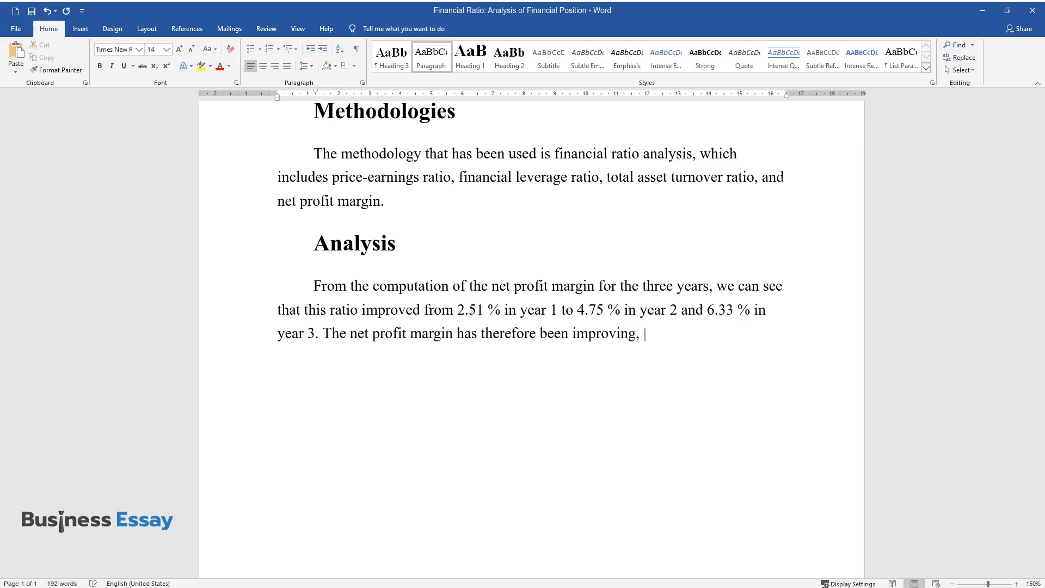
type("but at a declining rate, bec")
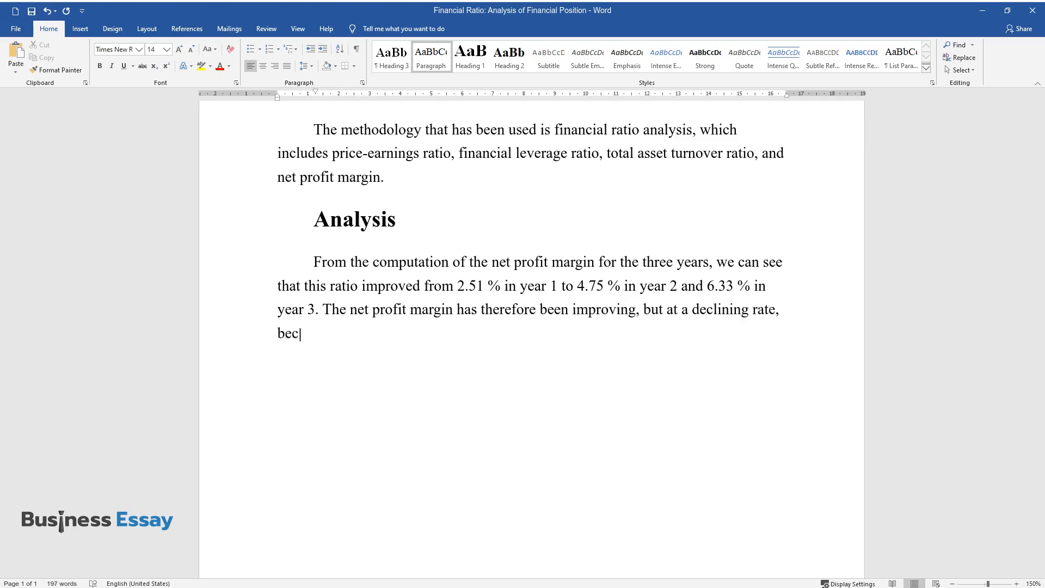
type("ause the percentage increase")
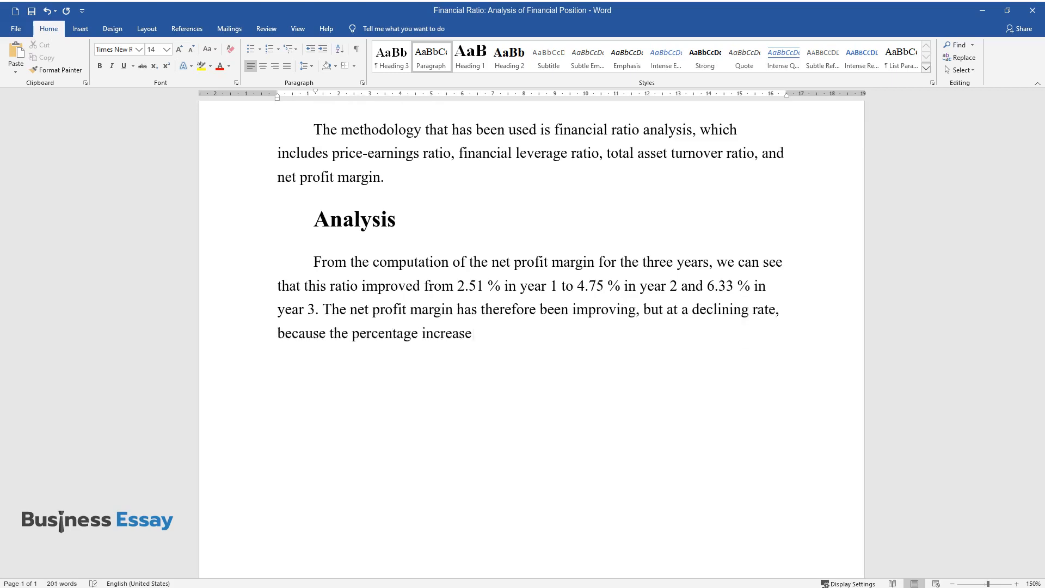
type("in year 3 is less than that in year 2.")
type("However, compared to Domino’s and Yum Brands Inc., Papa John")
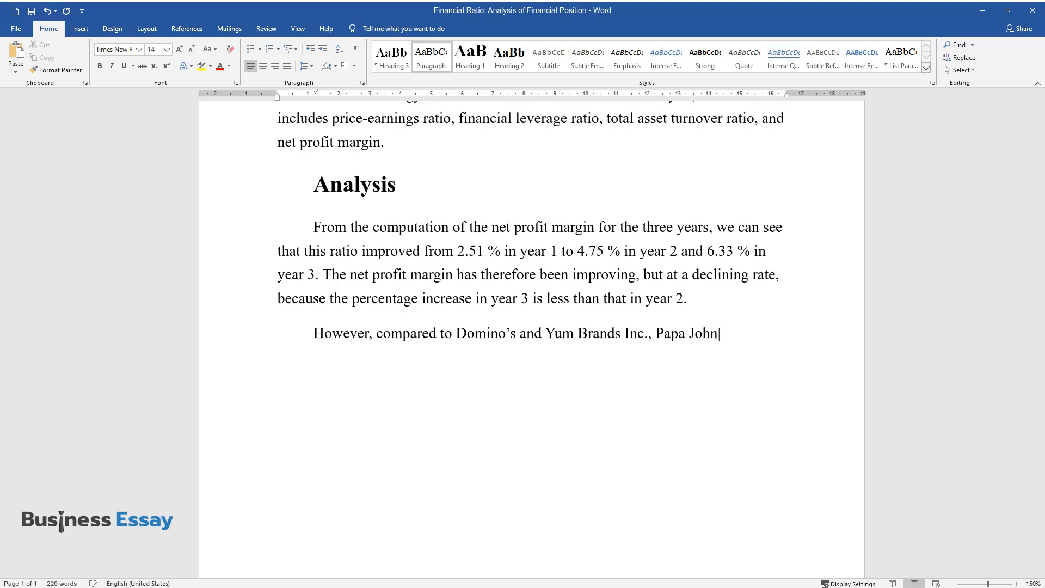
Compare Papa John's third position with Yum Brands' 8.62% and Domino's 7.39% net profit margins.
type("’s takes the third position")
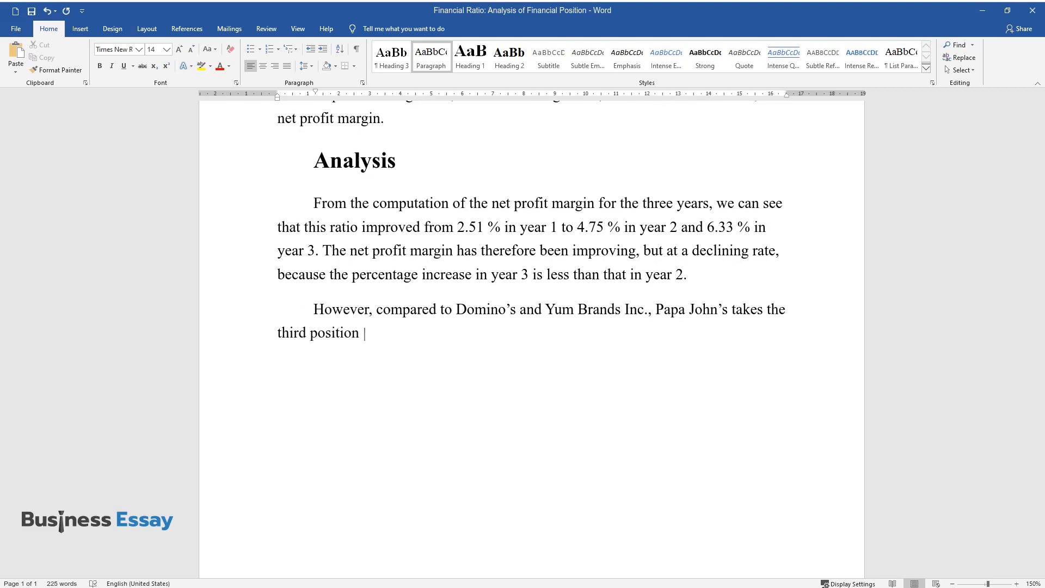
type("because, in the third year, Y")
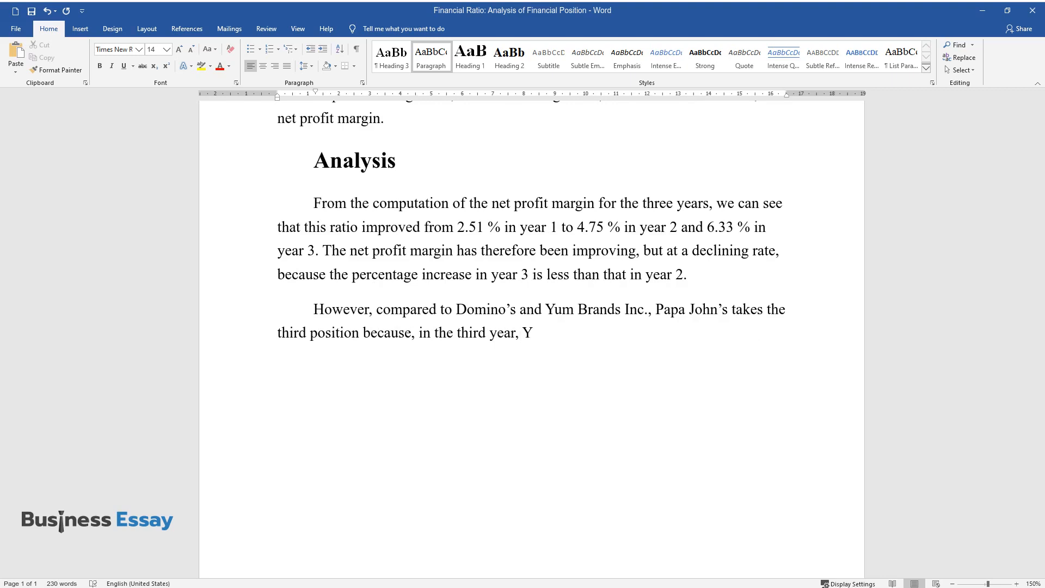
type("um Brands Inc. is leading wi")
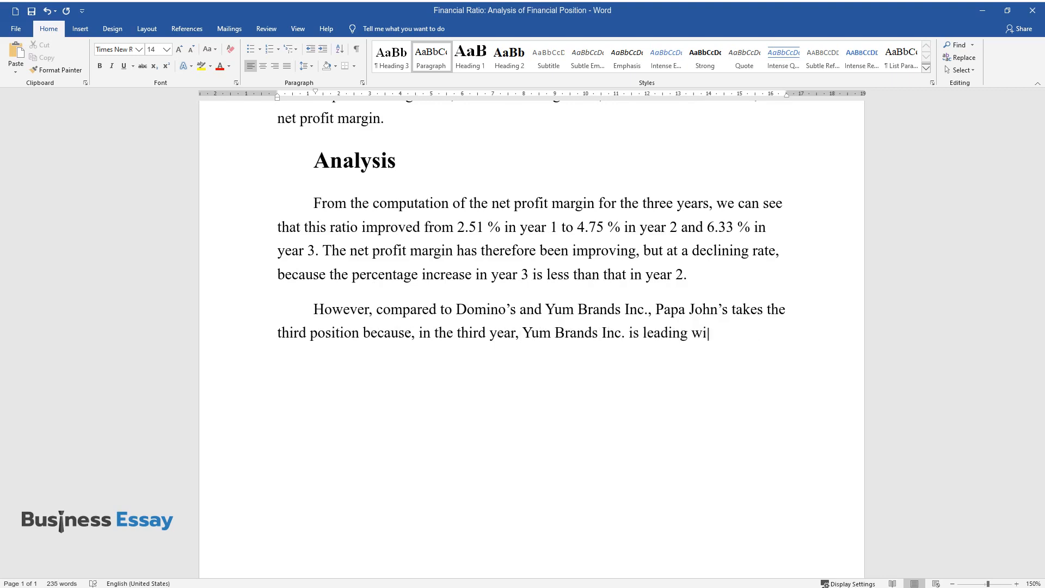
type("th a net profit margin of 8.")
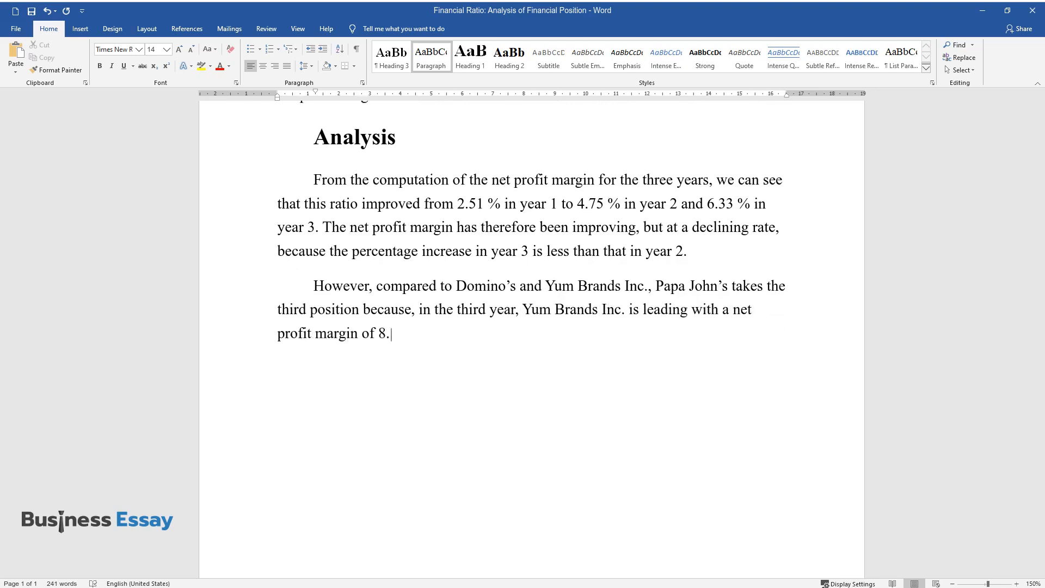
type("62 %, while Domino’s takes t")
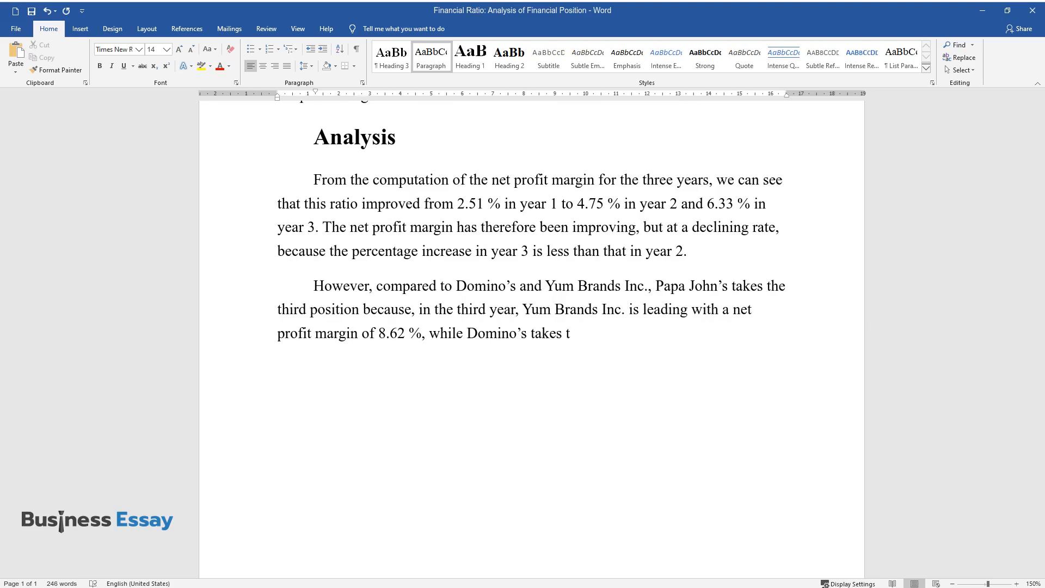
type("he second position with a ne")
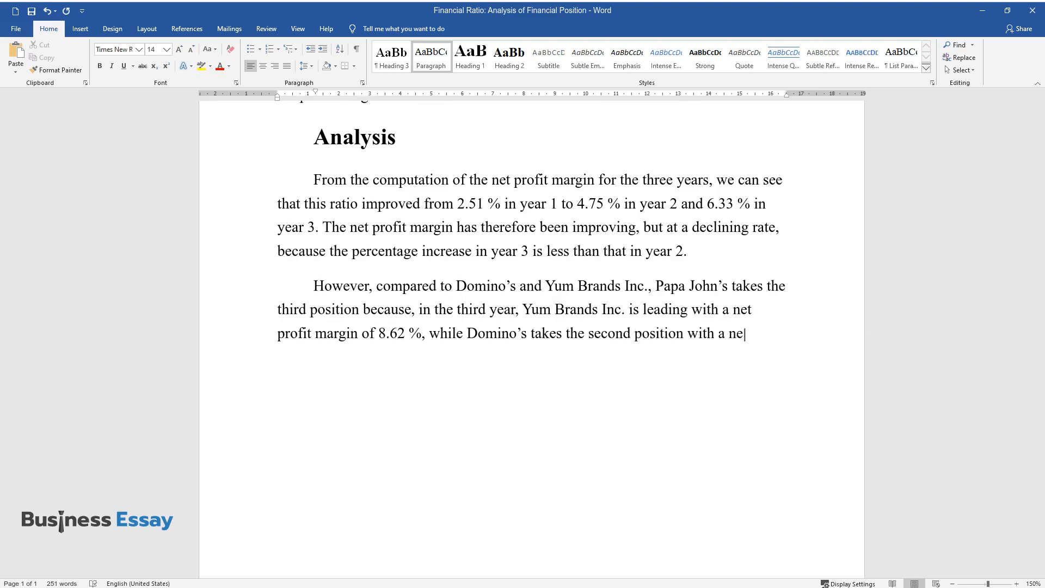
type("t profit margin of 7.39 %.")
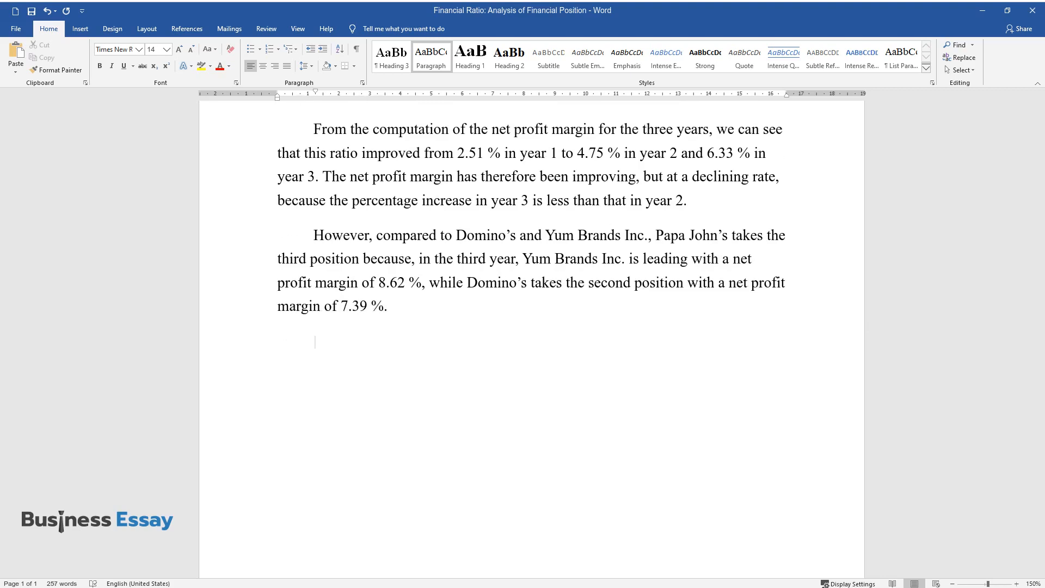
Write the total assets turnover paragraph: 2.56 to 2.67 to 2.74, a marginal improvement in generating revenue.
type("The total assets")
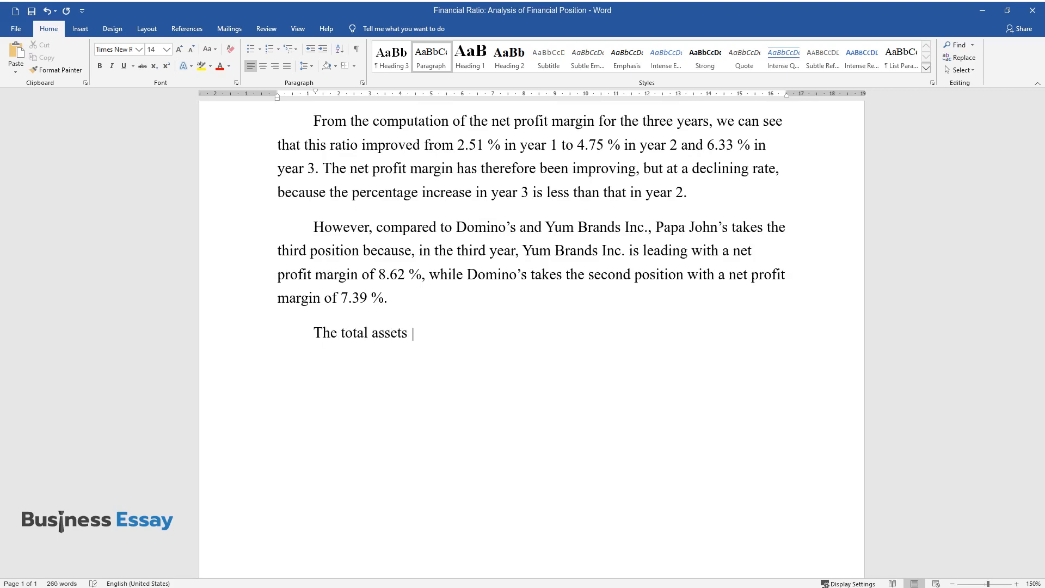
type("turnover ratio improved from")
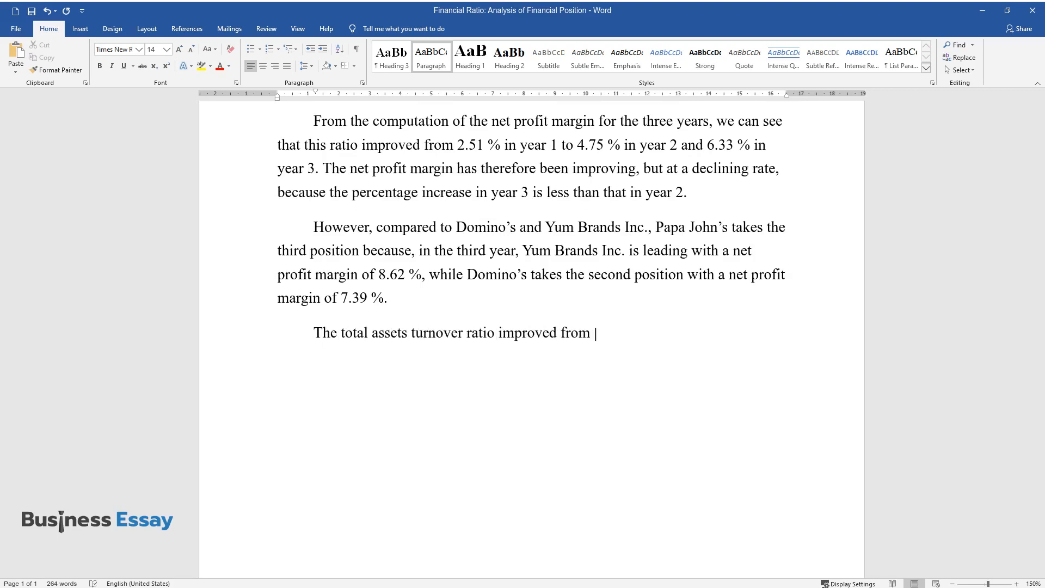
type("2.56 in year 1 to 2.67 in year 2")
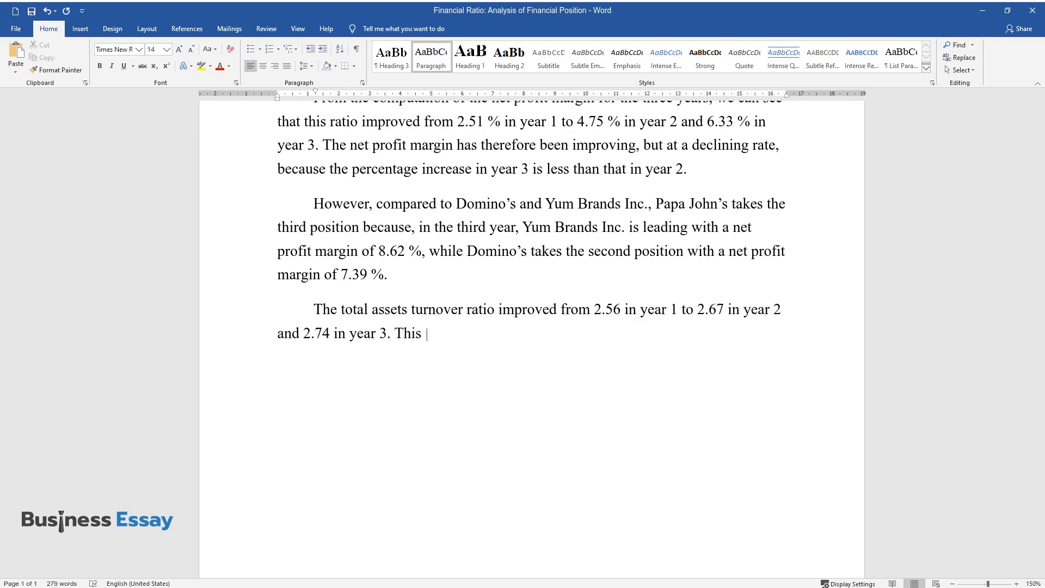
type("shows that the company’s abil")
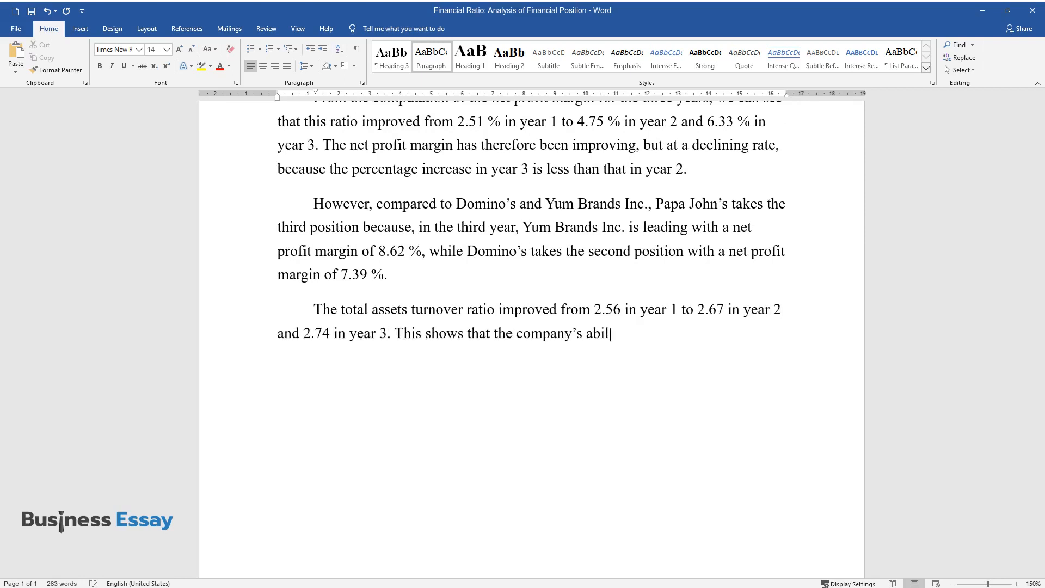
type("ity to generate revenue from")
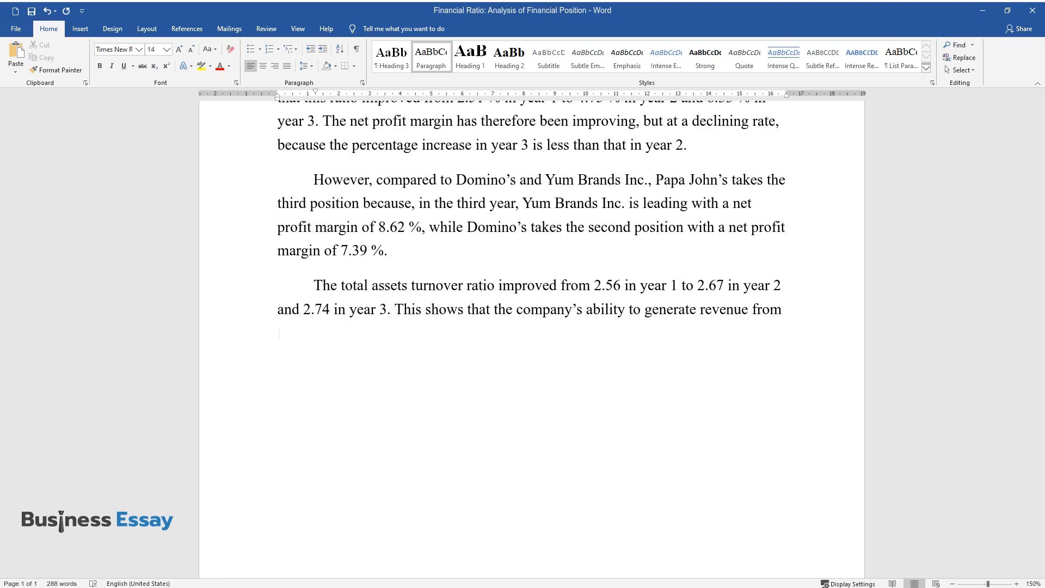
type("its assets has been improving")
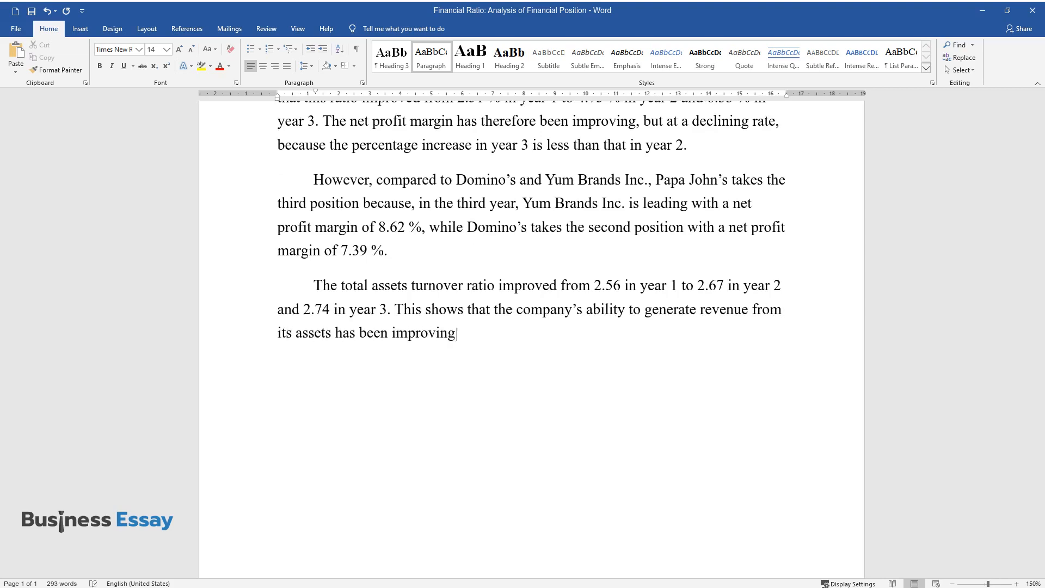
type("over the years, although the improvement has been")
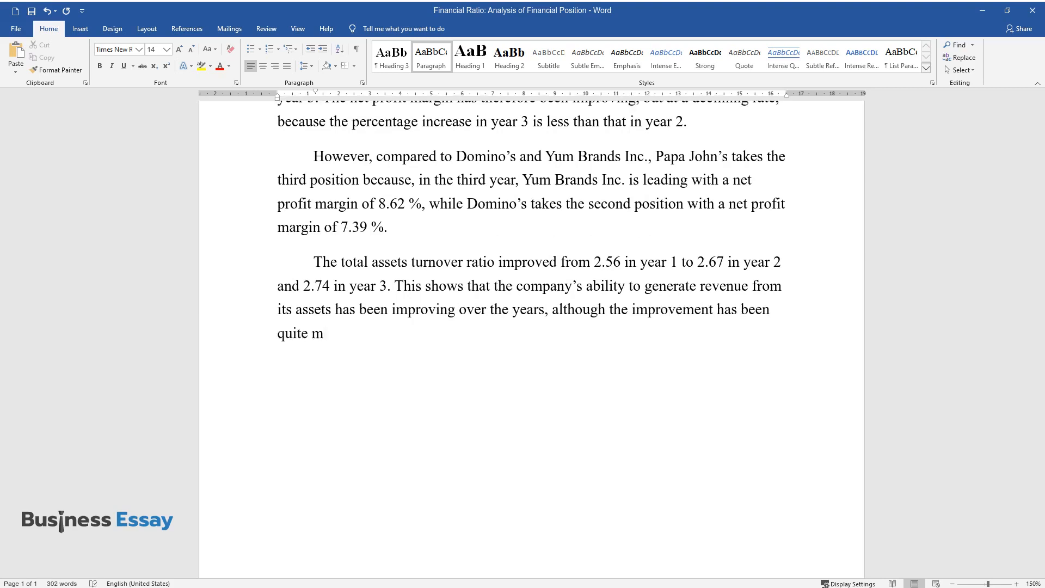
type("arginal.")
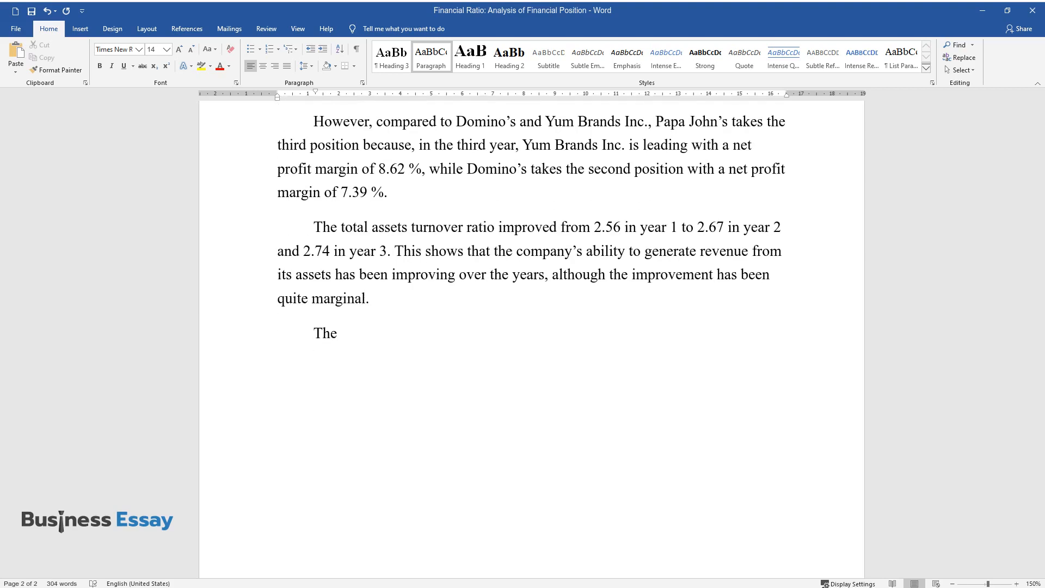
Write the leverage paragraph: constant 2.42 then 2.37, second behind Pizza Inn's 3.73% and above California Pizza.
type("financial leverage ratio re")
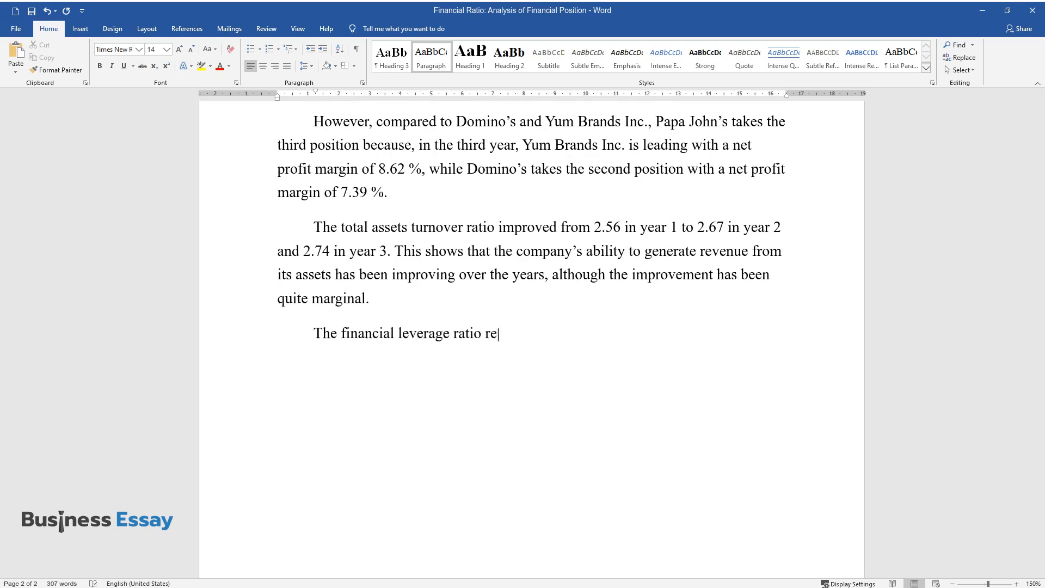
type("mained constant at 2.42 duri")
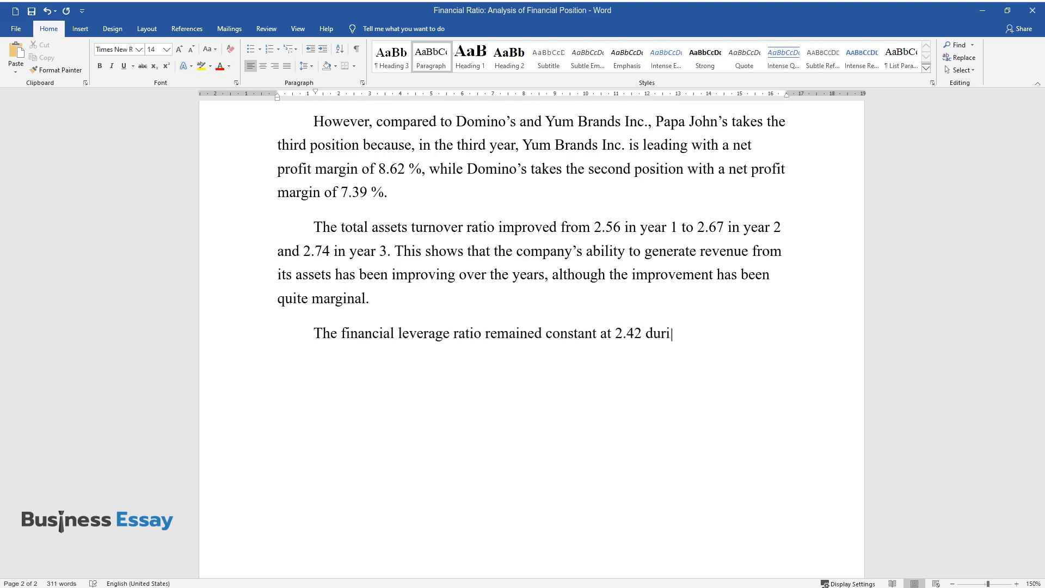
type("ng the first two years, bef")
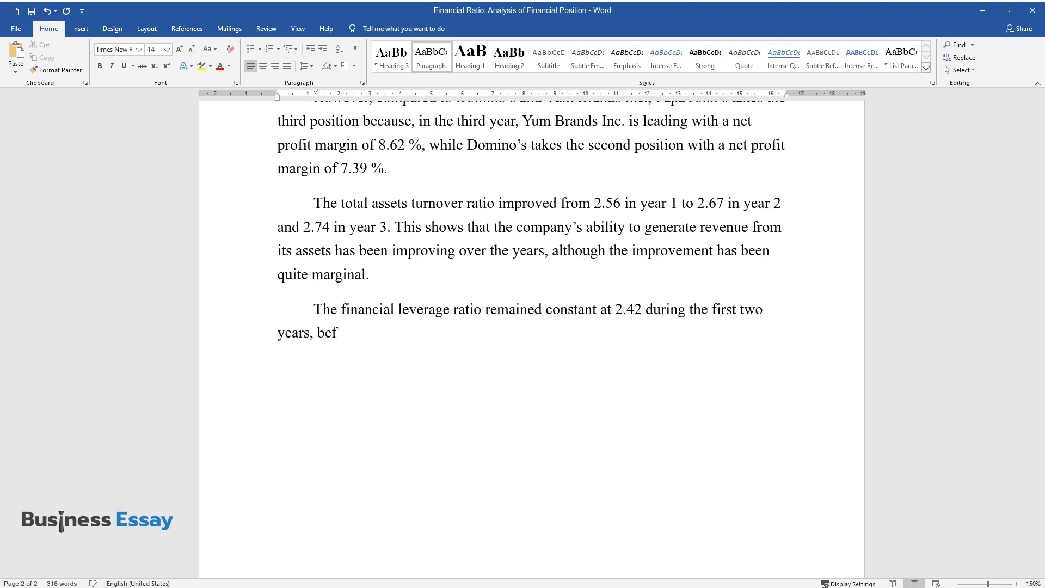
type("ore reducing to 2.37 in year")
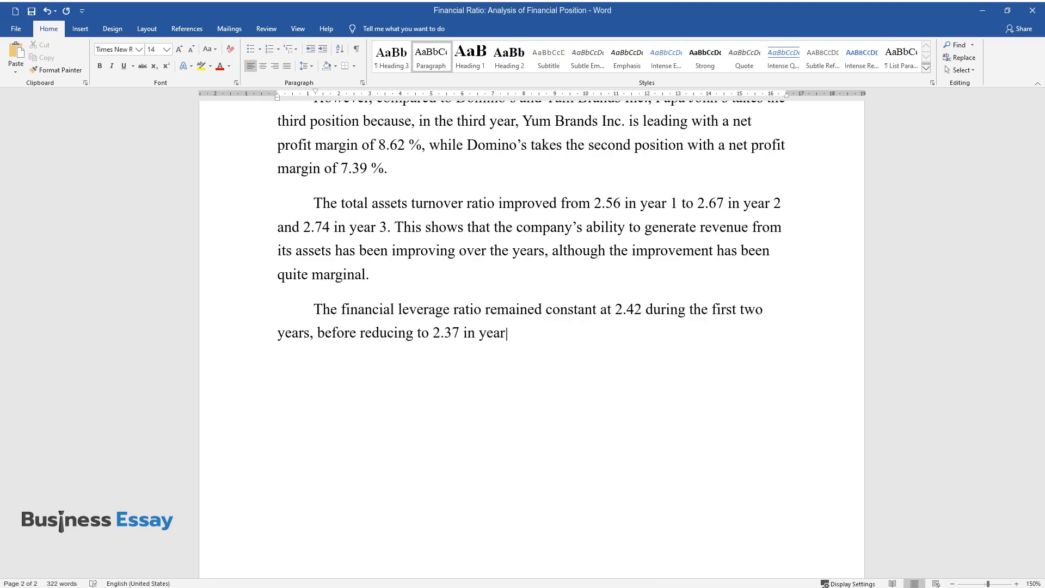
type("3. Compared to Pizza Inn an")
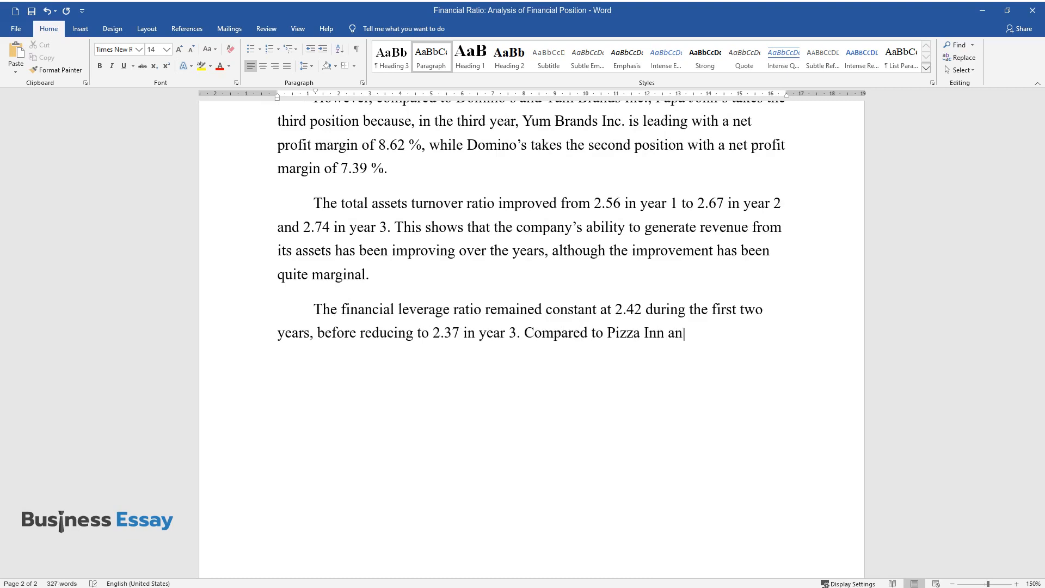
type("d California Pizza, Papa Joh")
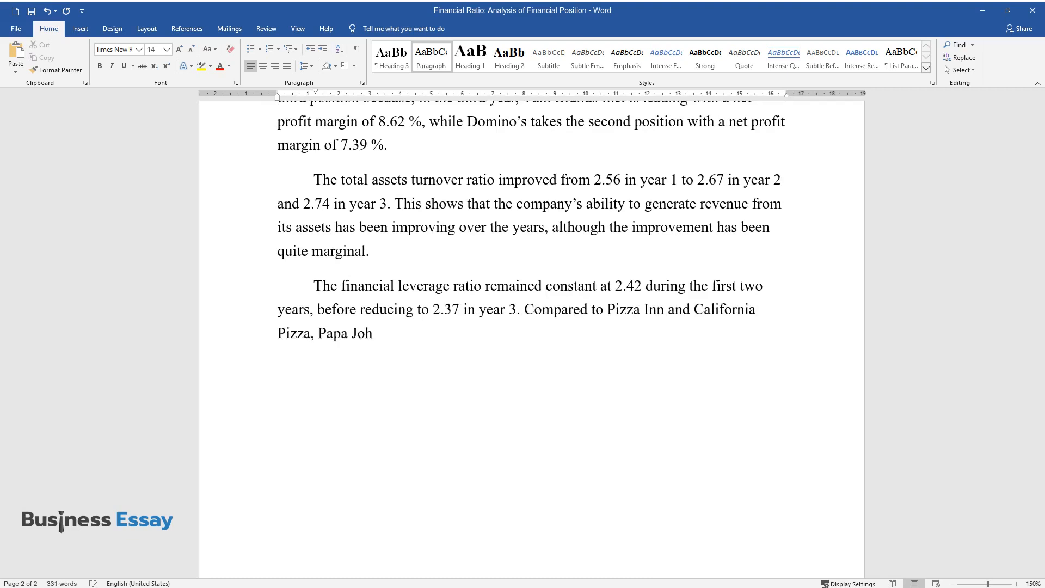
type("n's takes the second positi")
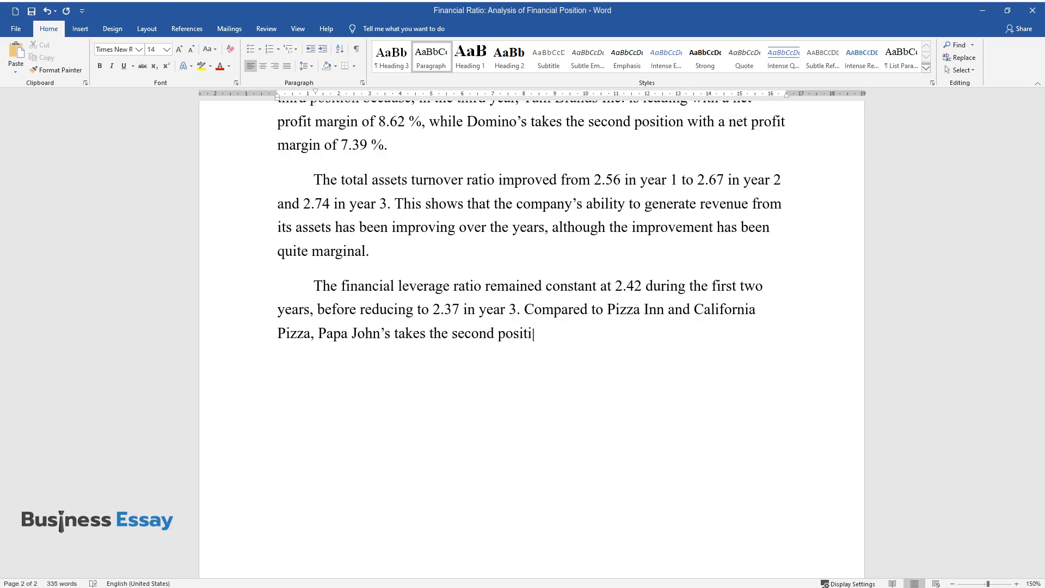
type("on because, in the third yea")
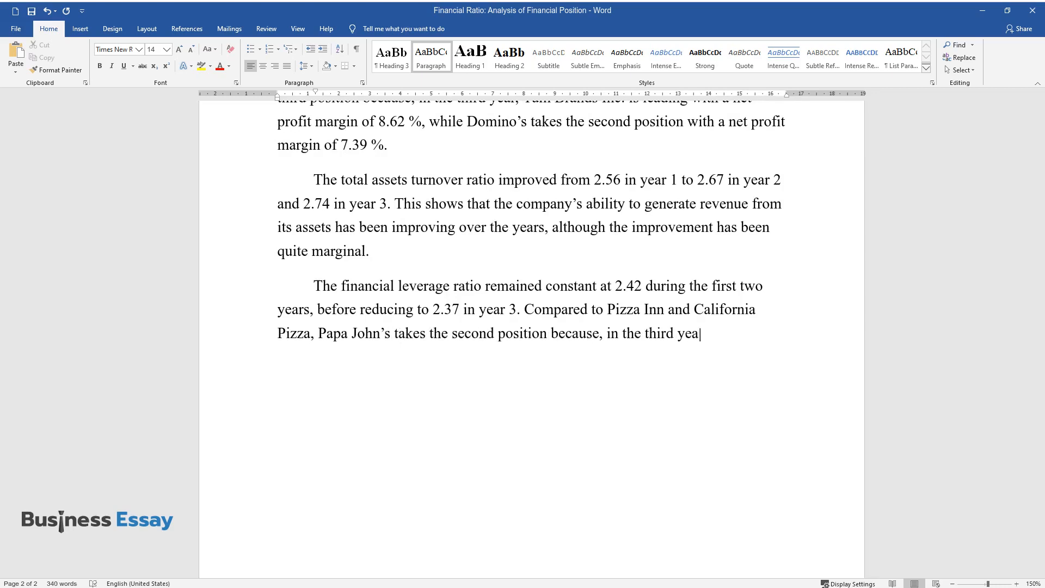
type("r, Pizza Inn has the highest")
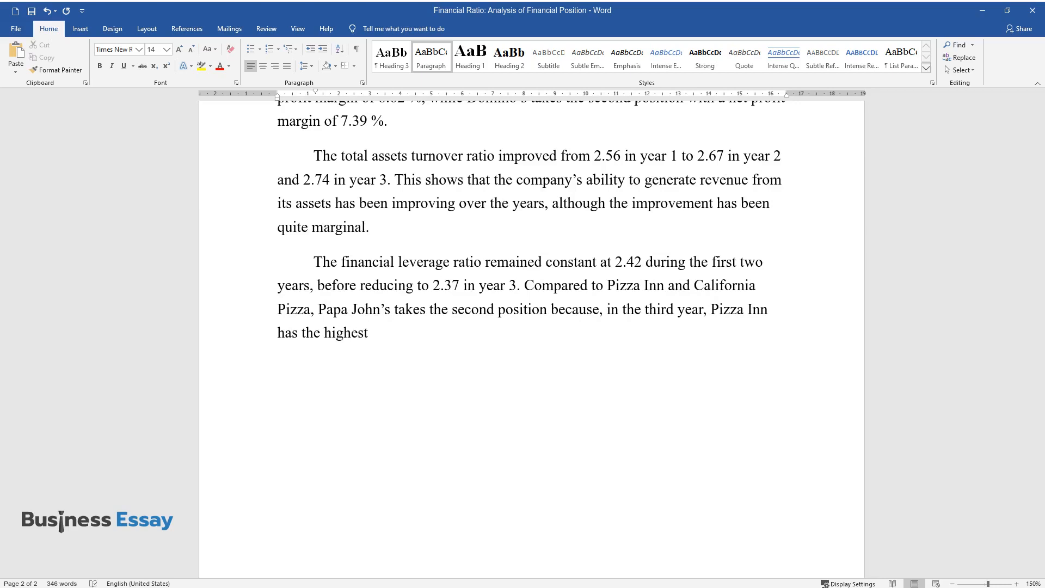
type("financial leverage ratio of")
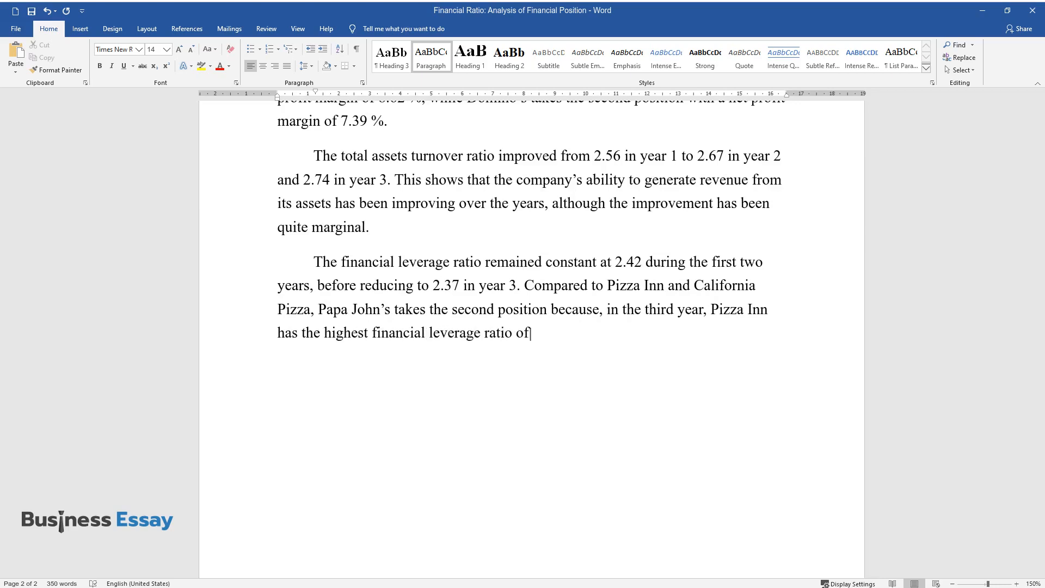
type("3.73 %, while California P")
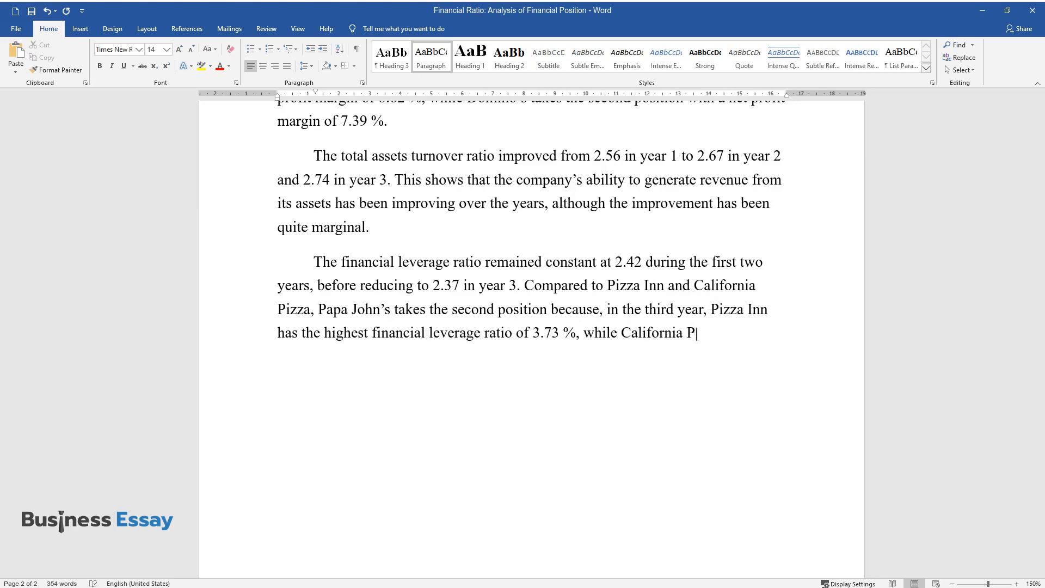
type("izza has the lowest financial leverage ratio of 1.44 %.")
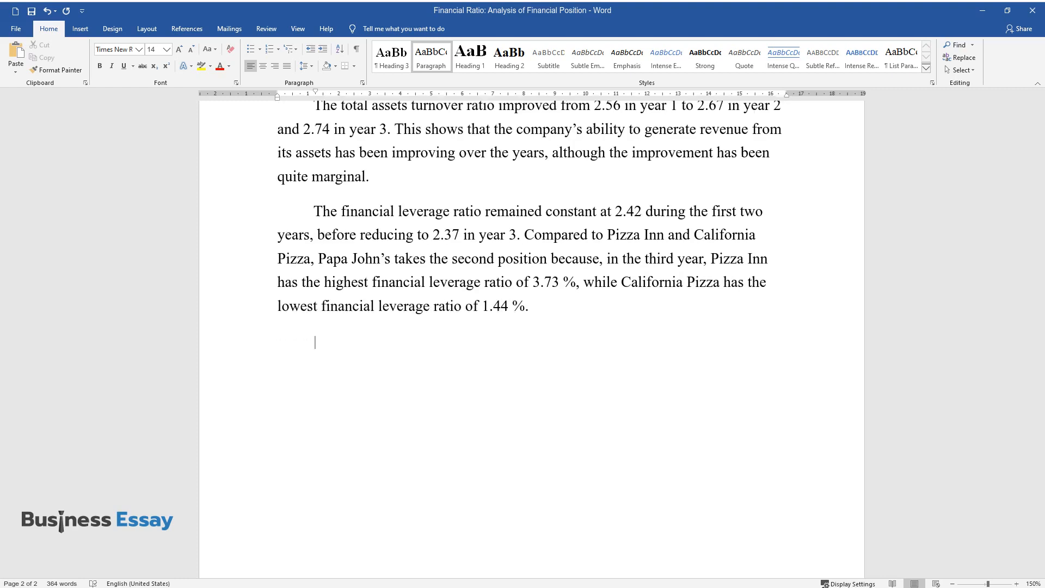
Add the paragraph that Papa John's has room to raise more debt funds.
type("Going by the finan")
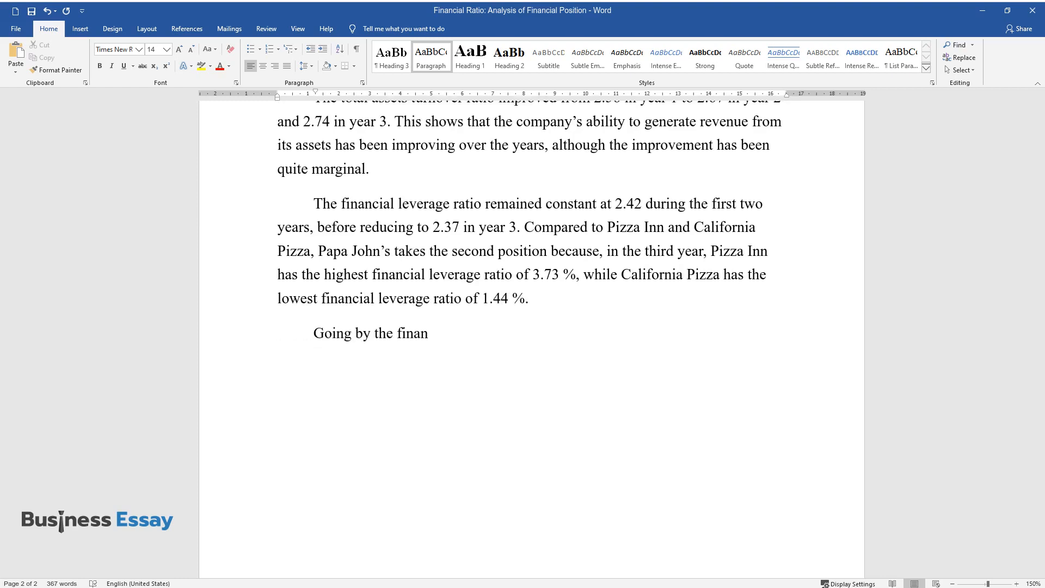
type("cial leverage ratio in comparison wit")
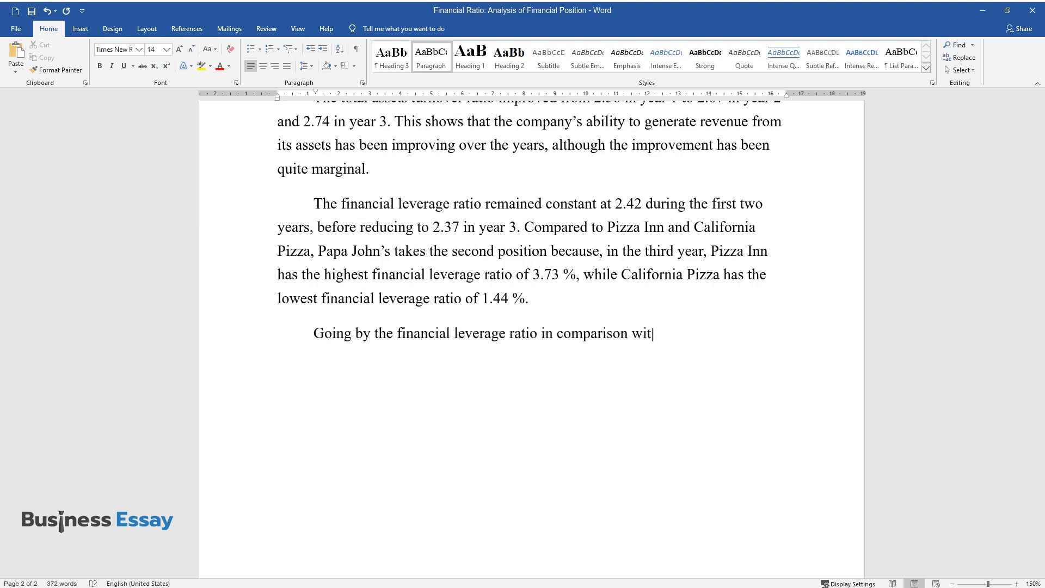
type("h the other firms in the industry, there is still room for Papa John’s t")
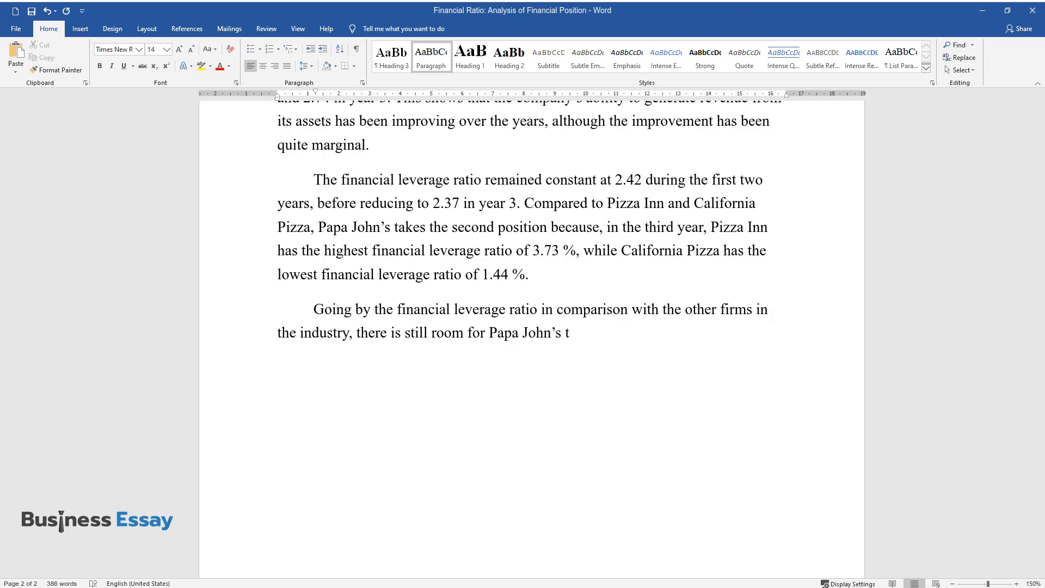
type("o raise more debt funds.")
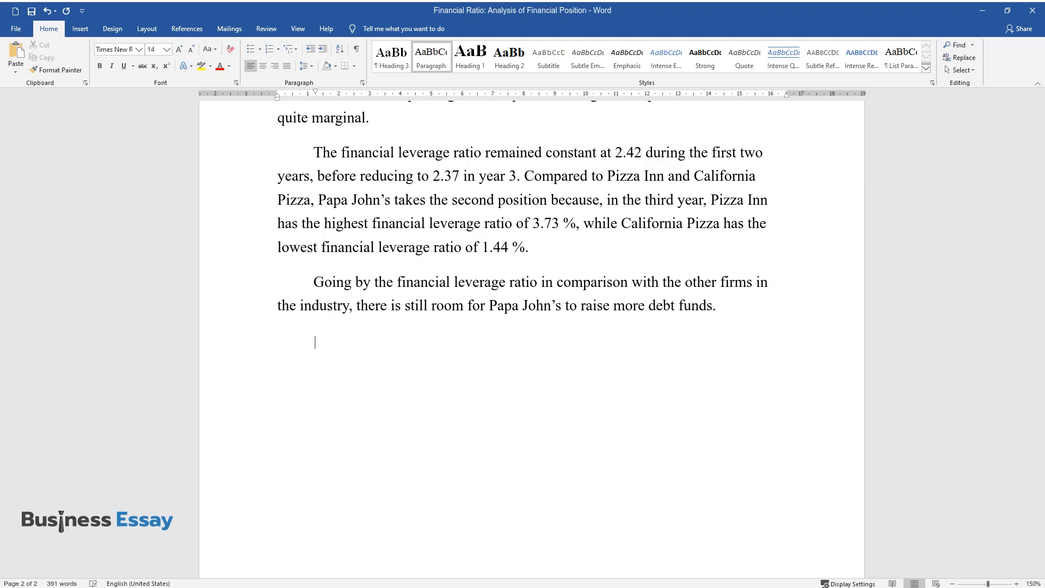
Write the paragraph comparing Papa John's price-earnings ratio of 10 with the industry's 15.
type("Comparing Papa John's price-")
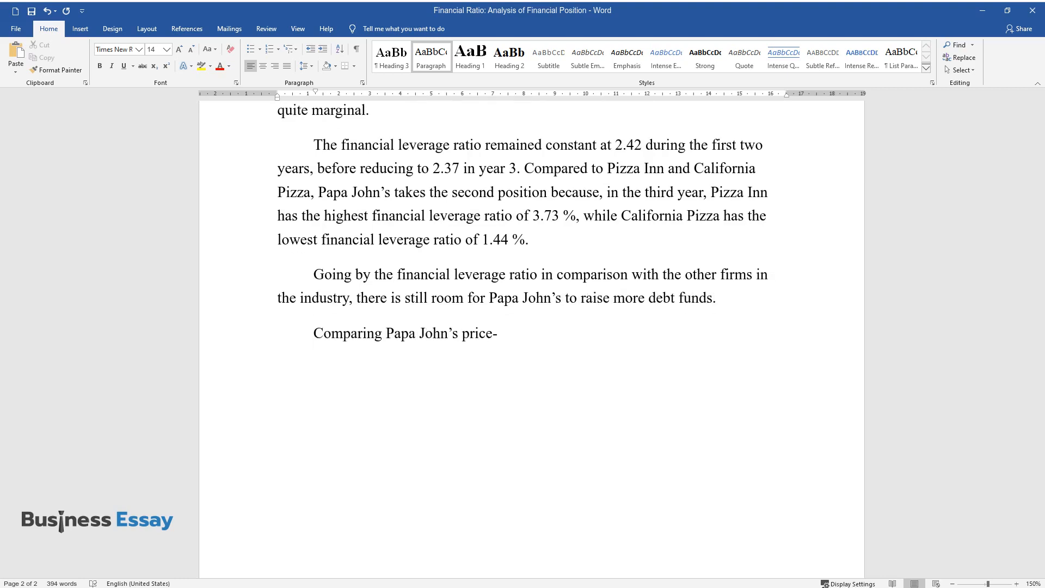
type("earnings ratio to that of the indus")
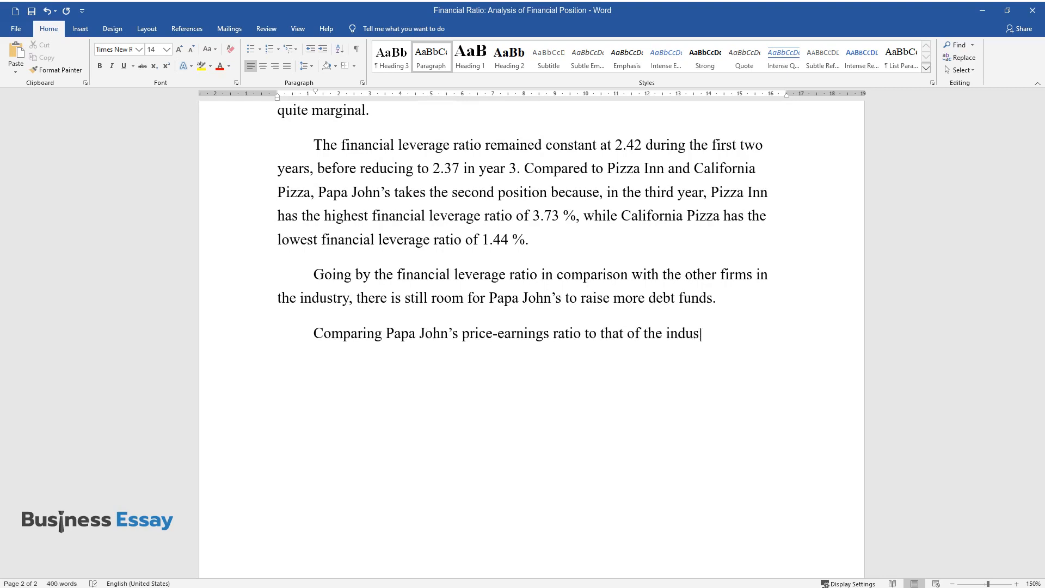
type("try, we can see that Papa John's pri")
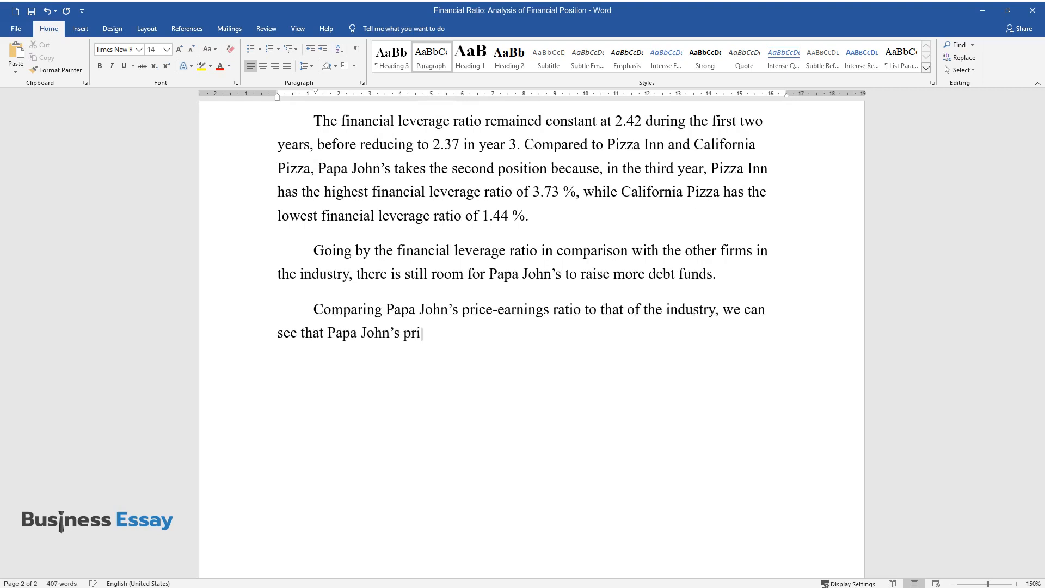
type("ce-earnings ratio is relatively low")
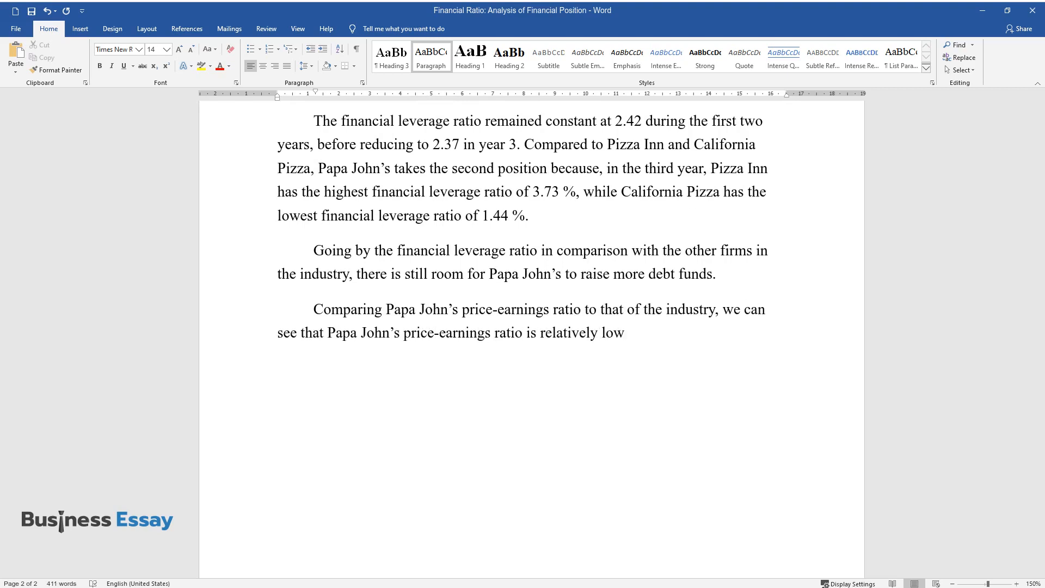
type(", since it has a price-earnings rat")
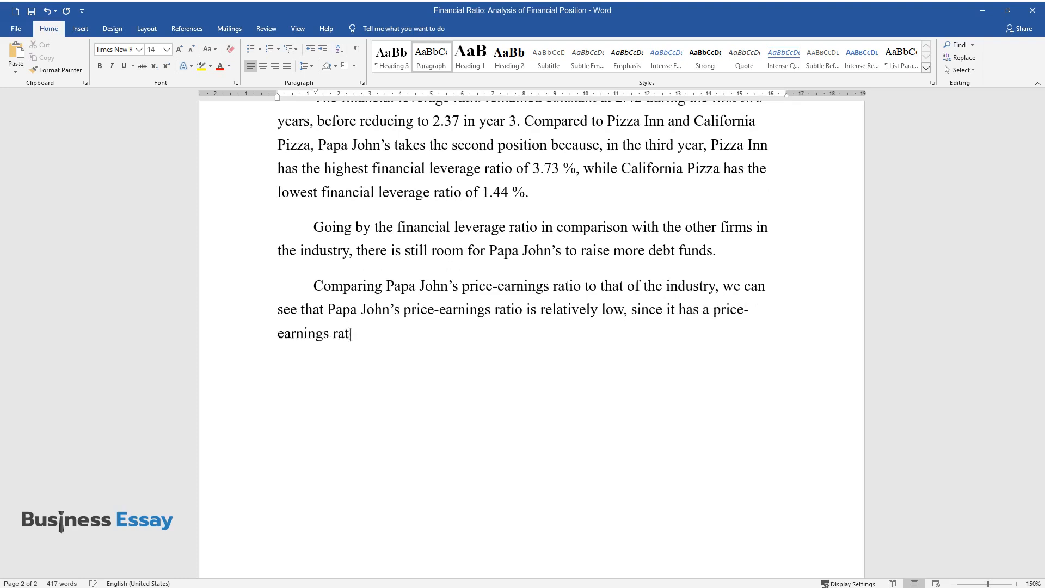
type("io of 10, while that of the industr")
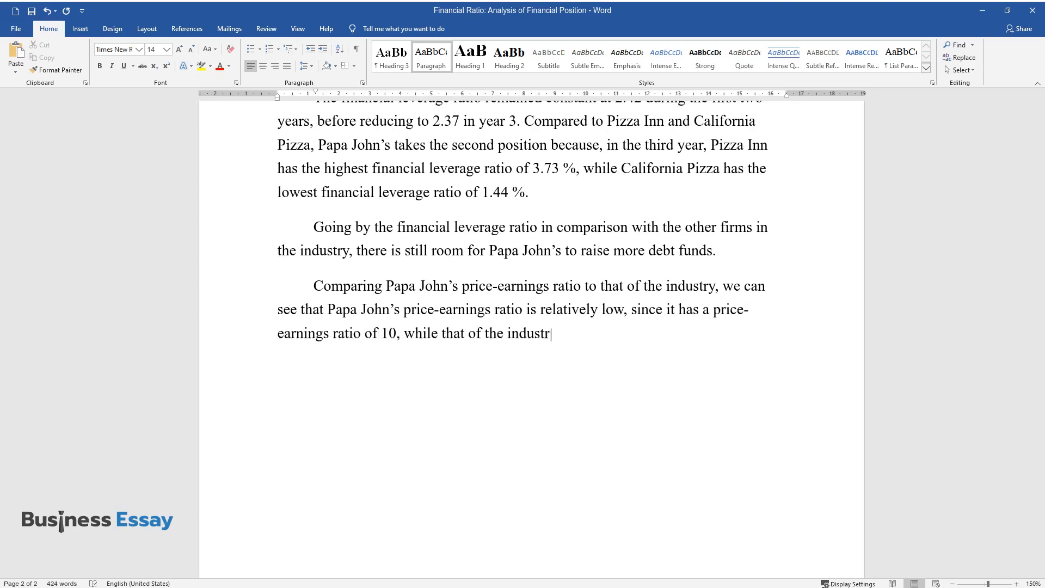
type("y is 15. This means that the price that")
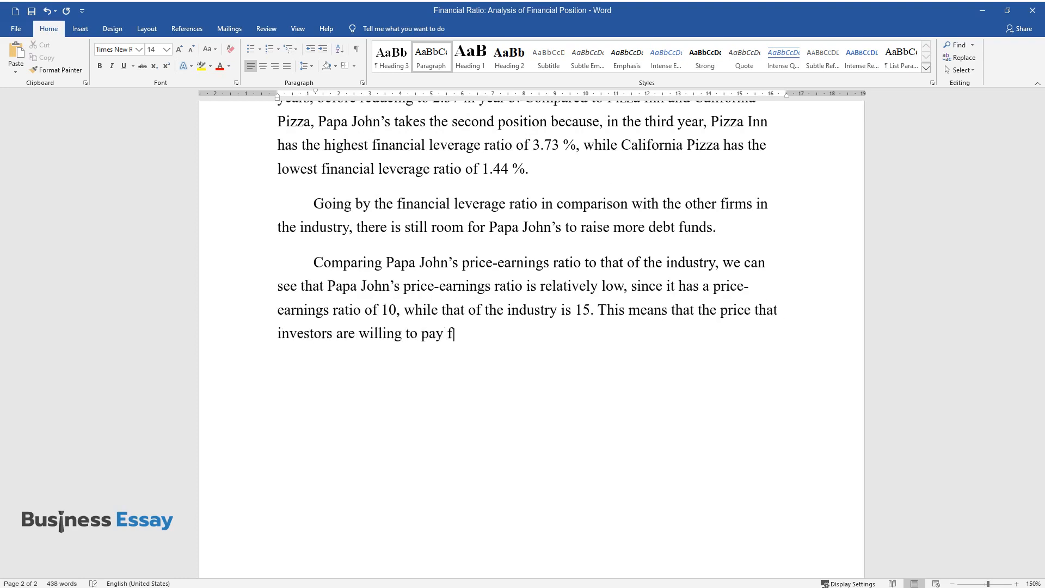
type("or every dollar that a share of Pap")
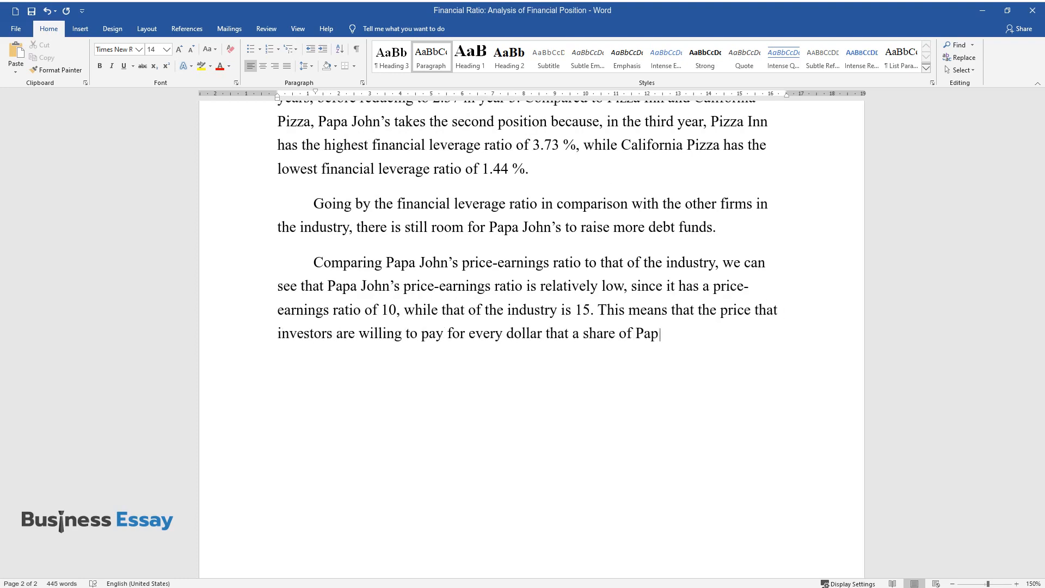
type("a John's earns is less compared to the industry’s average.")
type("Conclusion")
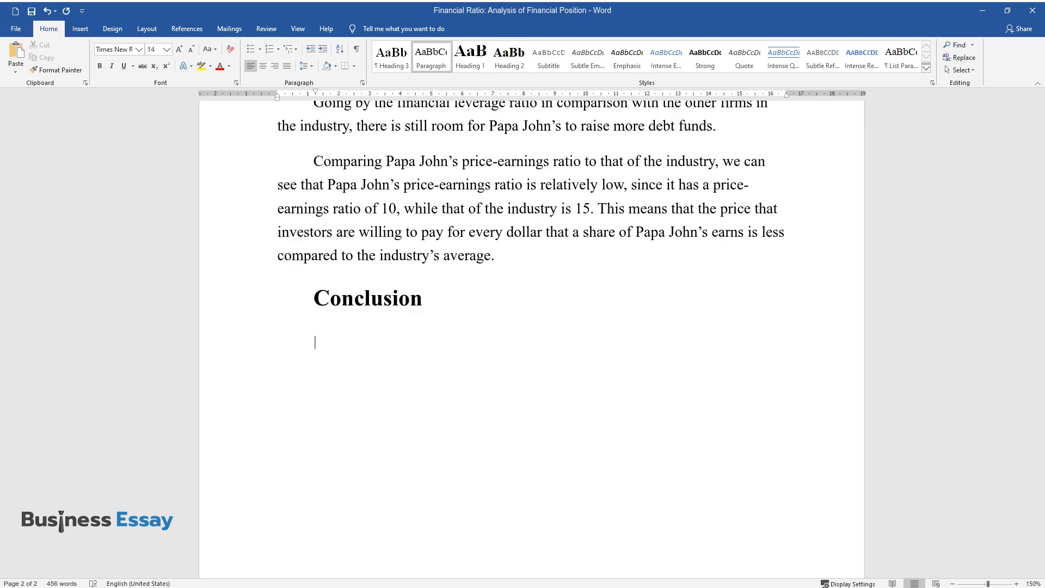
State that Papa John's is a relatively good investment compared to other firms.
type("Papa John's is a relati")
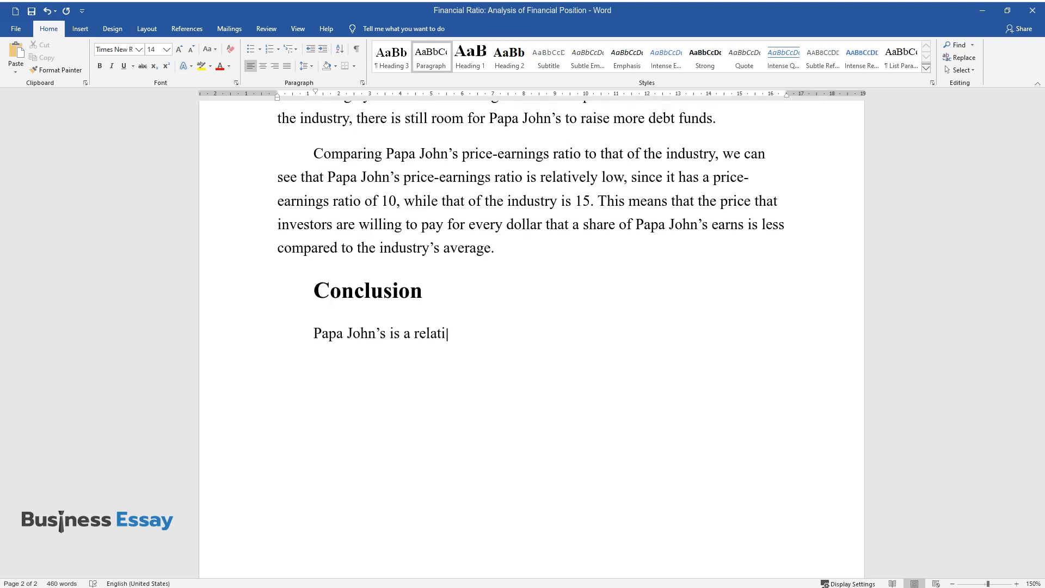
type("vely good investment as compared")
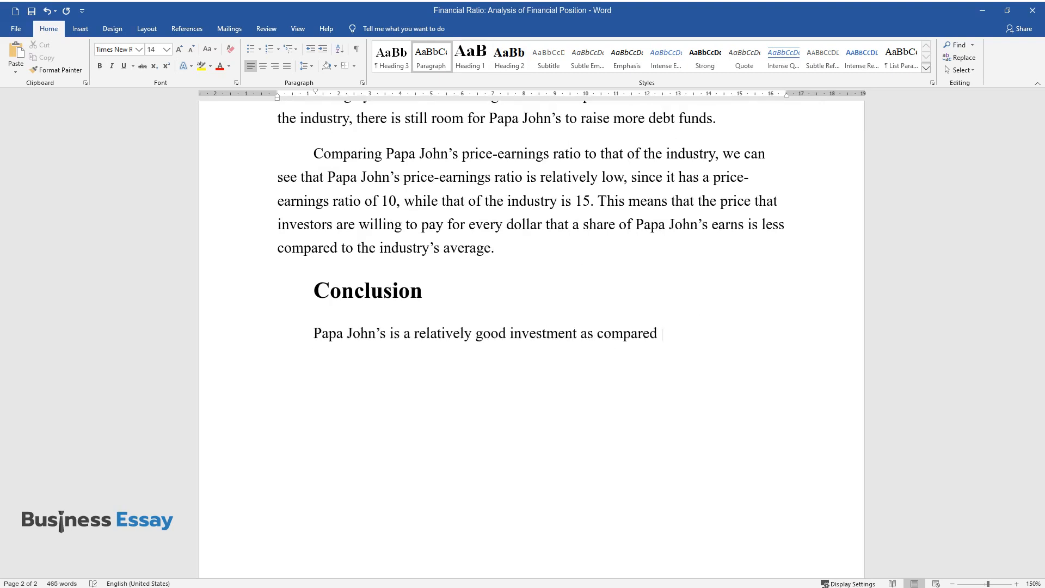
type("to other firms in the industry.")
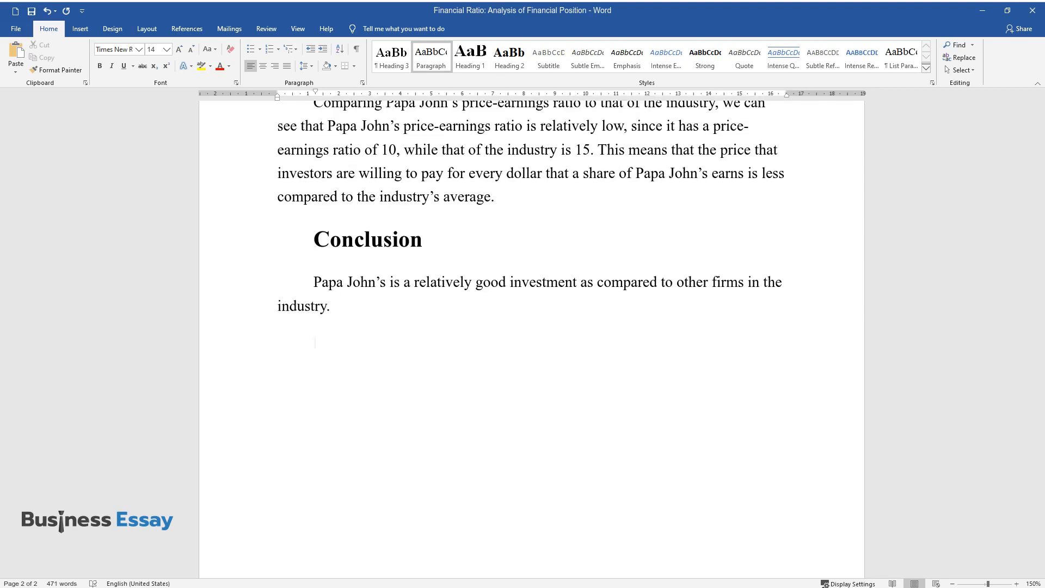
Conclude there is room to borrow more but equity funds' advantages and disadvantages need considering.
type("As regards the dec")
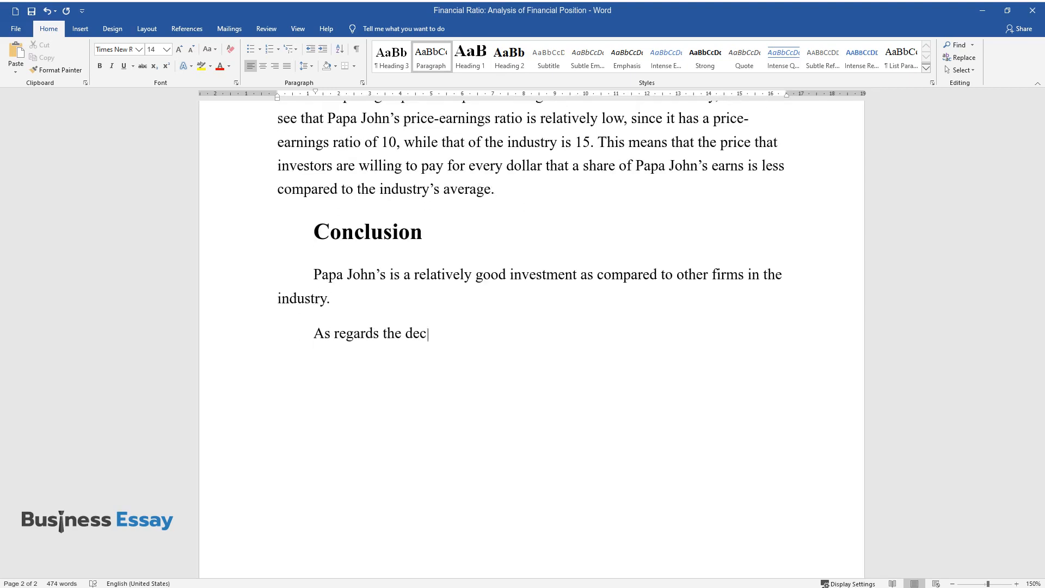
type("ision on whether to raise more equi")
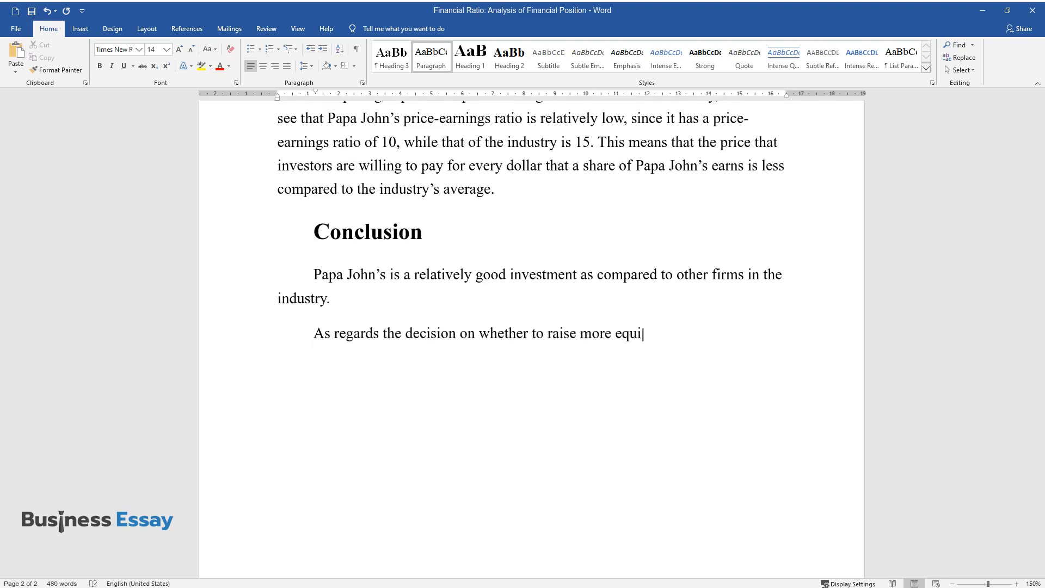
type("ty or debt funds, there is still r")
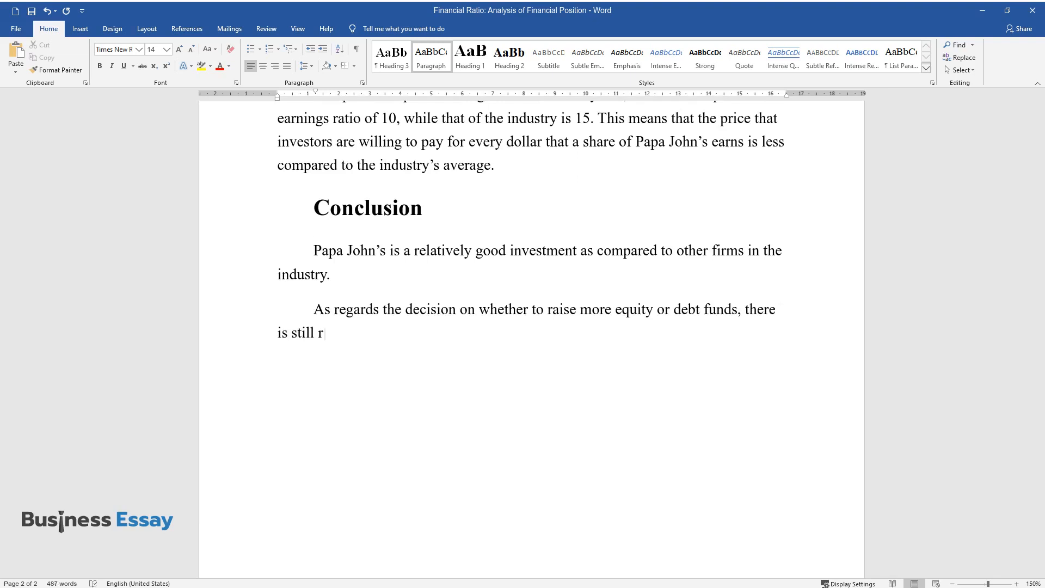
type("oom to borrow more. However, there")
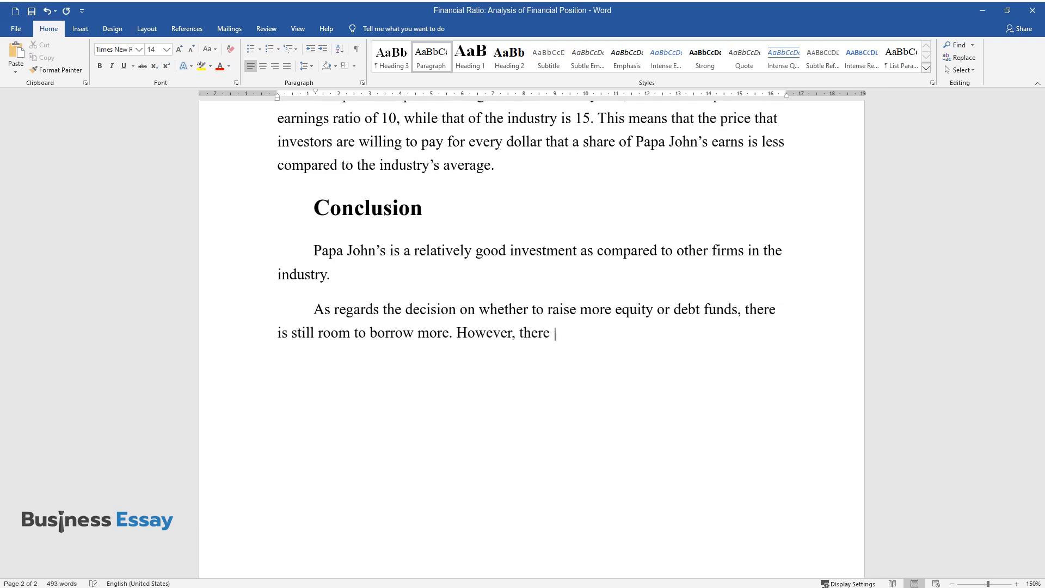
type("is a need to consider the advantag")
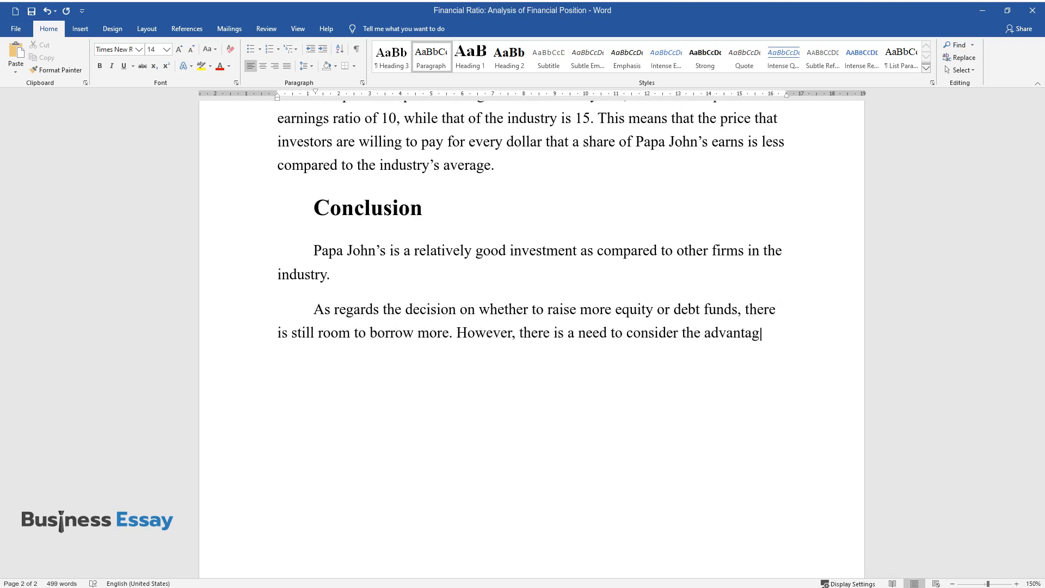
type("es and disadvantages of equity funds as follows:")
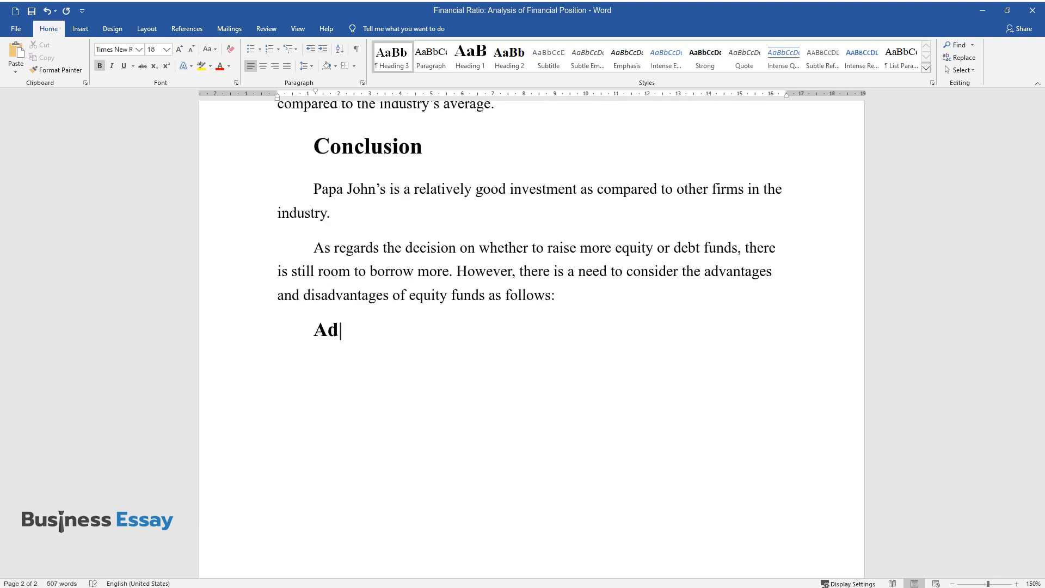
Add the 'Advantages of using equity funds' heading and the Permanent capital subsection on non-redeemable shares.
type("vantages of using equity funds")
type("Perman")
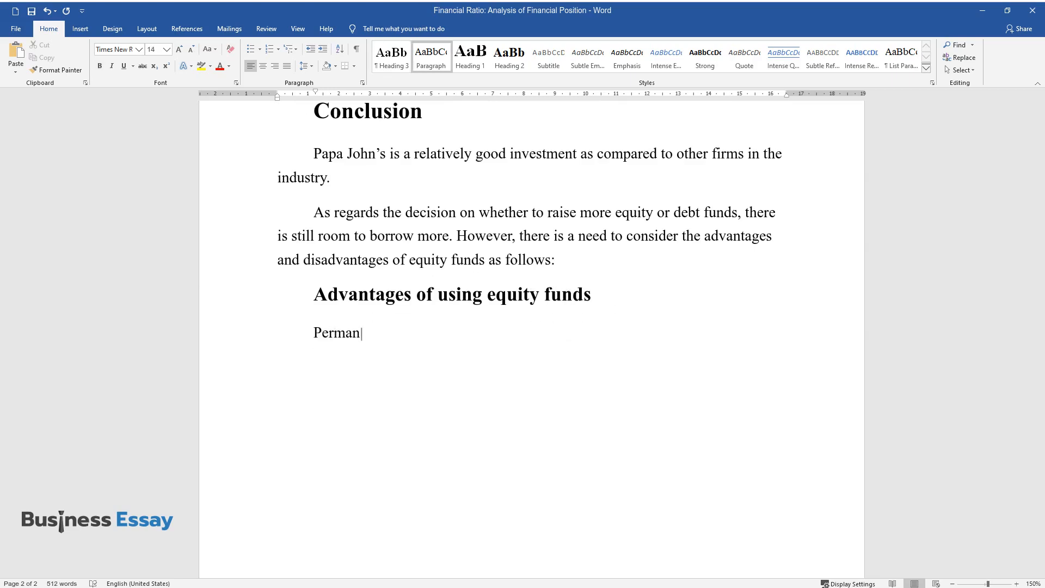
type("ent capital")
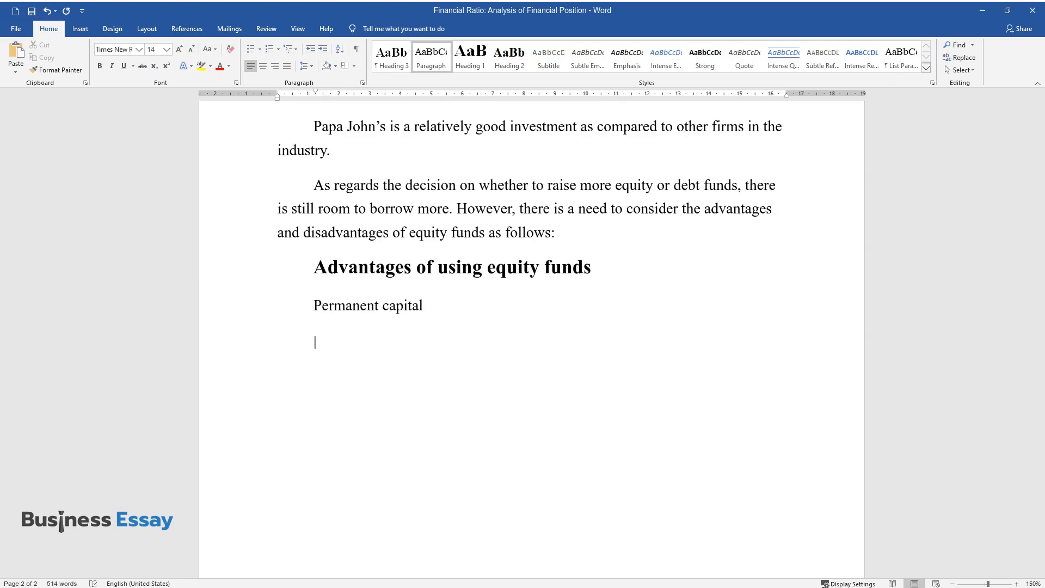
type("Equity financing is a permanent sour")
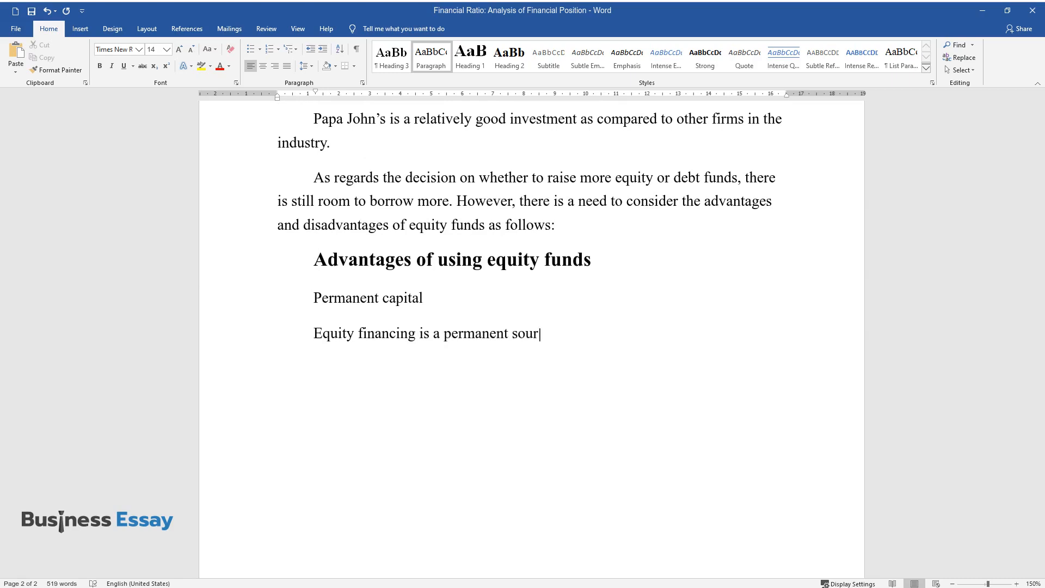
type("ce of capital because ordinary shares")
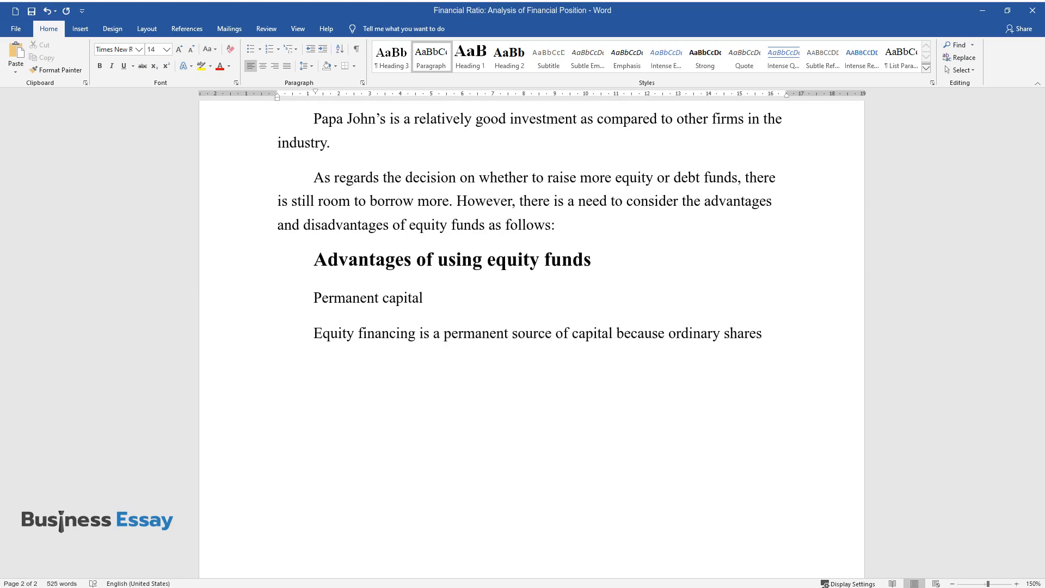
type("are not redeemable; therefore, the f")
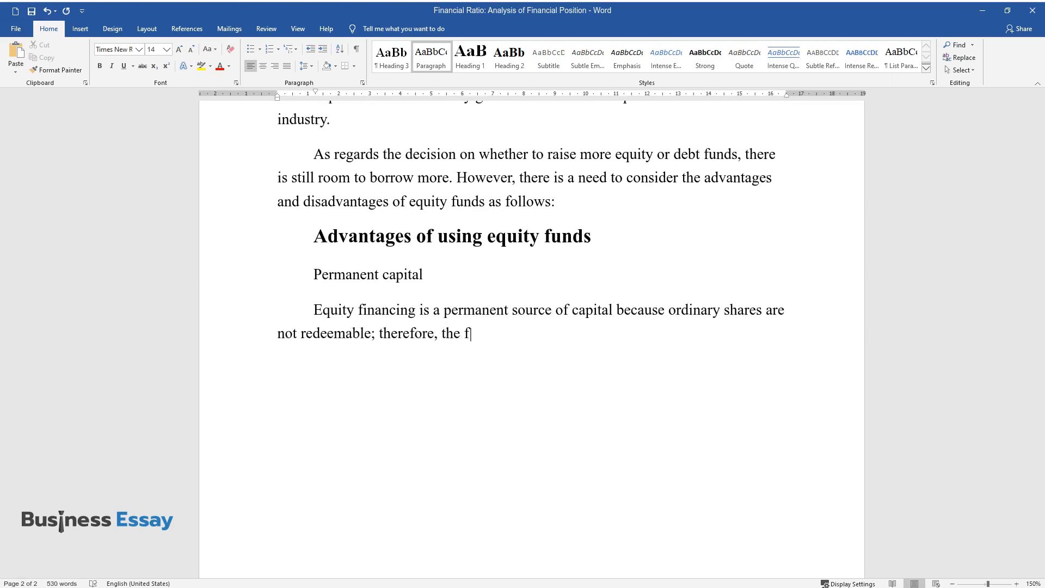
type("unds raised from this source are avai")
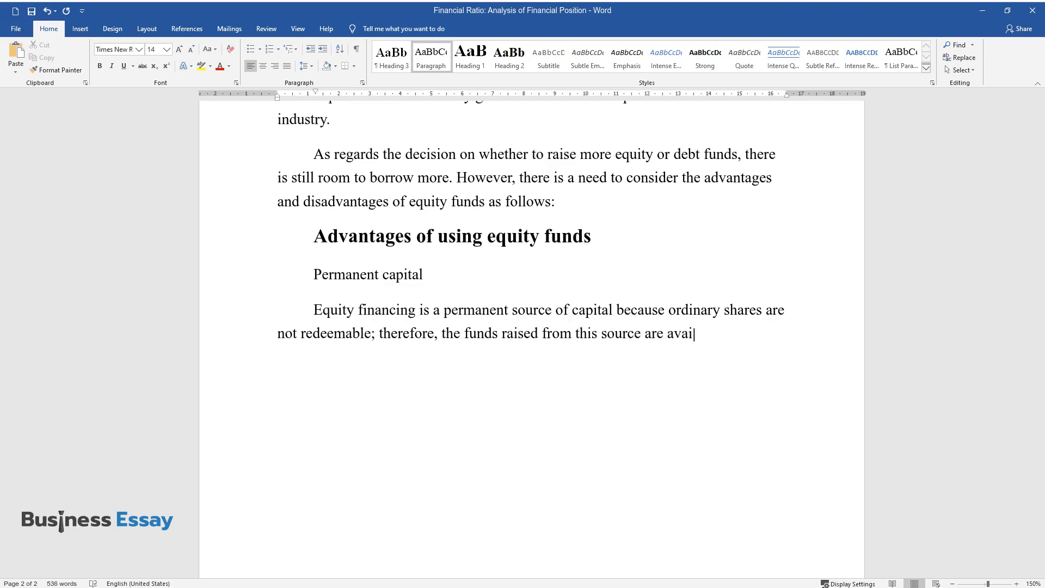
type("lable for use as long as the company is in existence.")
type("D")
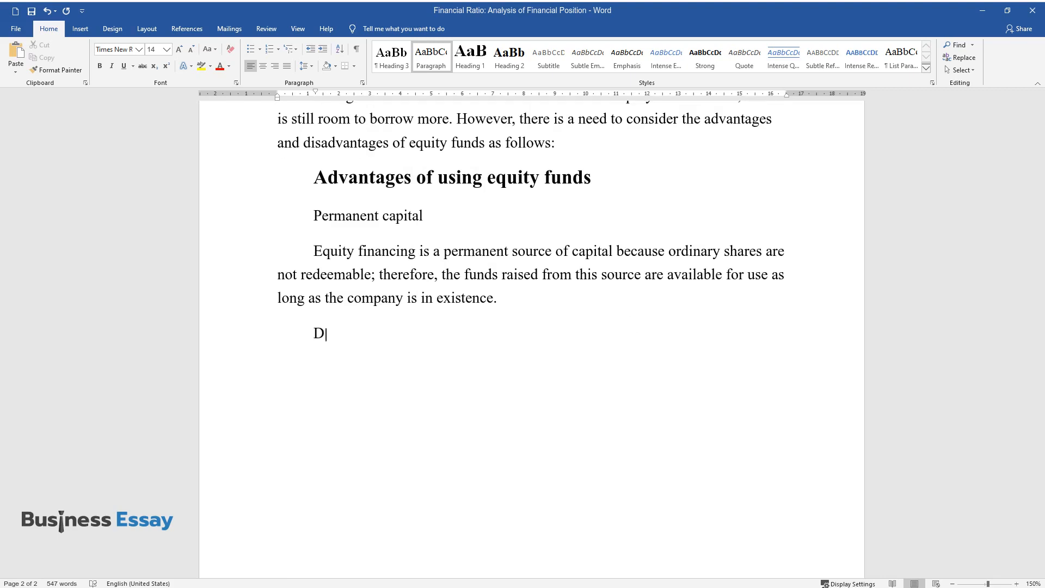
Add the Dividend payment discretion and Avoiding financial distress subsections with their explanations.
type("ividend payment discretion")
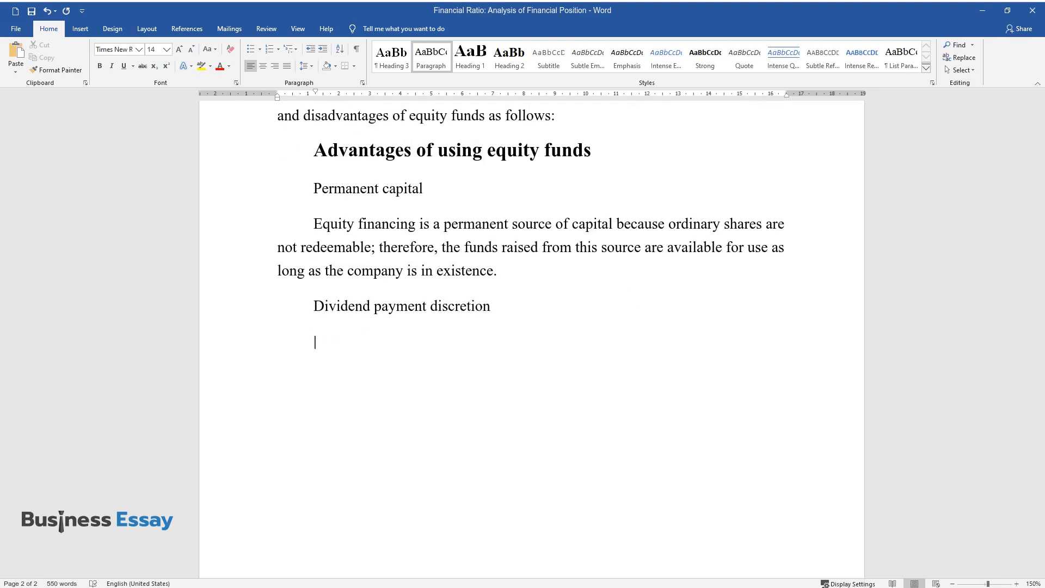
type("Payment of divide")
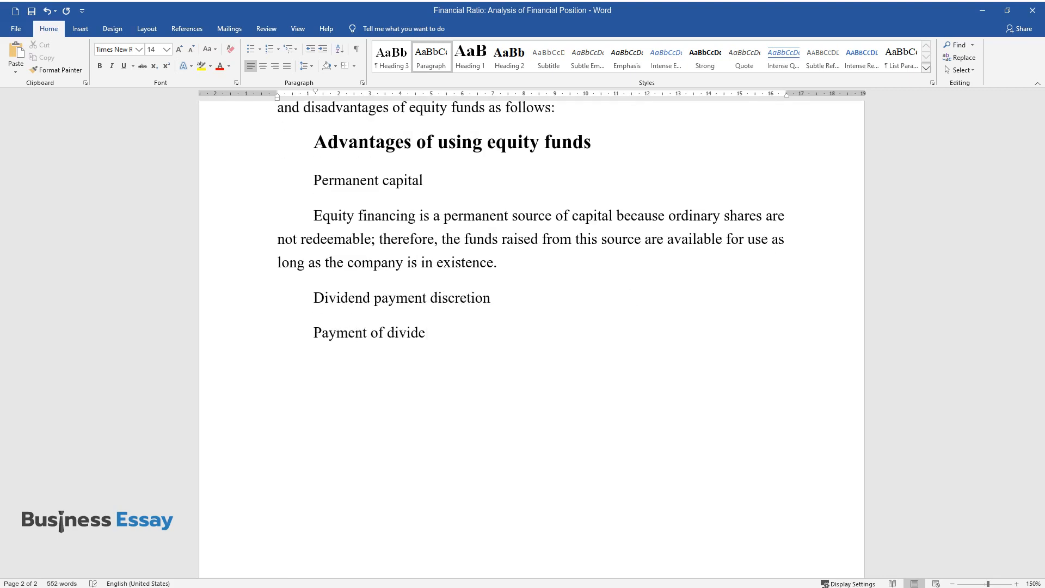
type("nds is normally at the discretion of management.")
type("Avoi")
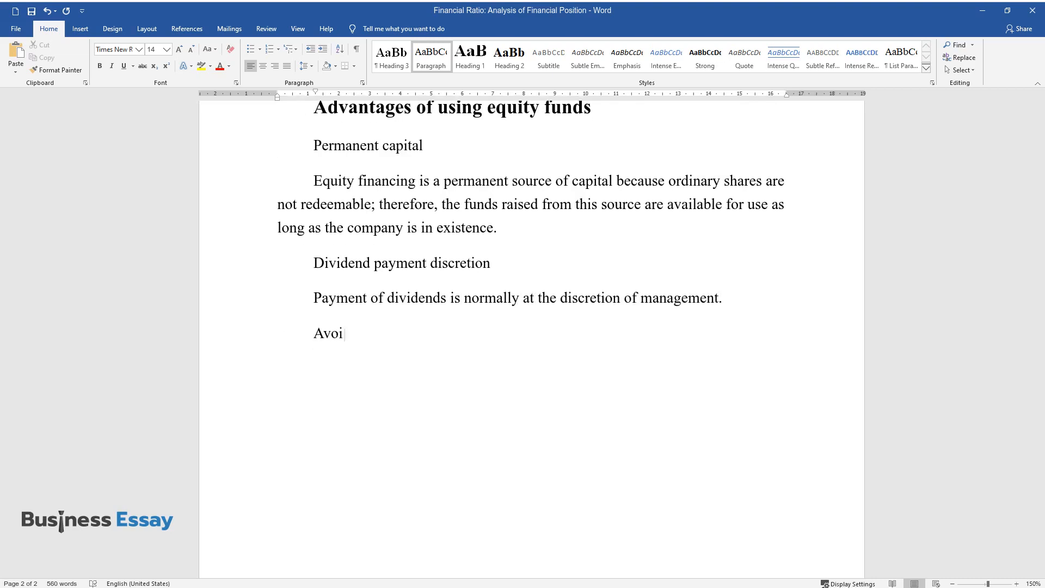
type("ding financial distress.")
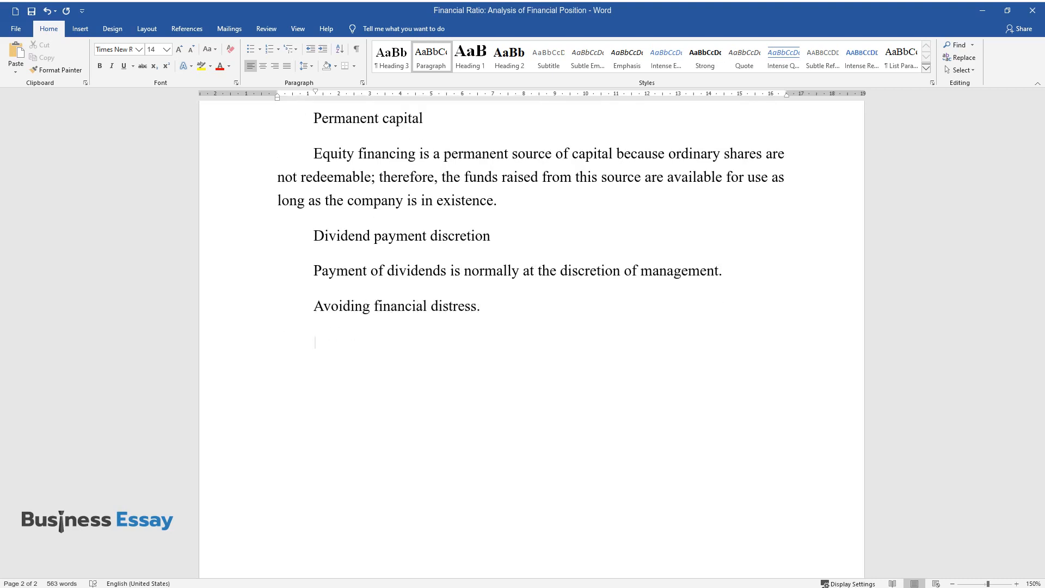
type("When a company use")
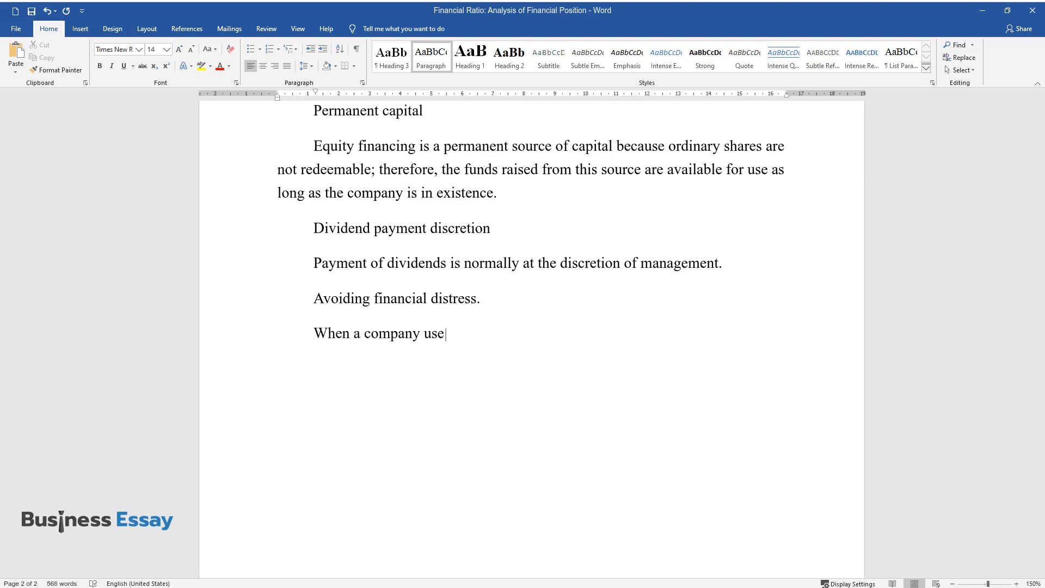
type("s debt financing, it is constantly")
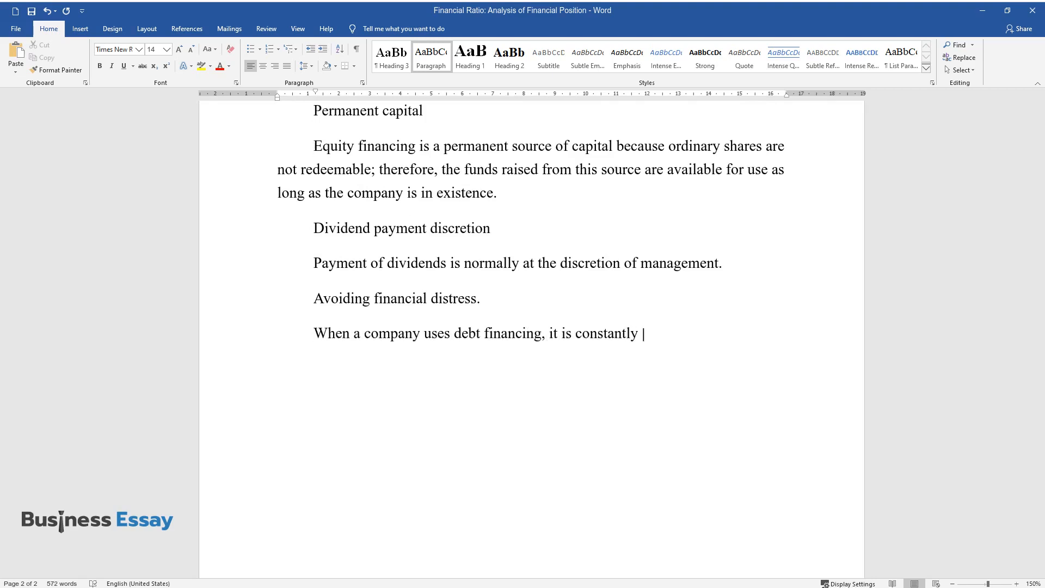
type("exposed to financial distress whic")
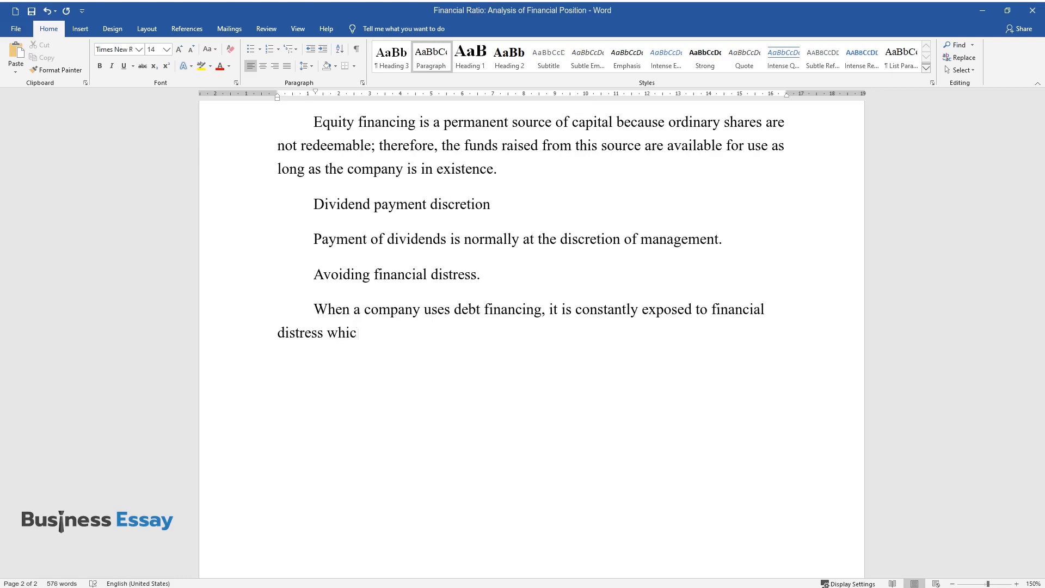
type("h may come as a result of defaulting on loan repayments.")
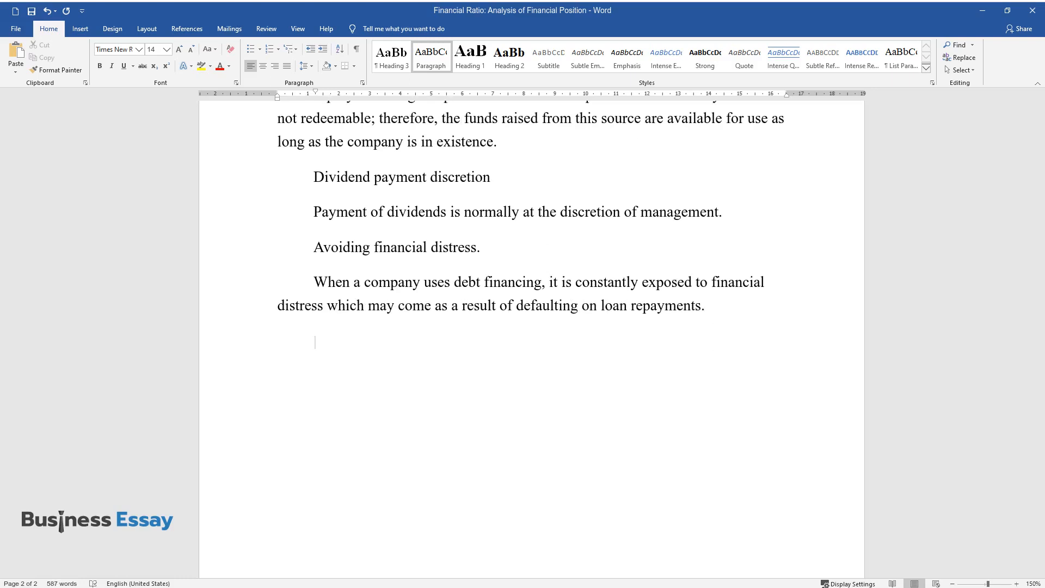
Add the Flexibility subsection on restrictive debt covenants limiting borrowing, asset disposal and dividends.
type("Flexibility")
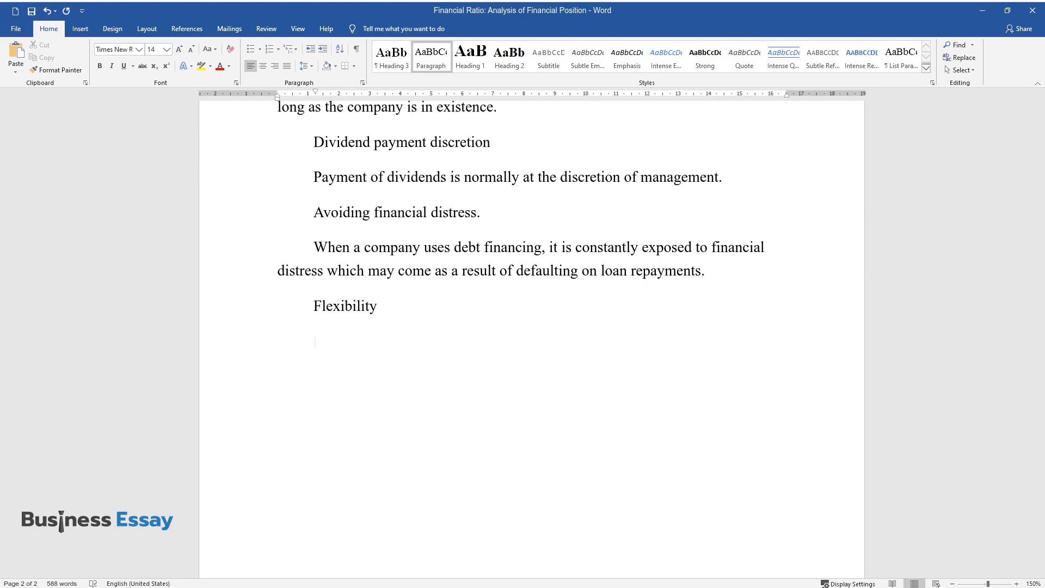
type("Debt contracts usual")
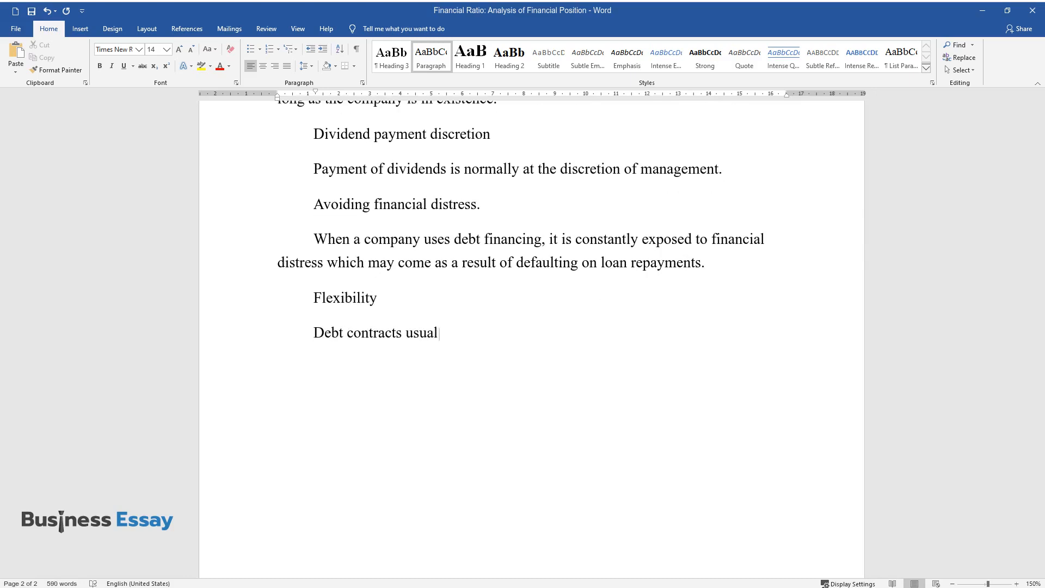
type("ly have some restrictive covenants which prevent the c")
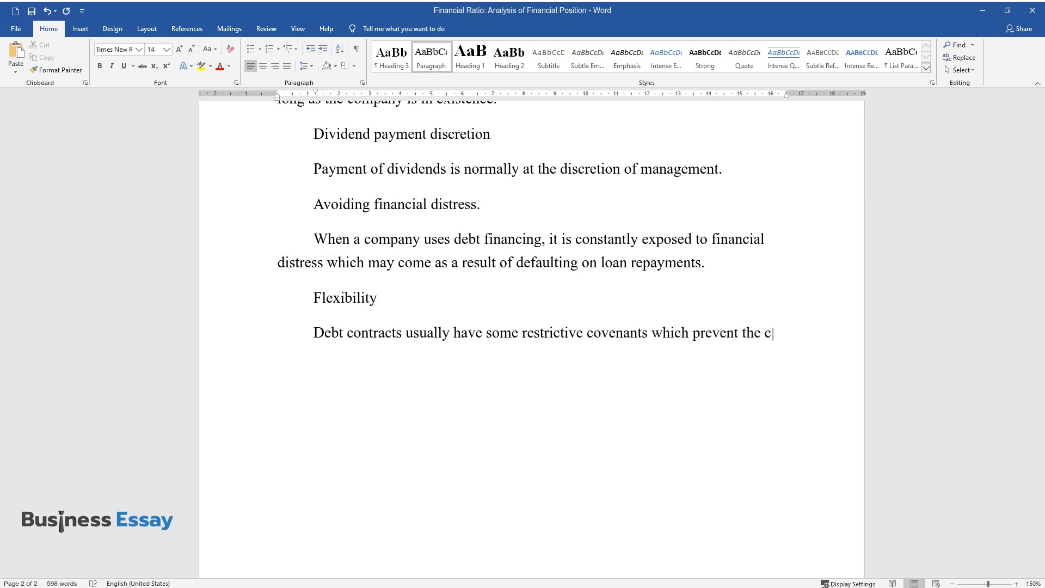
type("ompany from raising additional debt")
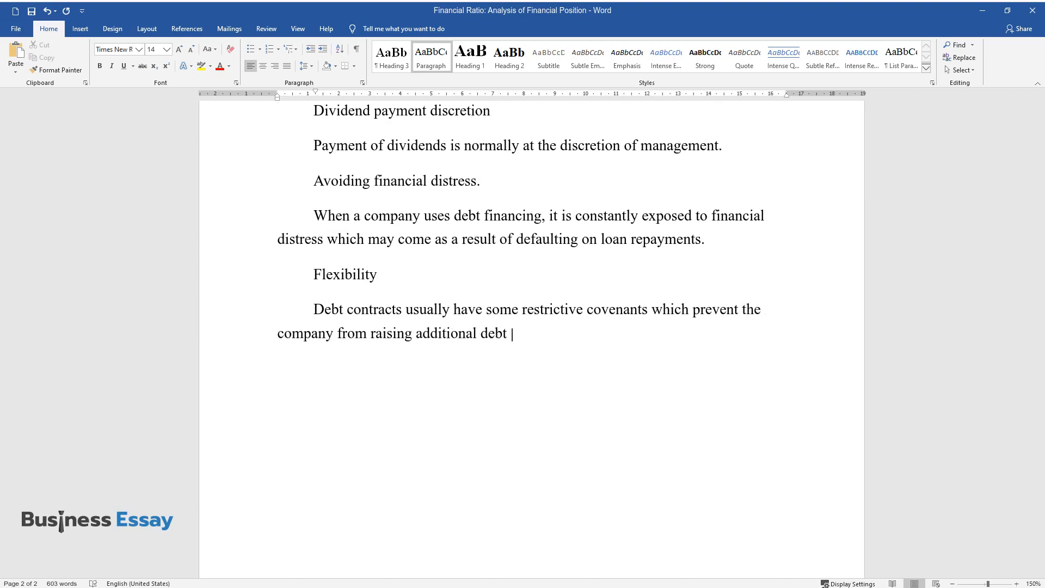
type("funds, or disposing of its fixed as")
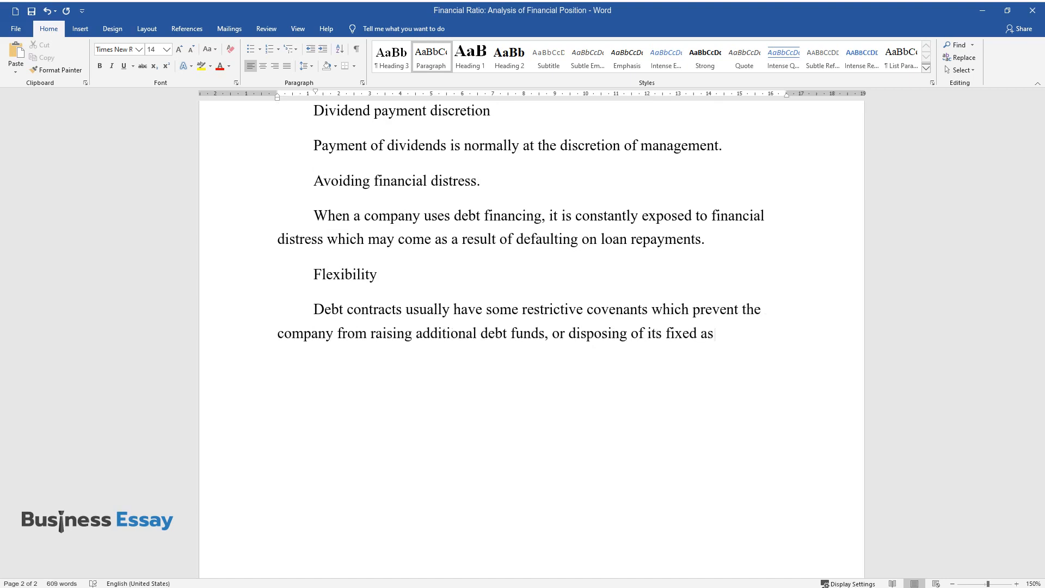
type("sets, or paying dividends to equity holders.")
type("Disadv")
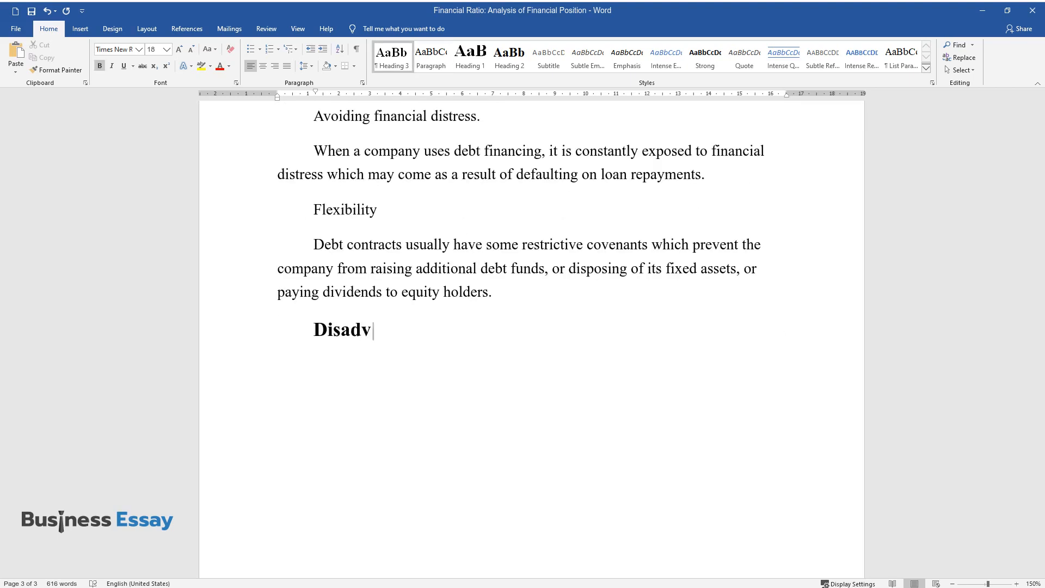
Write how interest on debt is deducted as an expense when calculating taxable profit.
type("antages of using equity f")
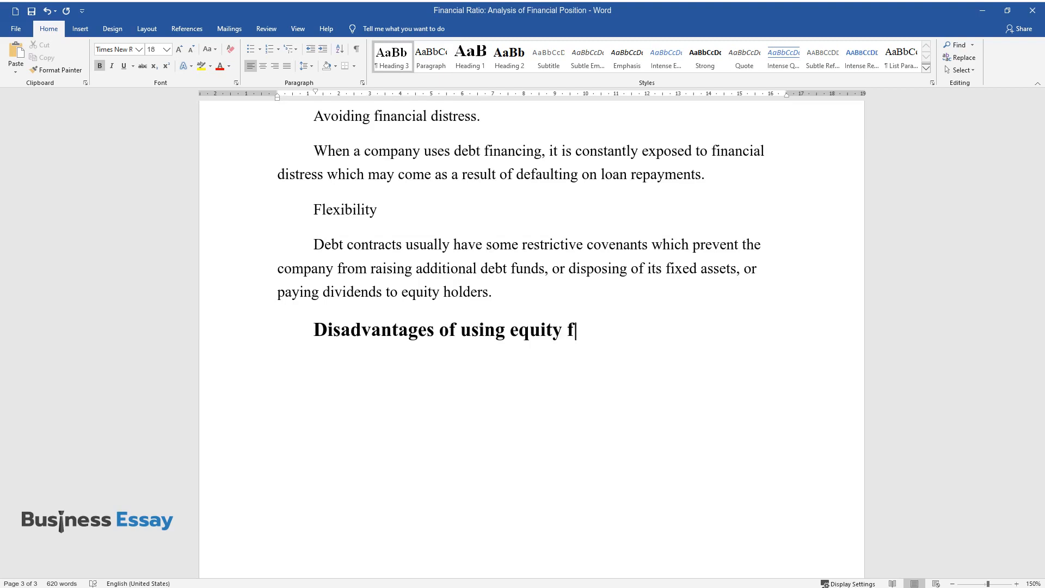
type("unds")
type("Loss of tax benefits")
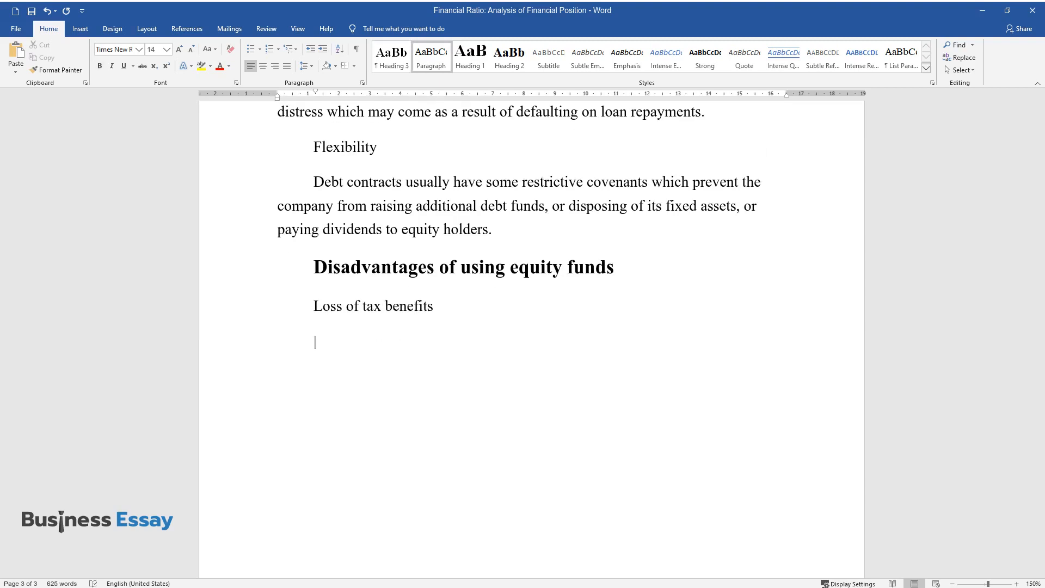
type("When calculating profit before tax for tax purposes, companies are normally")
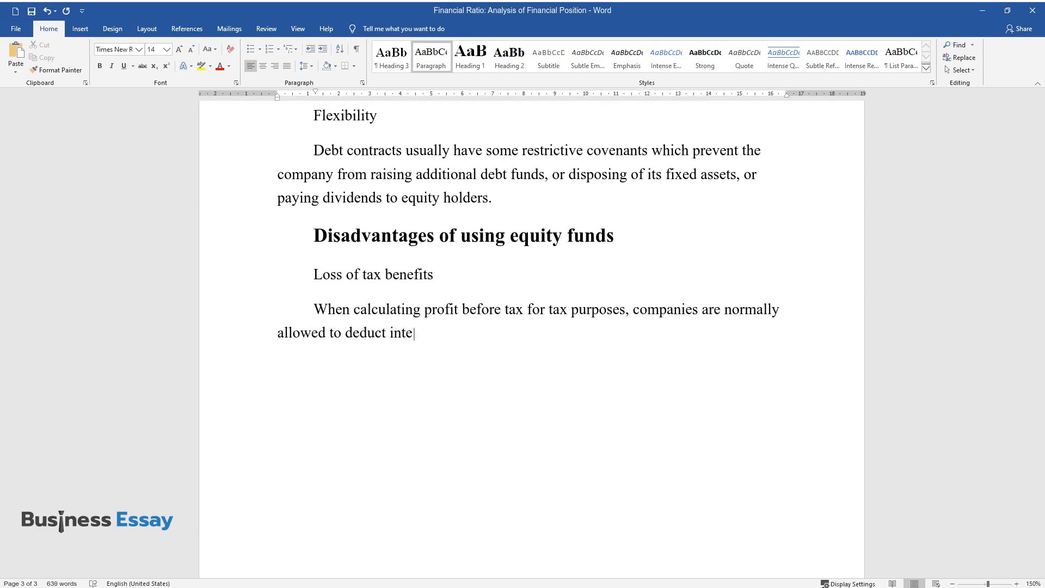
type("rest on debt funds as an expense, thus reducing the amount")
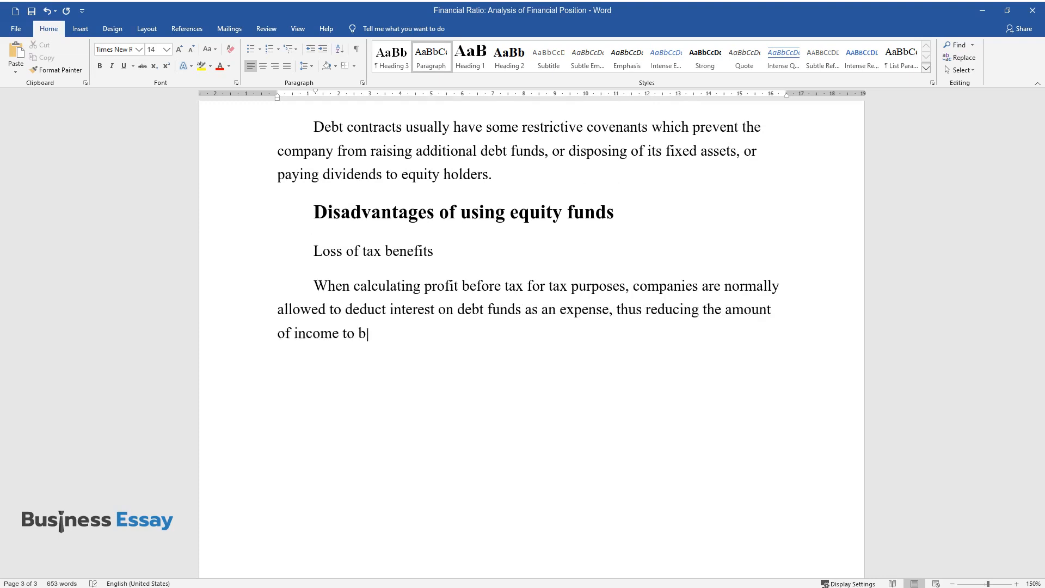
type("e taxed, and eventually reducing the amount of tax to be paid by the")
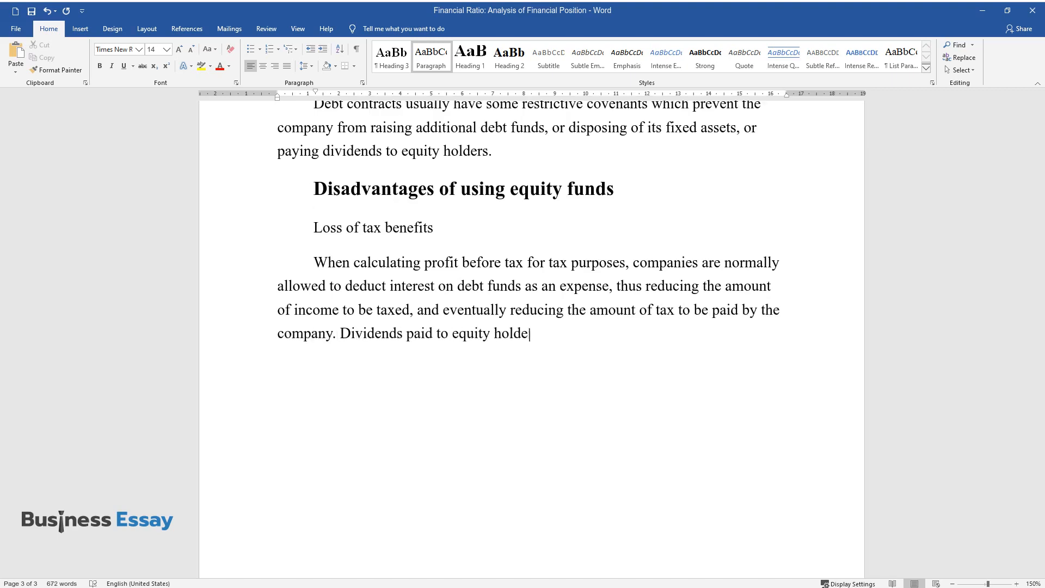
Explain that non-deductible dividends make an equity-only company pay more tax than a debt-paying peer.
type("rs cannot be deducted from income in")
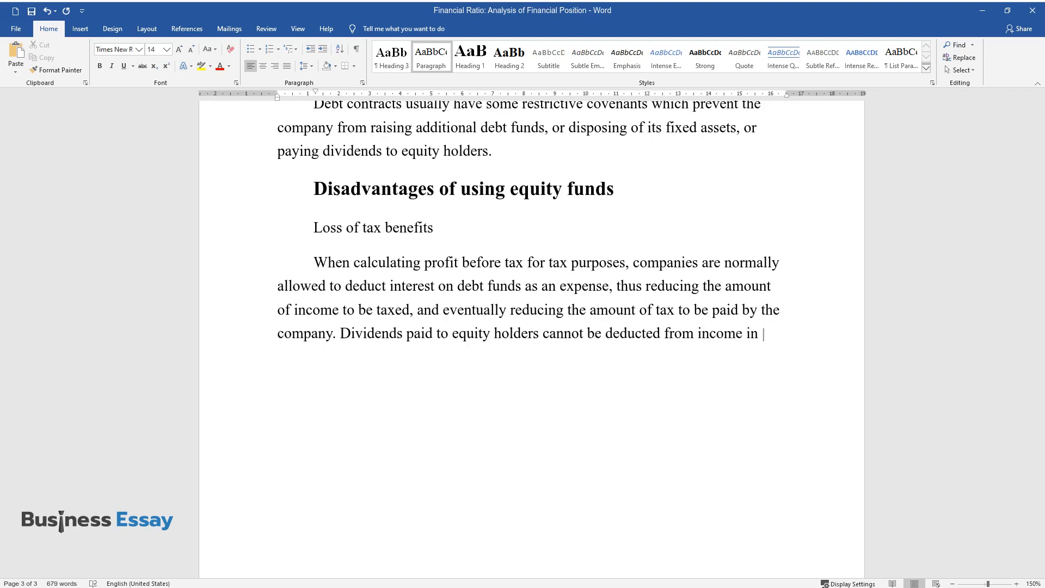
type("arriving at taxable income, which me")
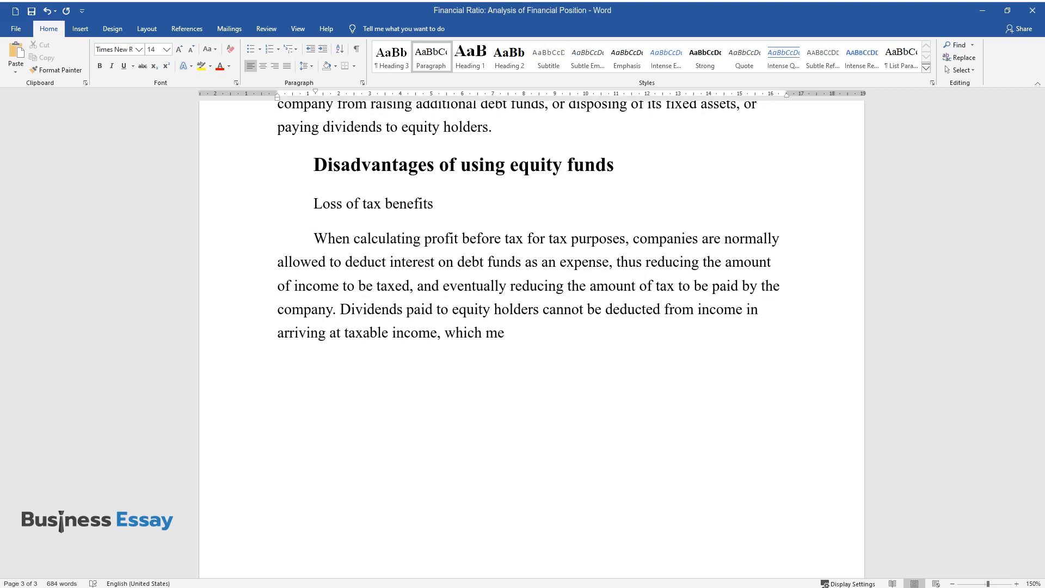
type("ans that a company that only uses equ")
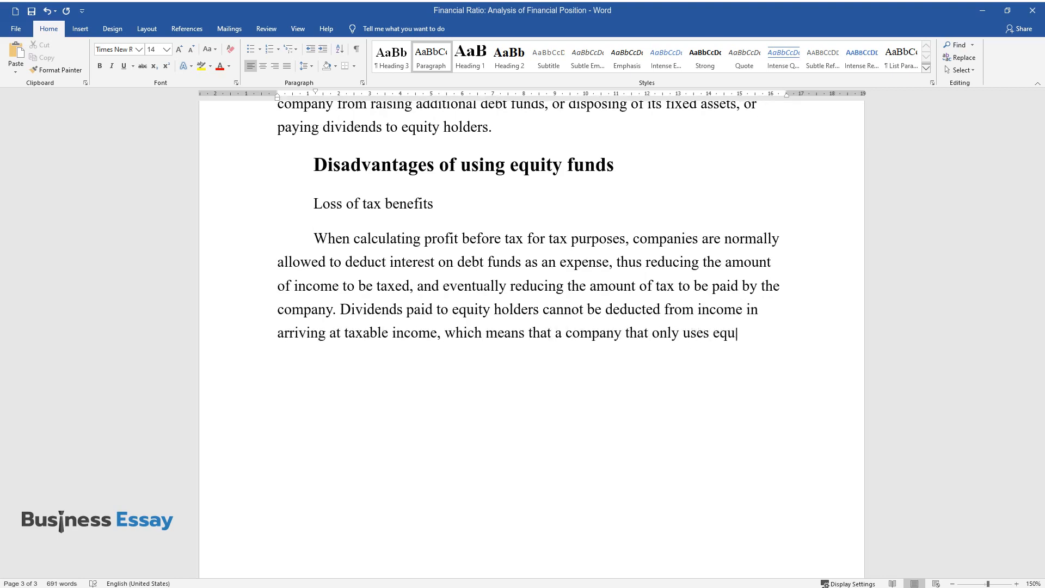
type("ity funds would pay more tax than a")
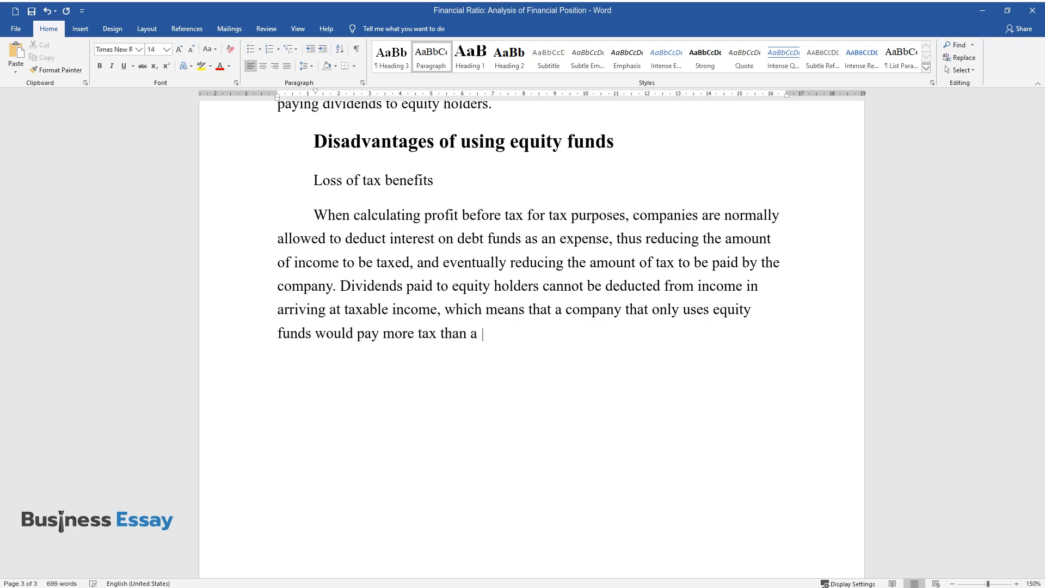
type("similar company that has the same gr")
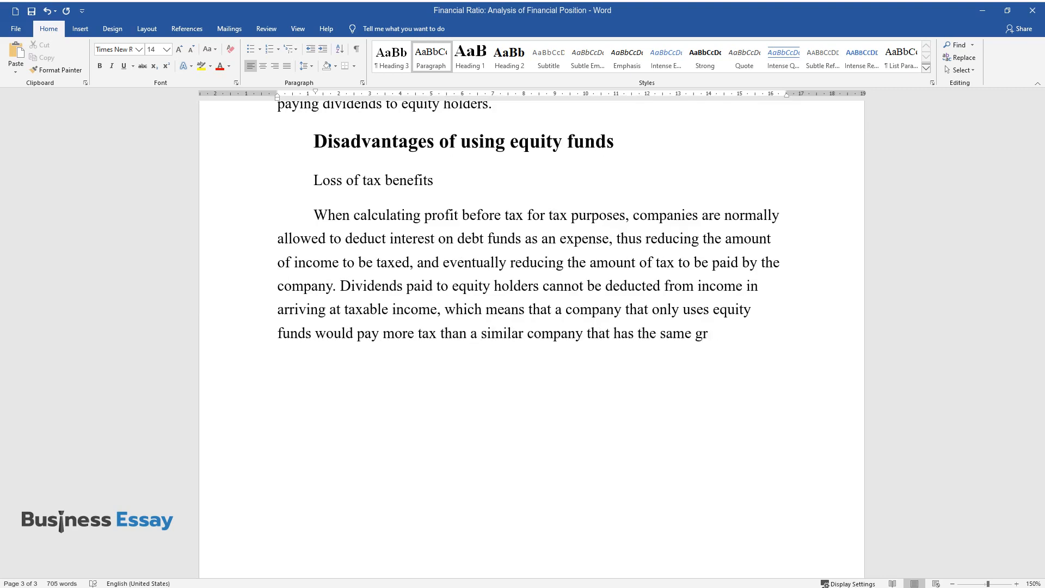
type("oss income but also pays interest on the debt.")
type("Equit")
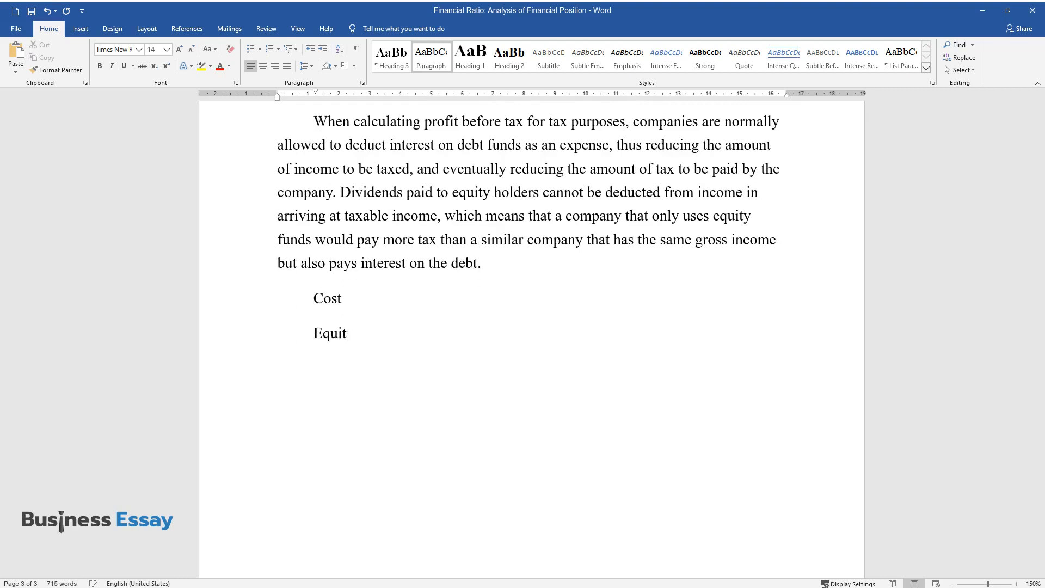
Write the Cost paragraph on equity costing more because dividends aren't tax-deductible, then the Risk subheading.
type("y funds are generally more costly t")
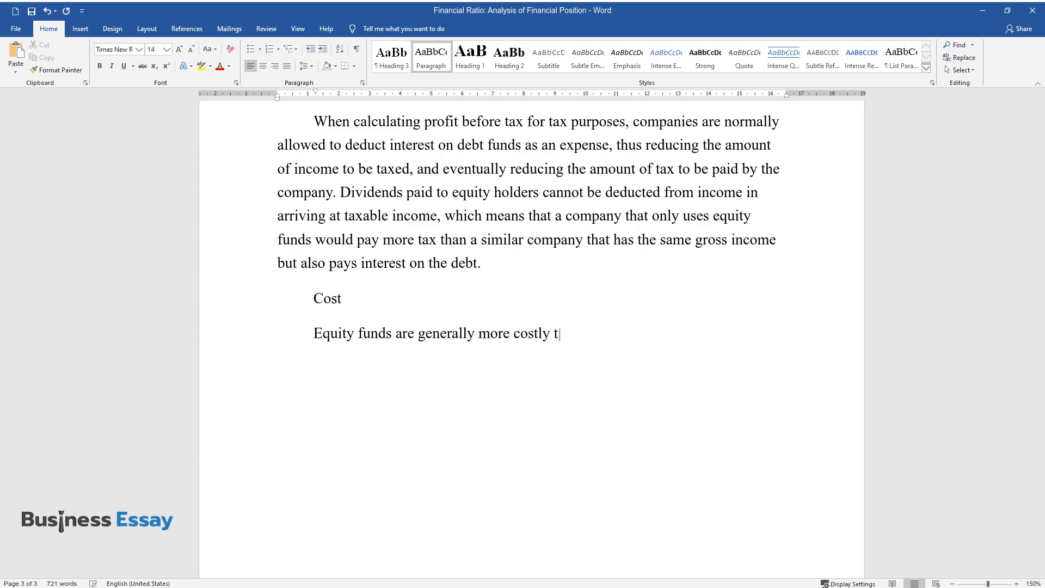
type("han debt funds because of the ordina")
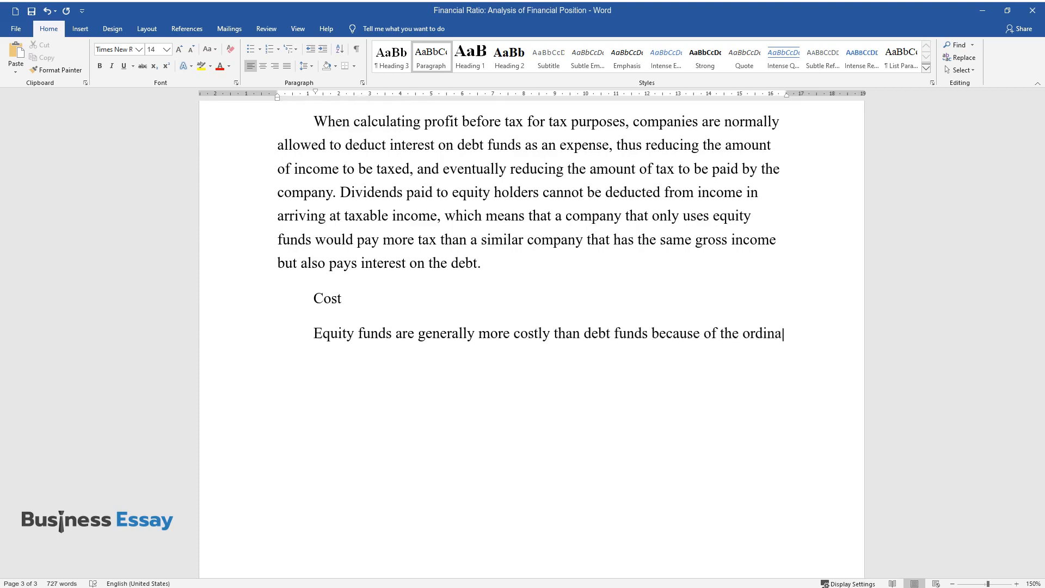
type("ry dividends not being tax-deductible, and also because floatation costs")
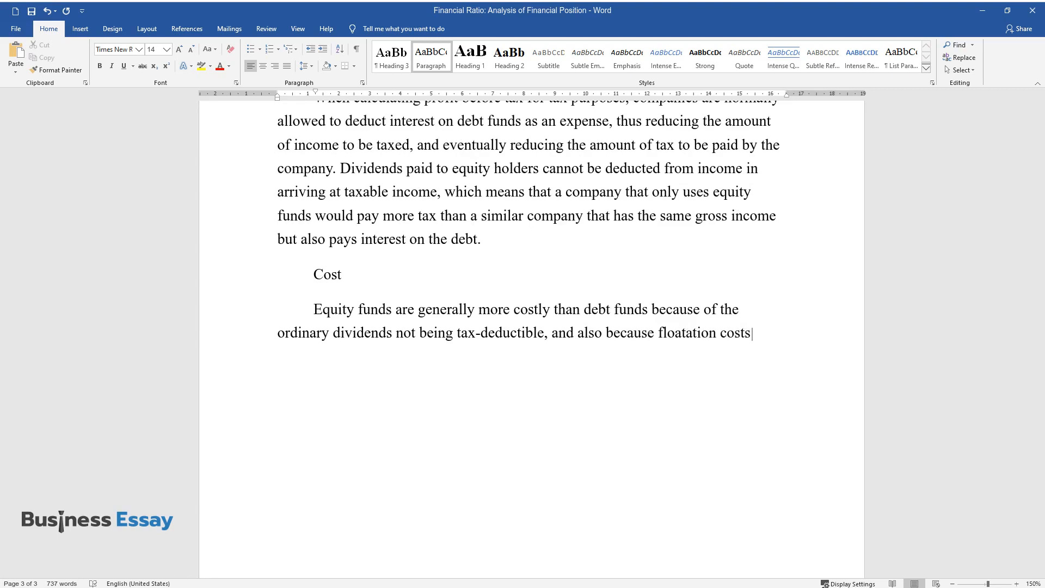
type("on ordinary shares are normally higher than those on debt.")
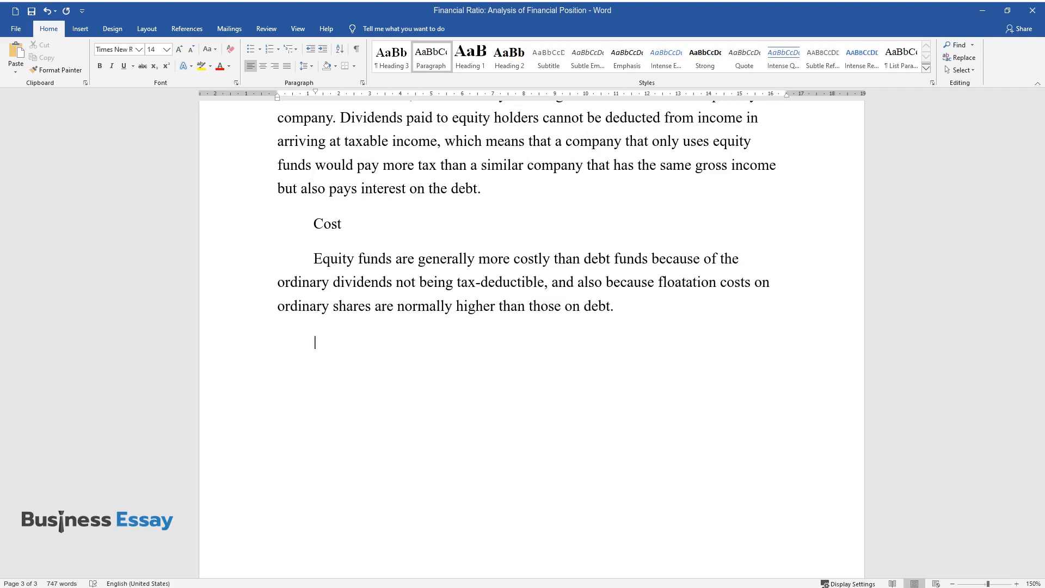
type("Risk")
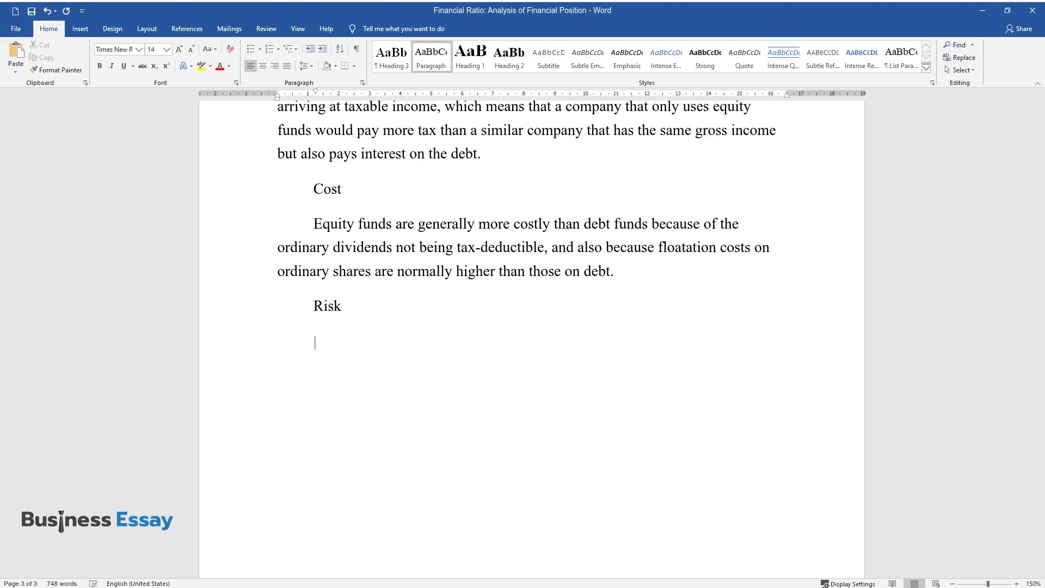
Write the Risk paragraph: investors demand higher returns on riskier shares, making equity the most expensive source of funds.
type("Investors normally requir")
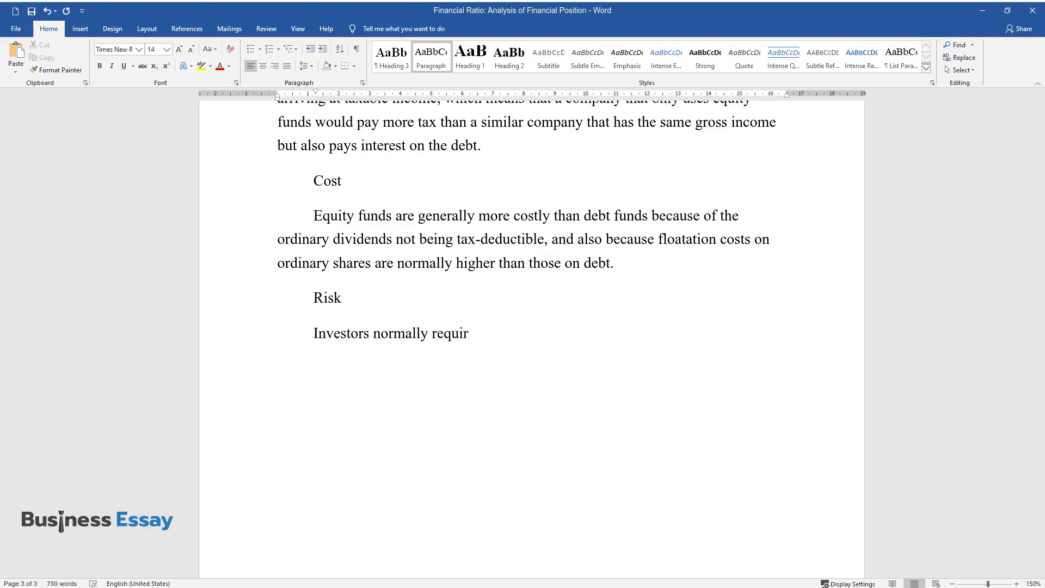
type("e a relatively higher rate of retu")
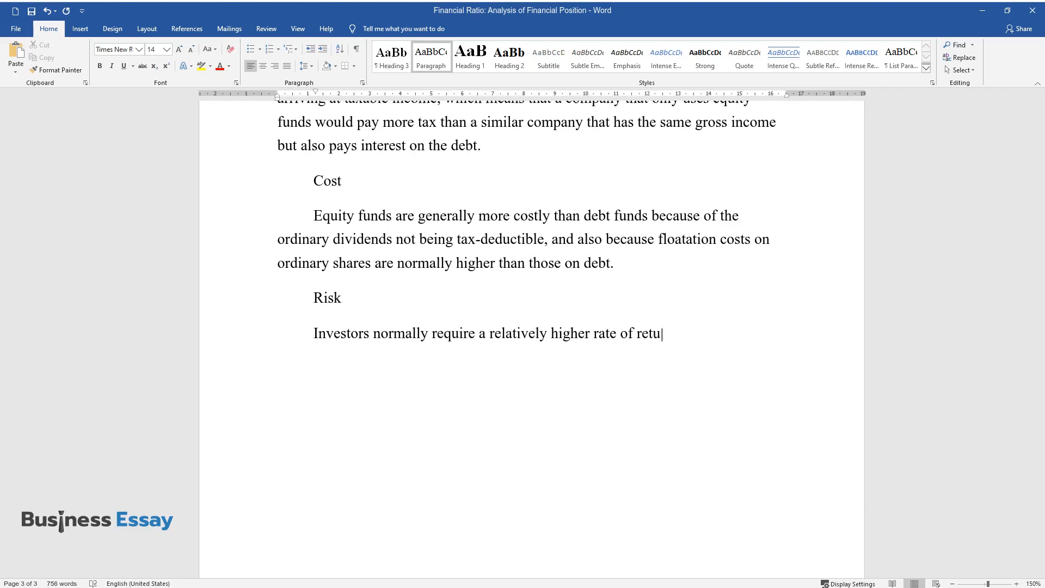
type("rn on equity funds because they vie")
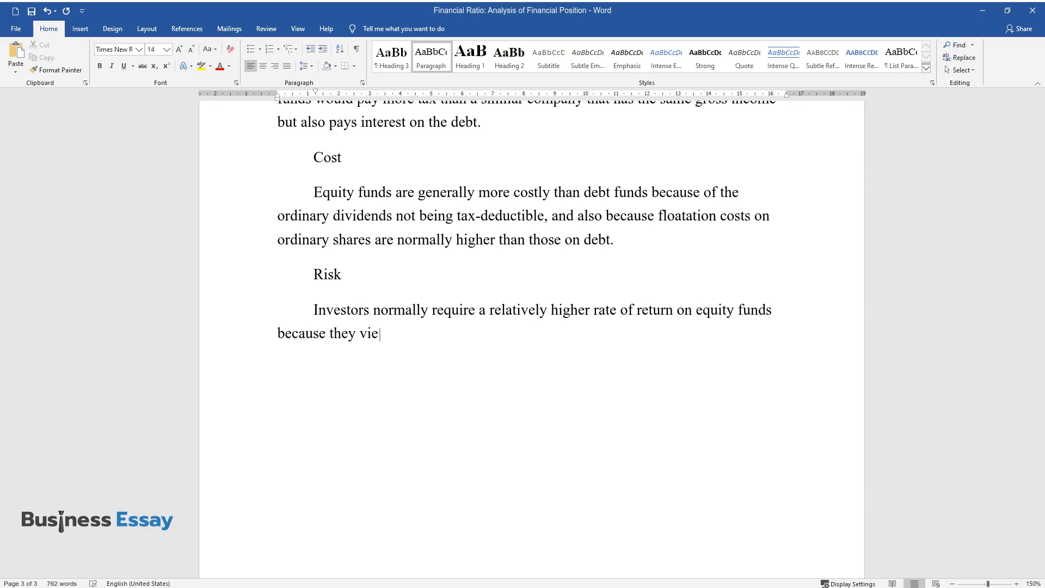
type("w ordinary shares as riskier invest")
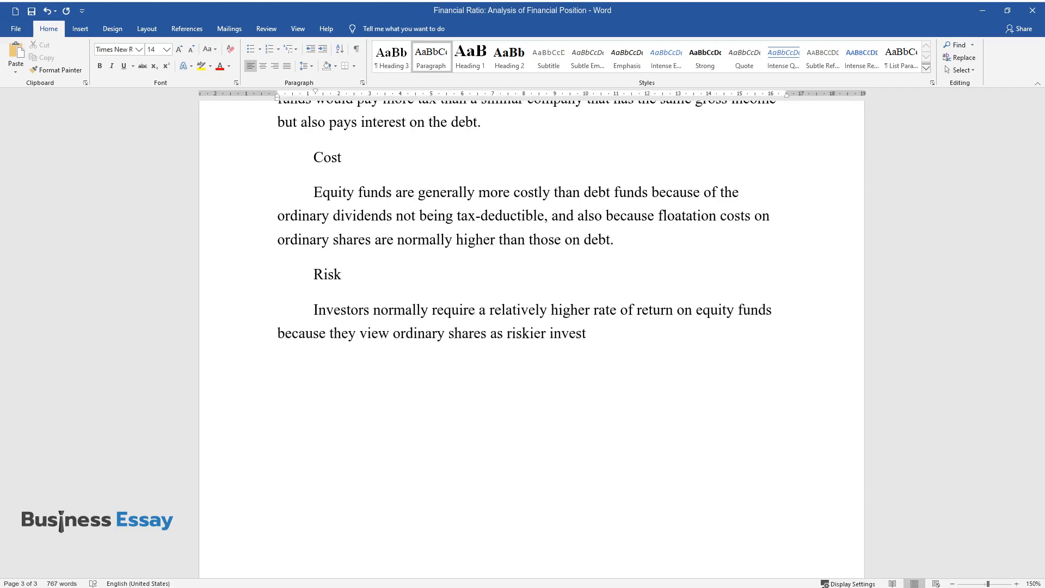
type("ments due to the uncertainty of di")
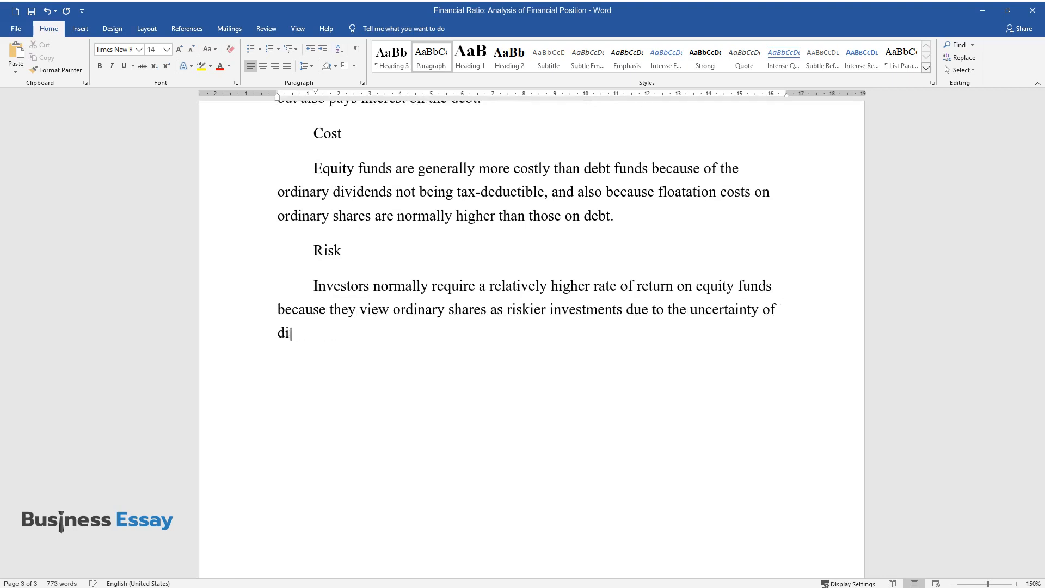
type("vidends and capital gains. This mak")
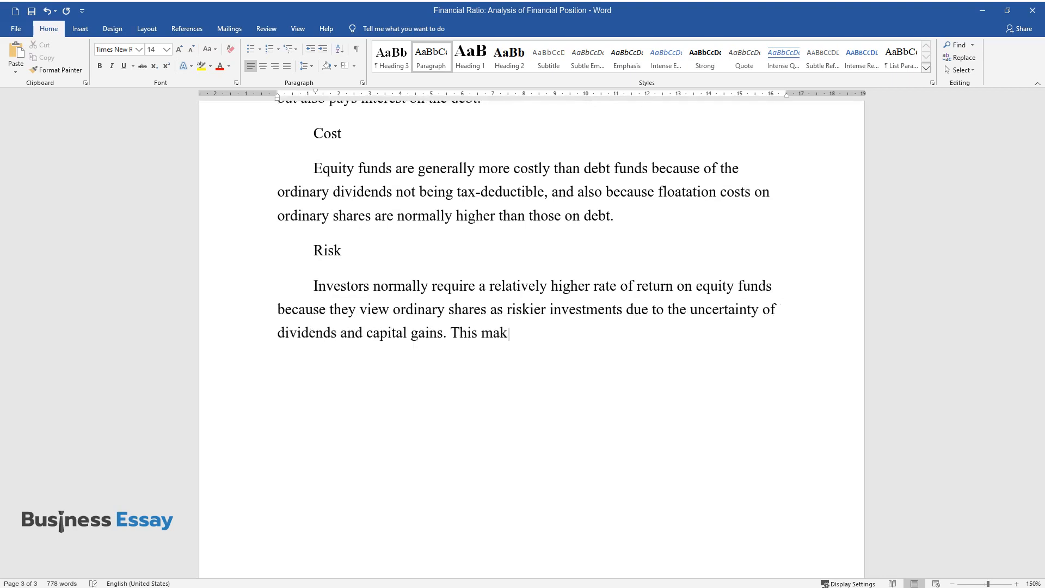
type("es equity funds the most expensive")
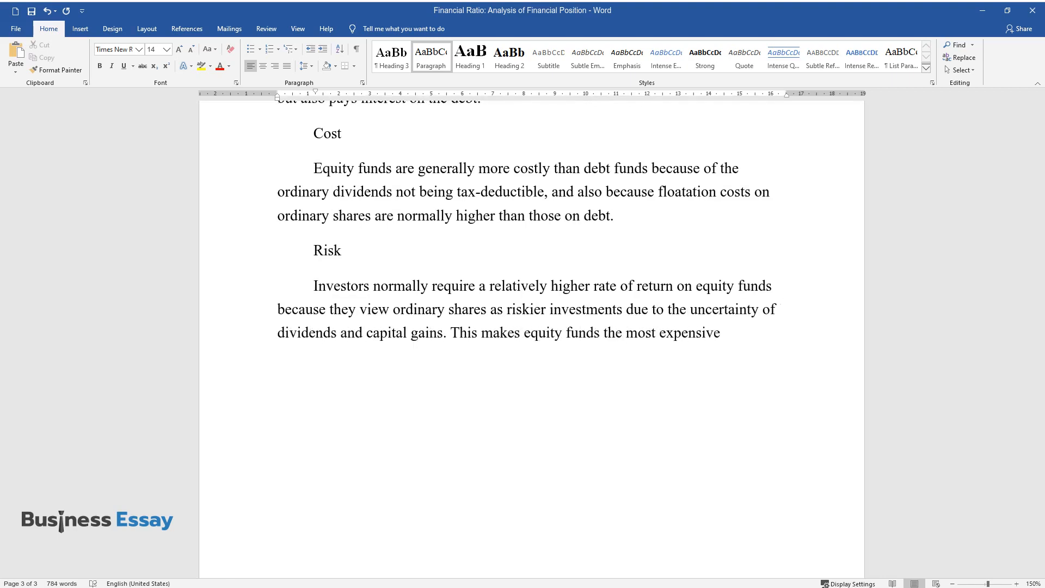
type("source of funds.")
type("Earnings dilution")
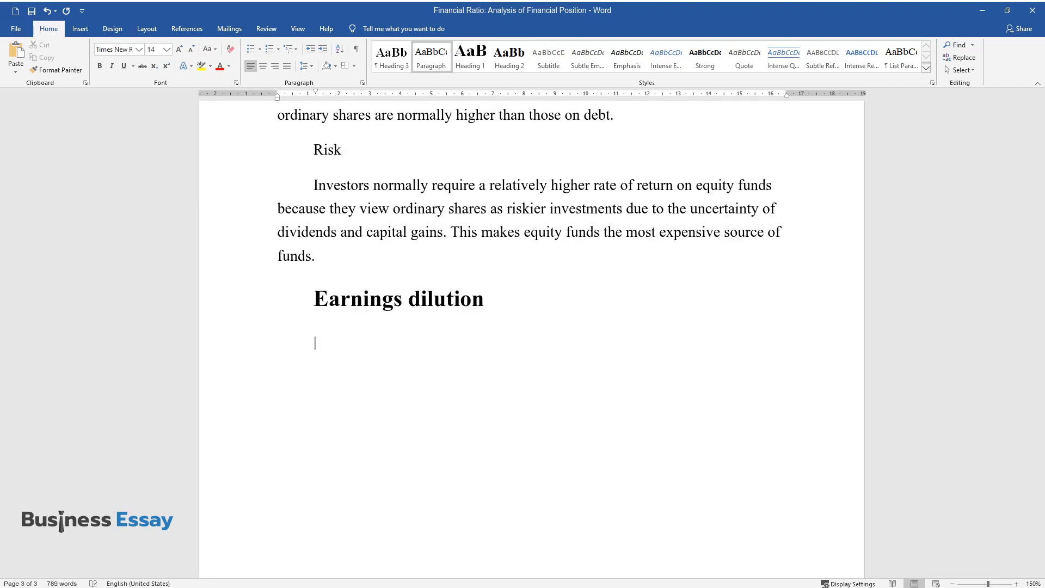
Write that issuing new shares divides the same income among more shares, diluting earnings per share.
type("When additional ord")
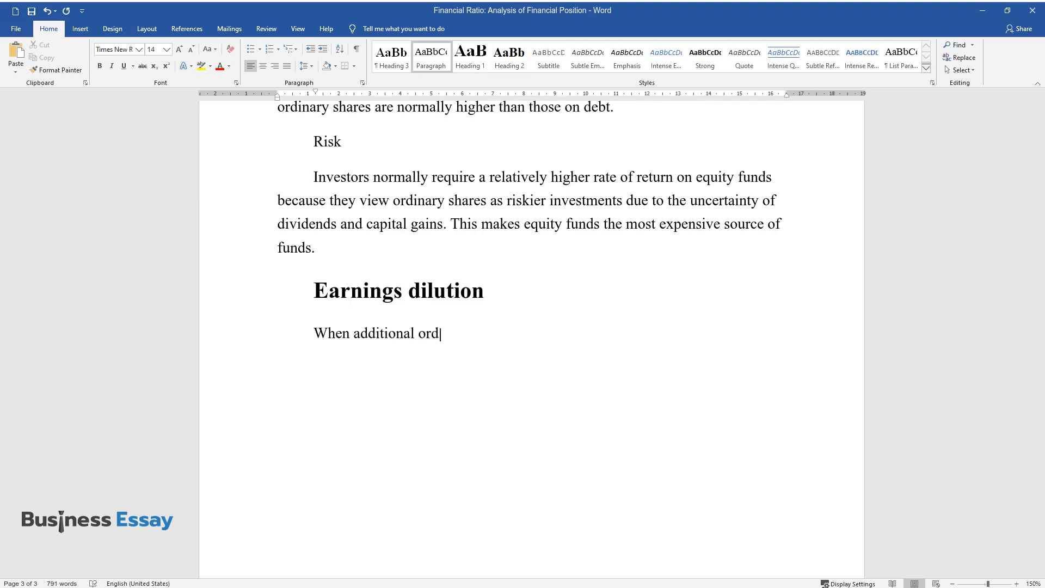
type("inary shares are issued, earnings do")
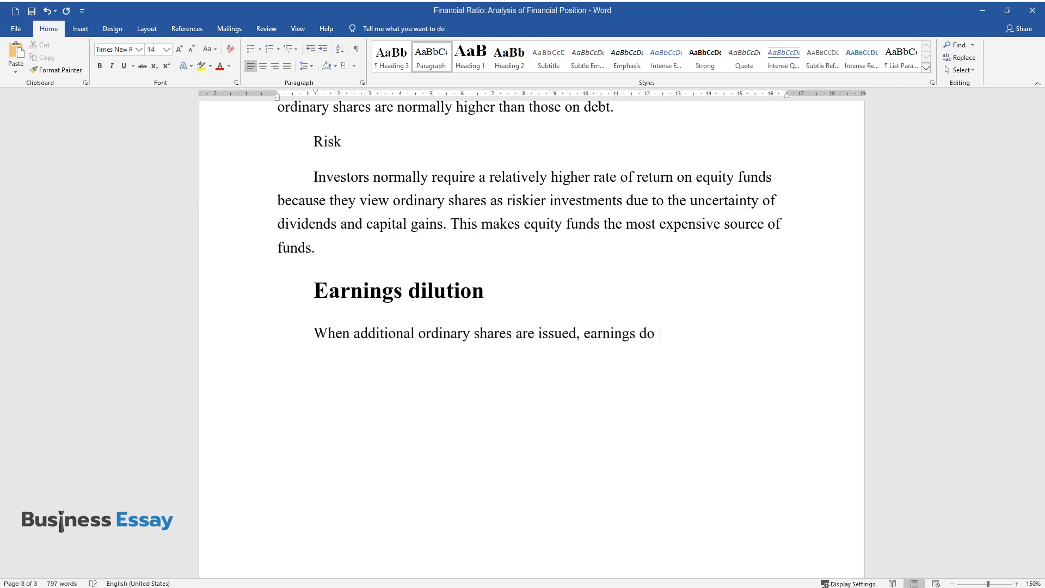
type("not increase immediately, meaning that")
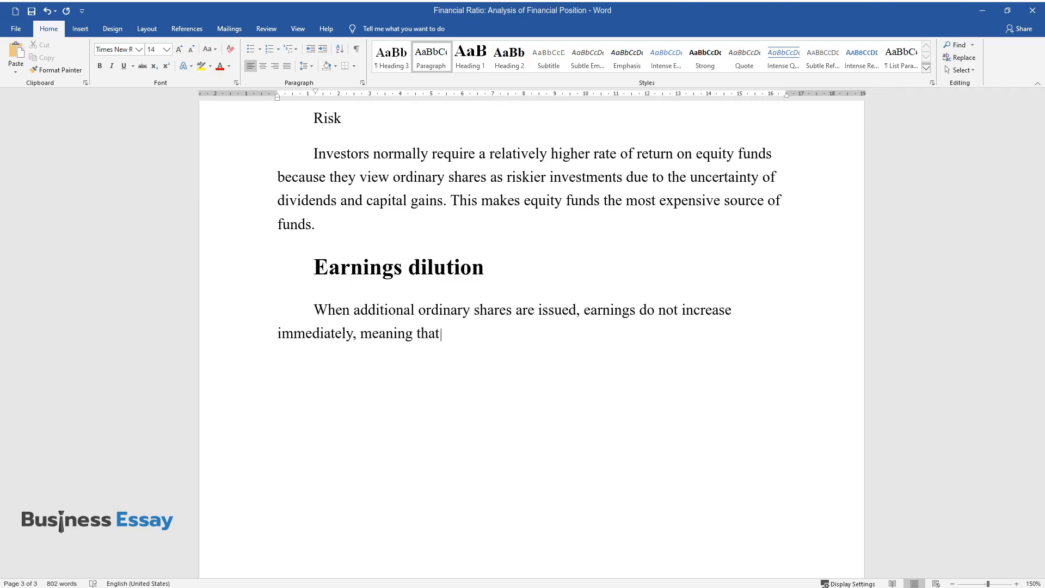
type("the same income has to be divided by")
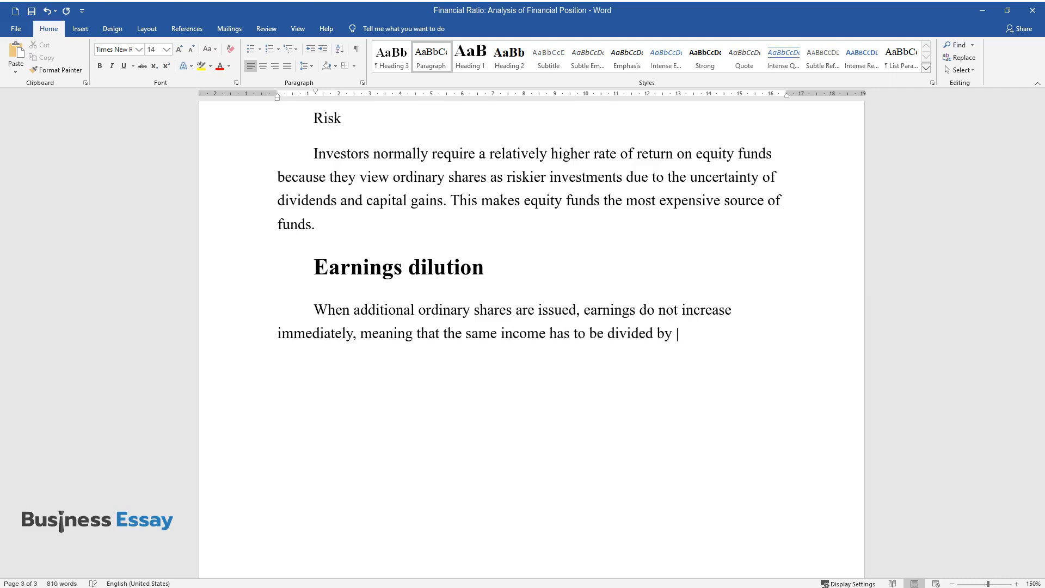
type("the new larger number of ordinary shares. The shareholders who were there b")
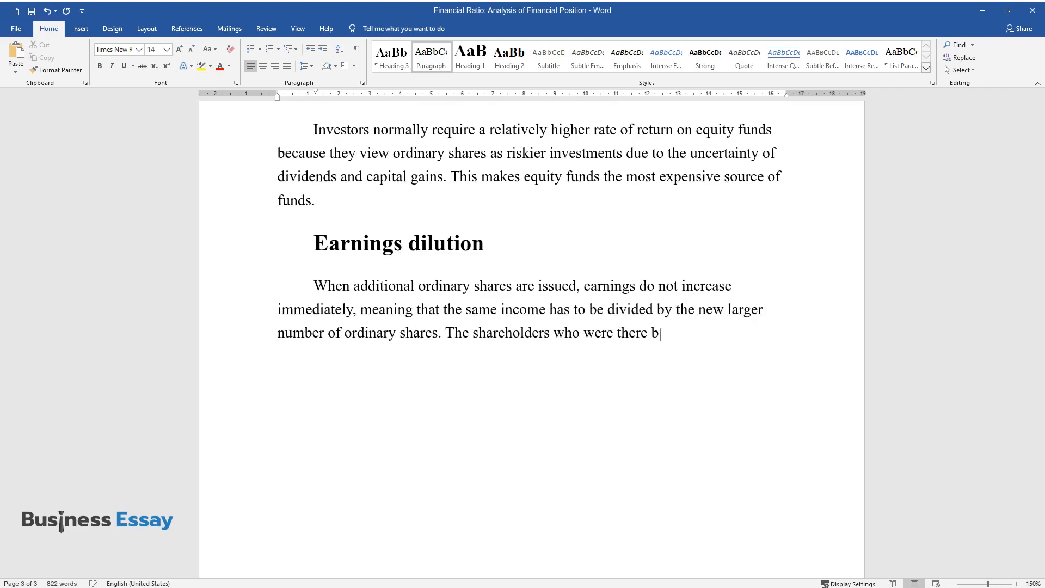
type("efore the new issue would therefore ex")
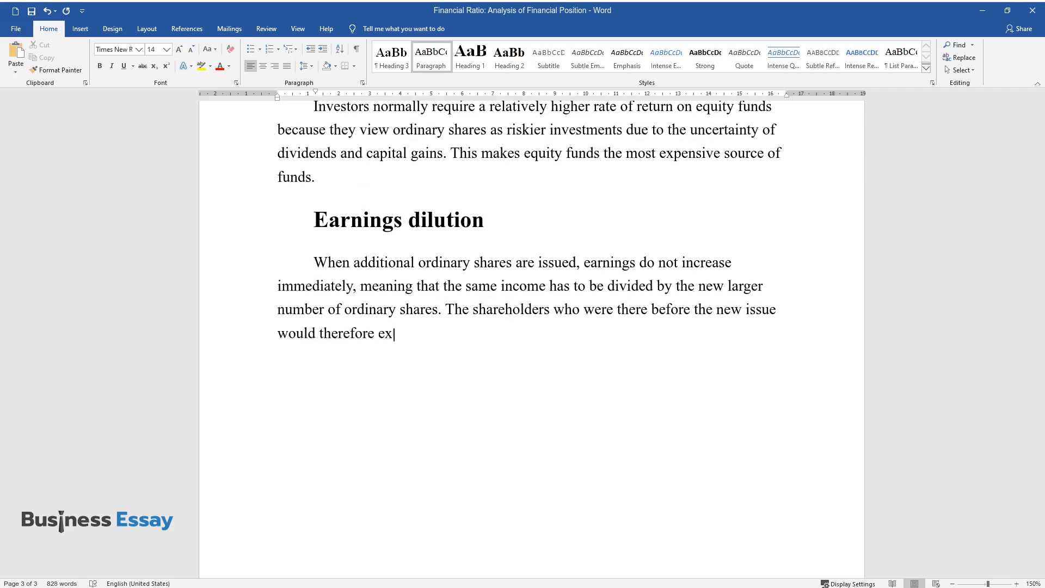
type("perience a decrease in their earnings")
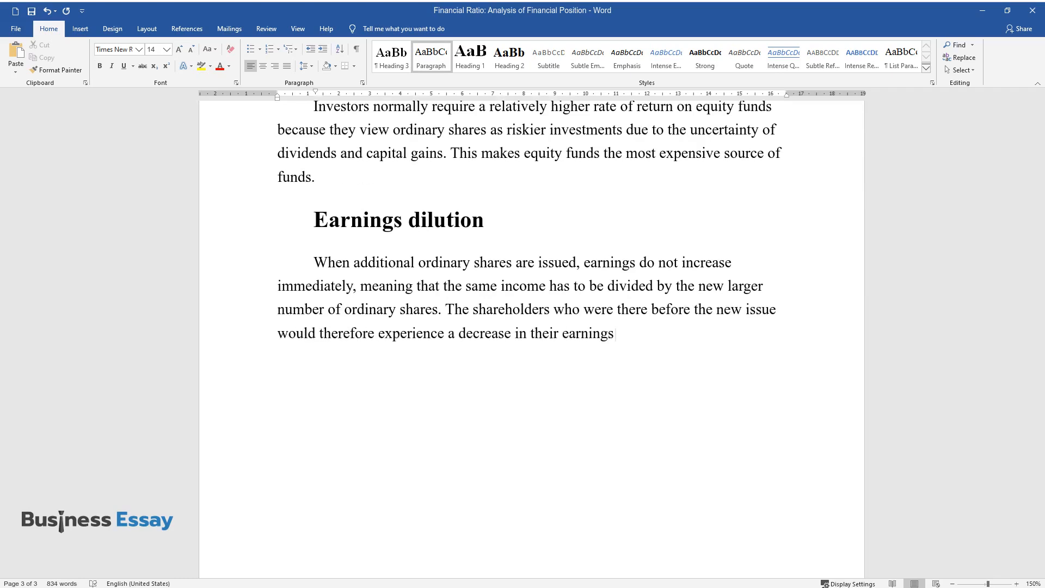
type("per share, thus a dilution in their e")
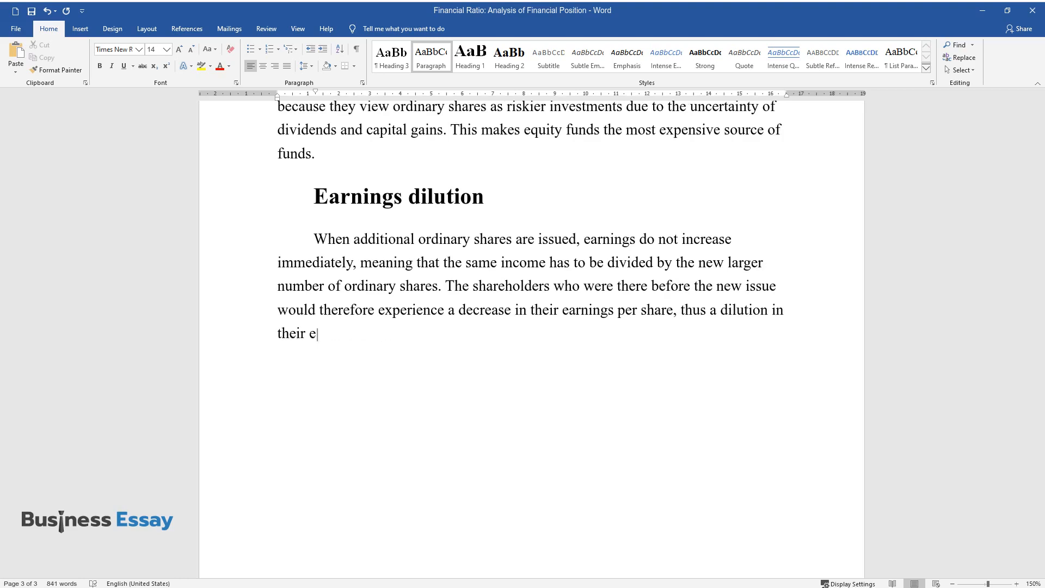
Add that companies using debt funds avoid EPS dilution since the shareholder number stays the same.
type("arnings per share. For a company that")
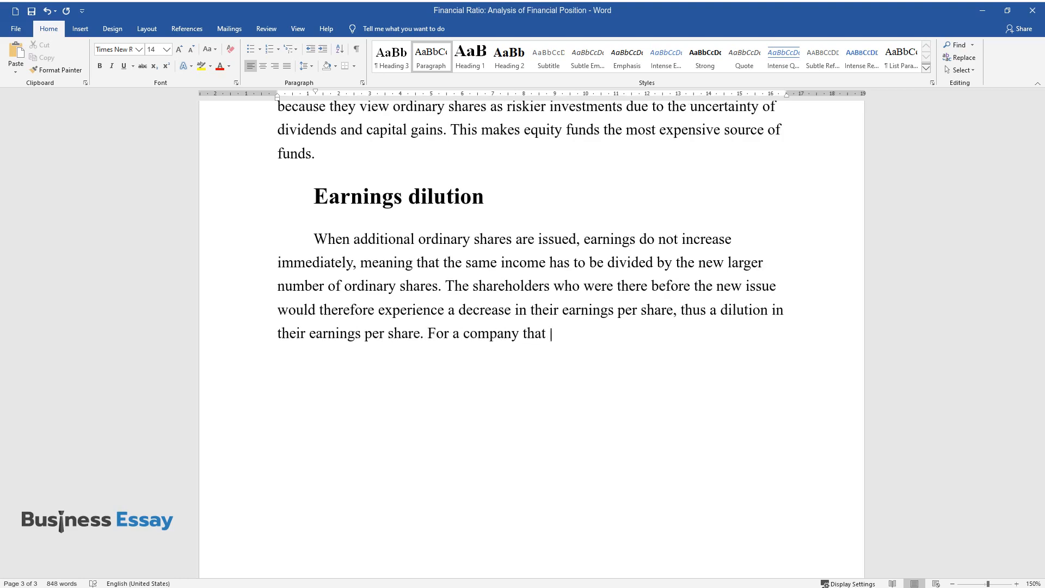
type("uses debt funds instead of issuing add")
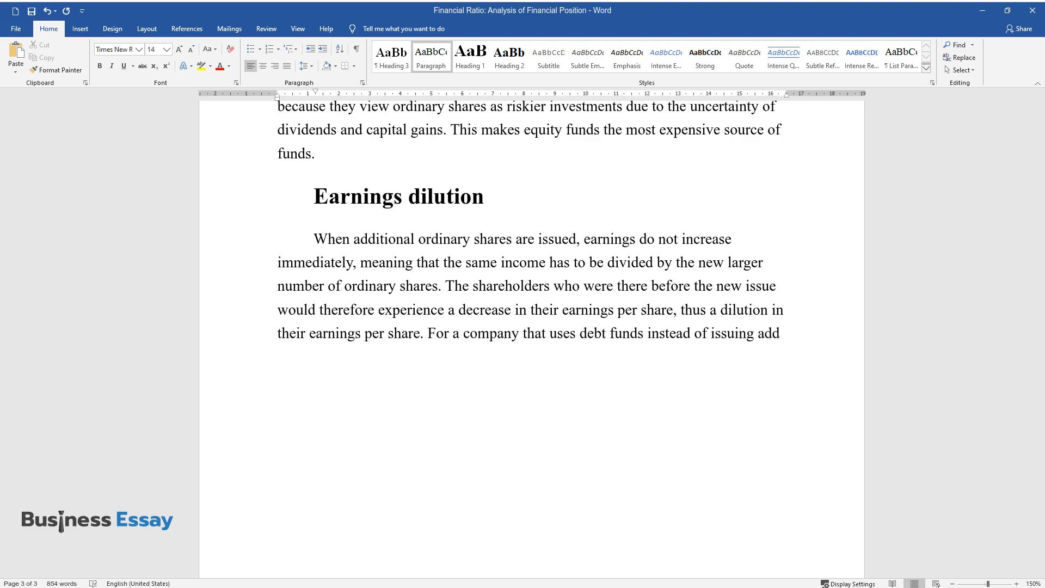
type("additional ordinary shares each time the")
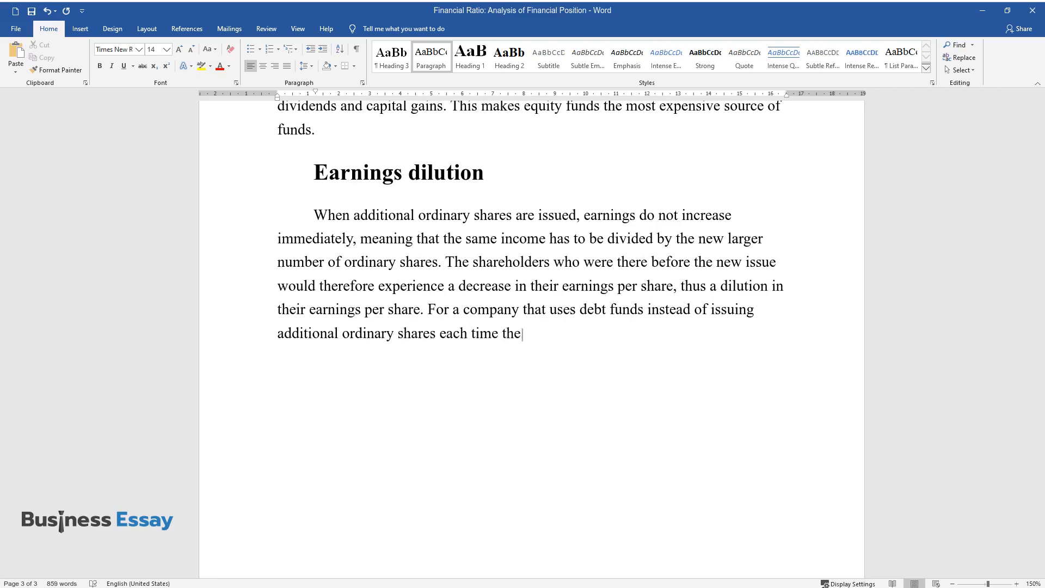
type("y need funds, earnings per share are n")
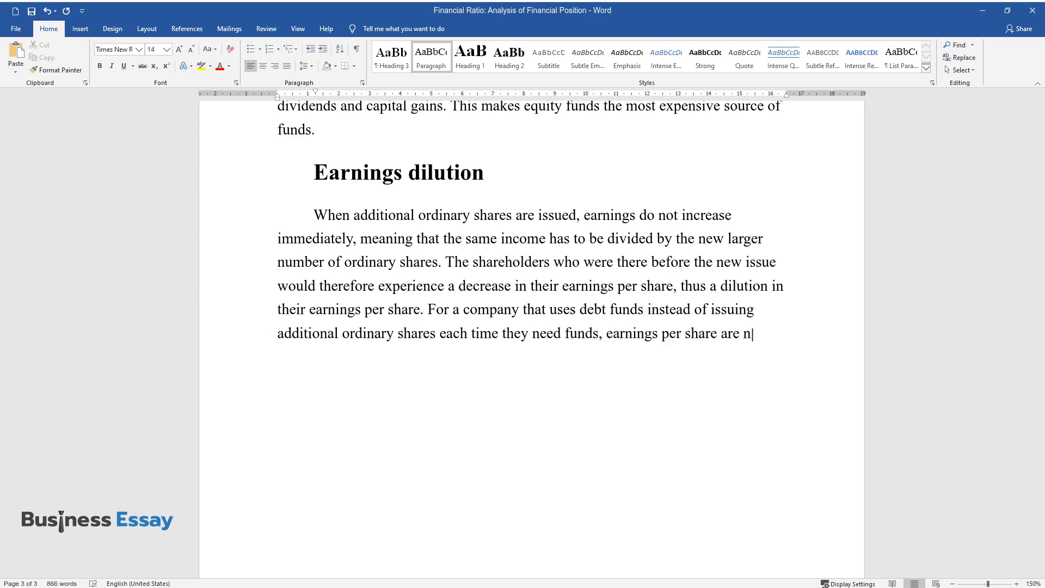
type("ot diluted since the number of shareho")
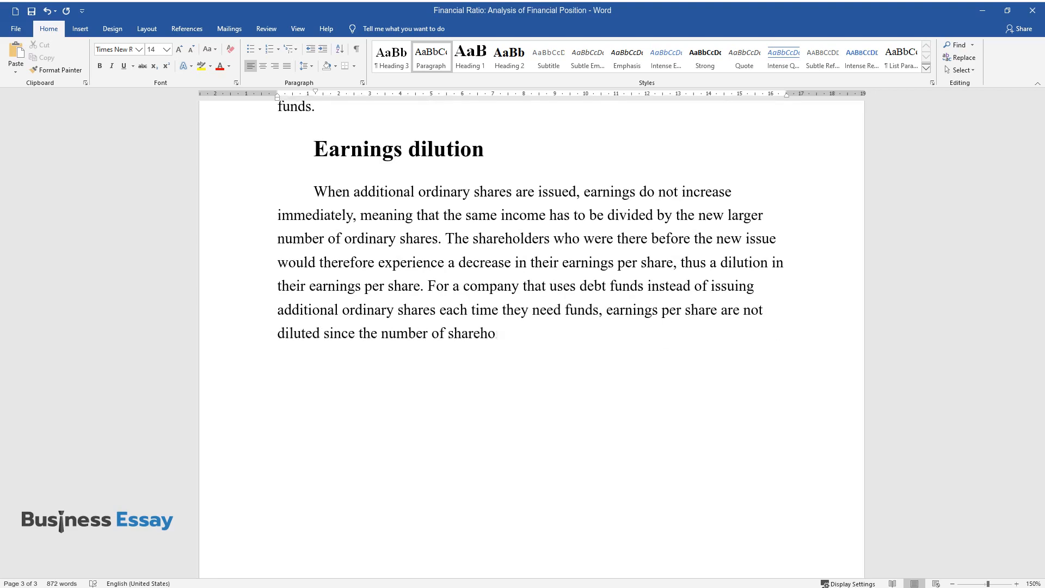
type("lders remains the same.")
type("Ownership dilution")
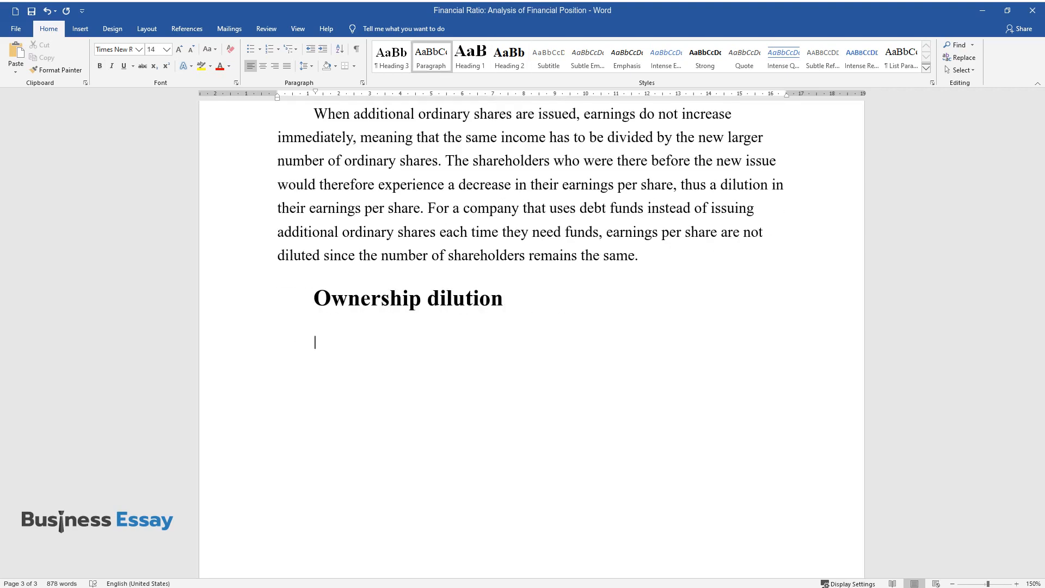
Write how new shares dilute ownership and cost unfunded shareholders their pre-emptive right to proportionate ownership.
type("When addition")
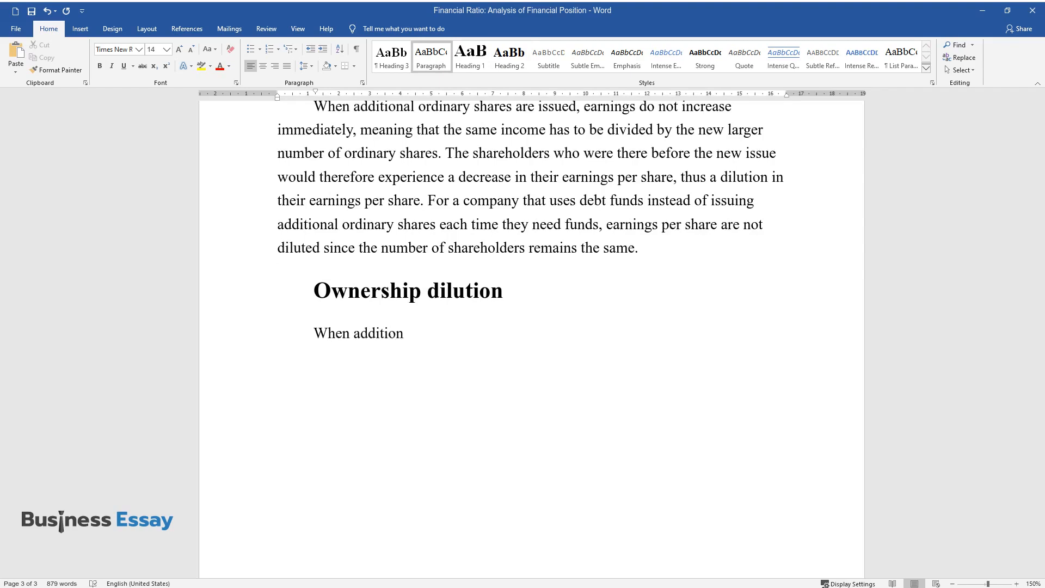
type("al ordinary shares are issued, ownership and control of the")
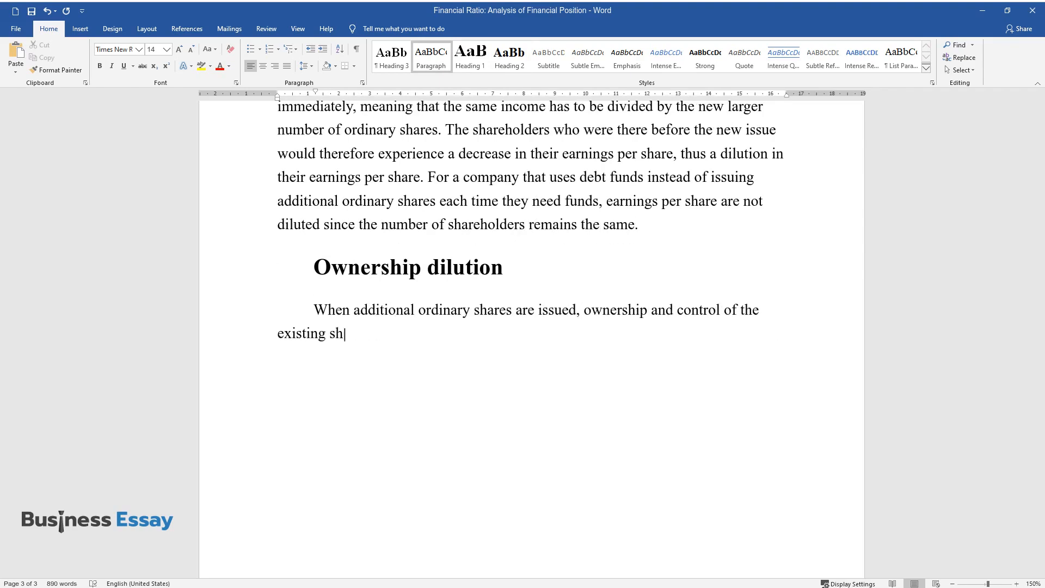
type("areholders are diluted, since the co")
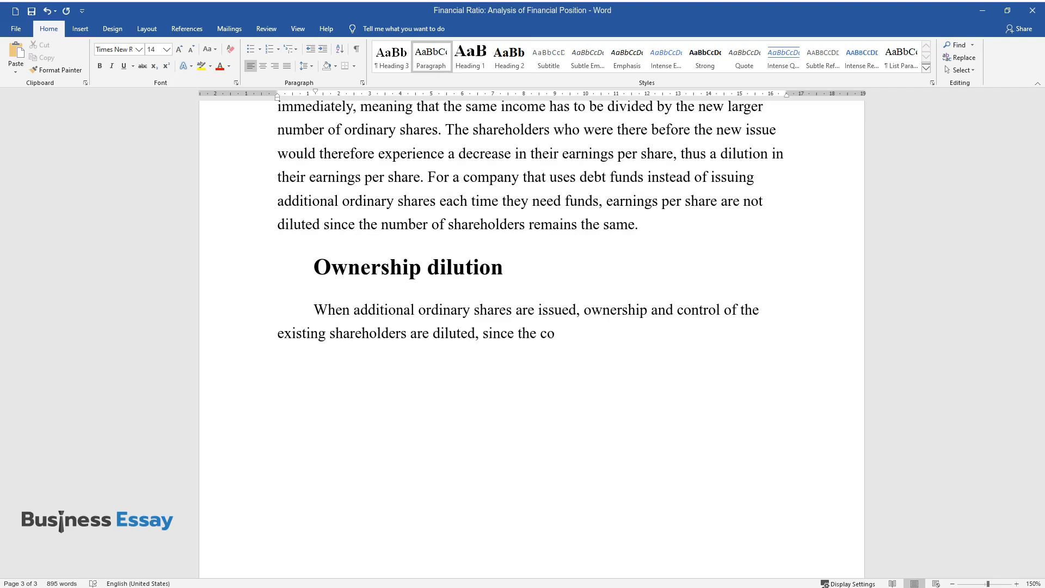
type("mpany is now owned and controlled b")
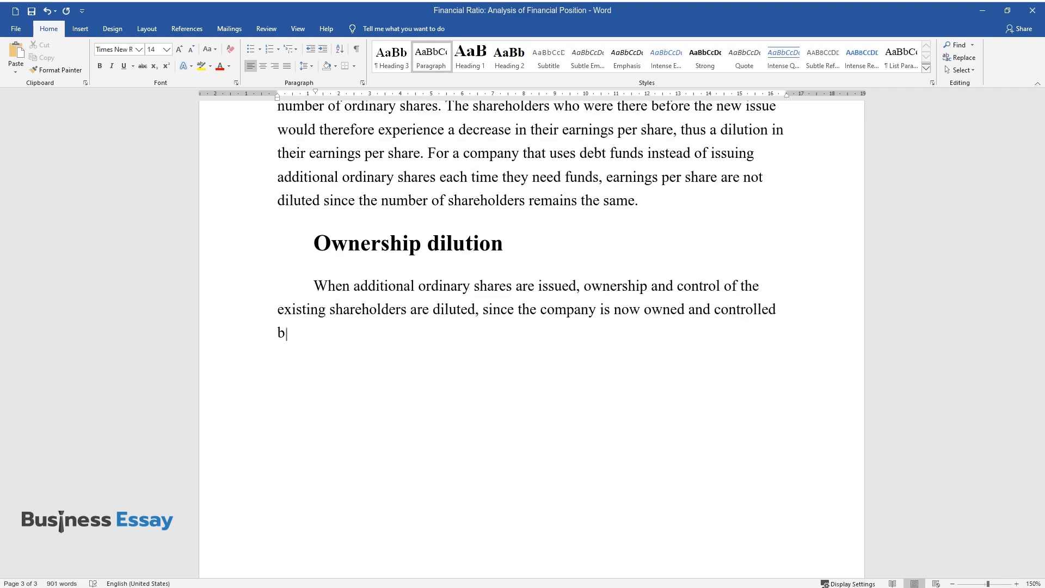
type("y more shareholders. Shareholders wh")
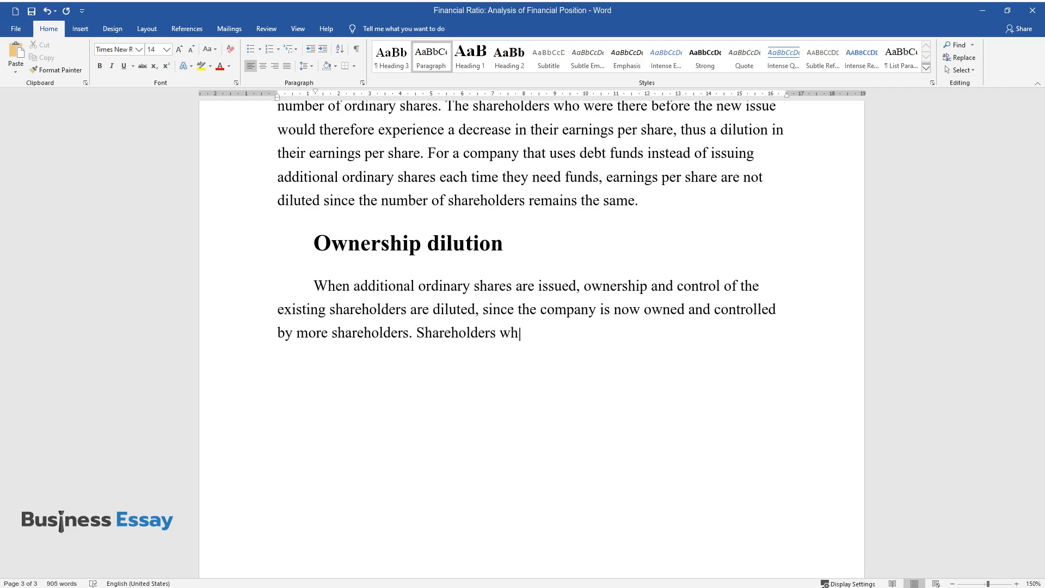
type("o do not have funds to invest in the")
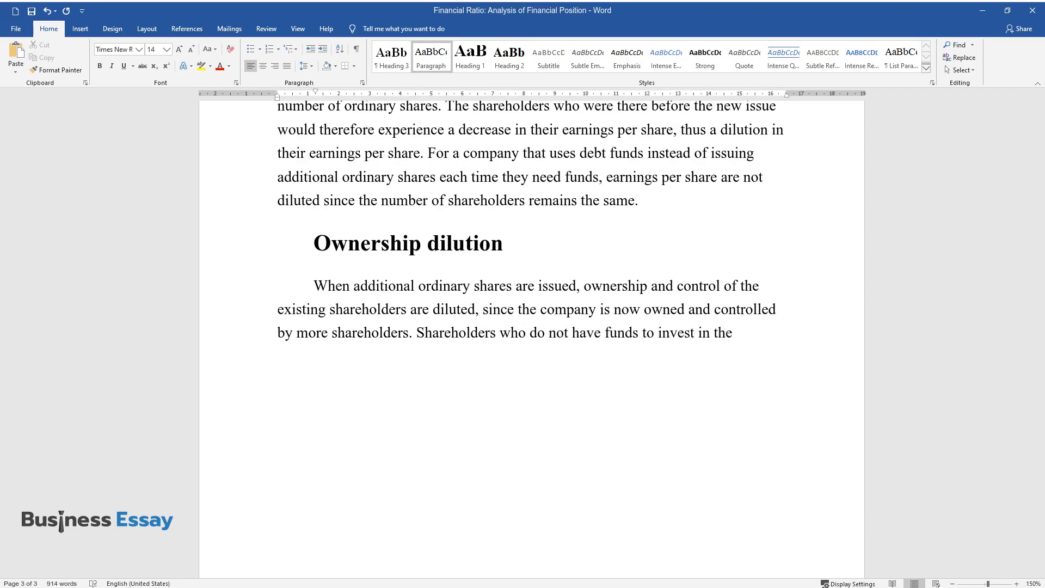
type("additional shares are bound to lose")
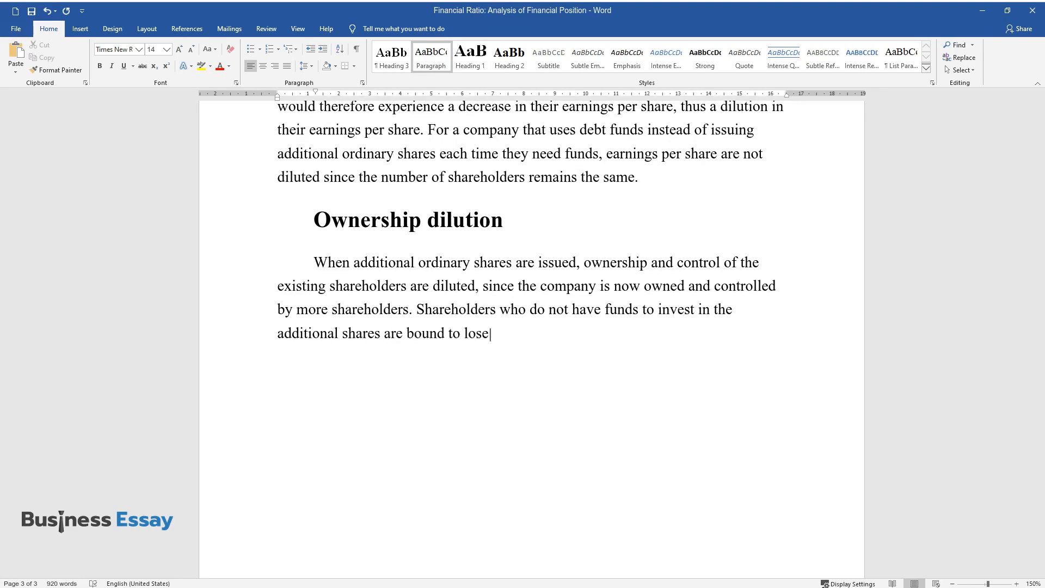
type("their pre-emptive right to retain")
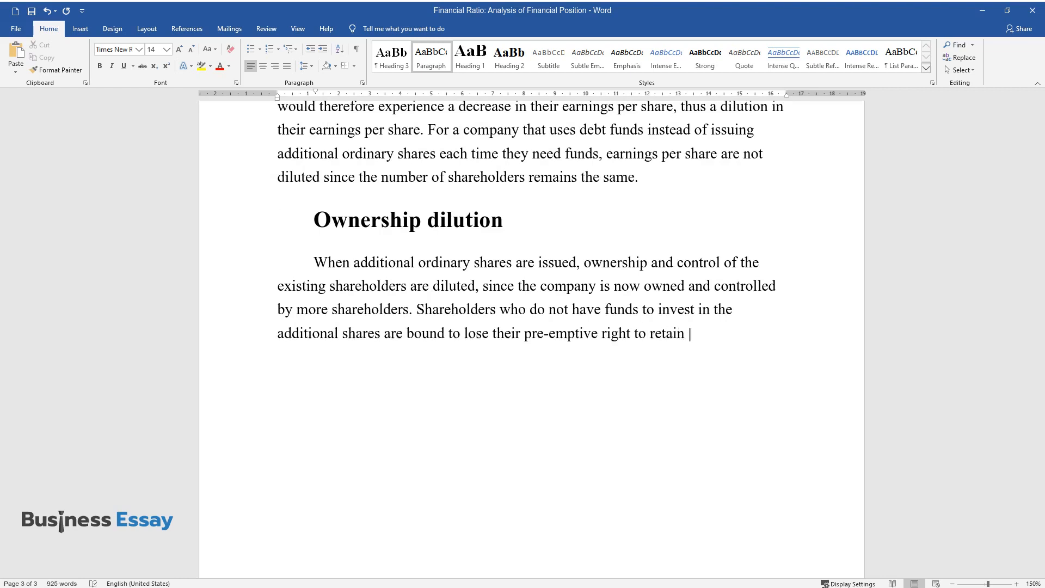
type("their proportionate ownership. In cl")
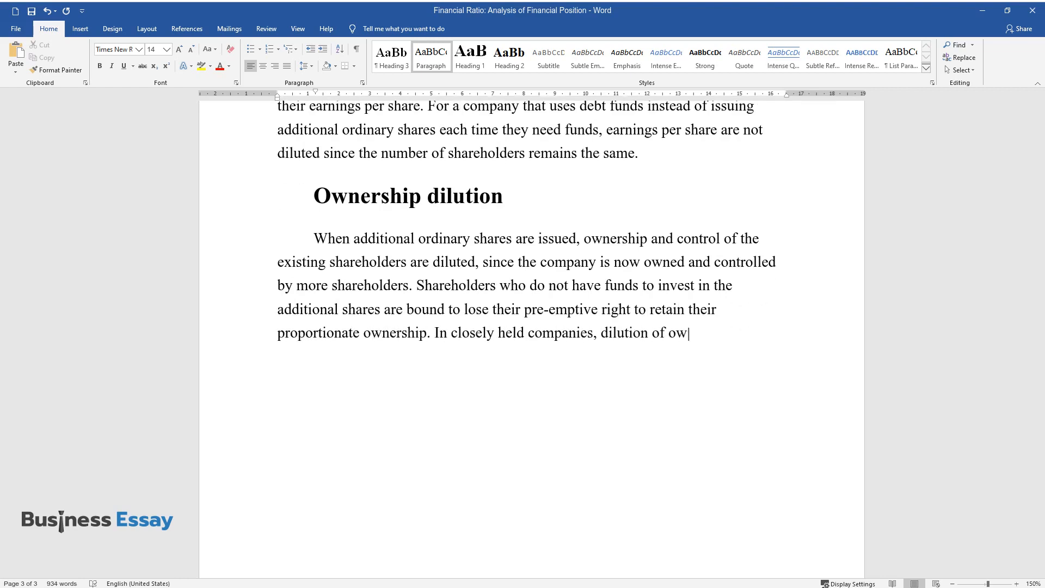
type("nership assumes great significance.")
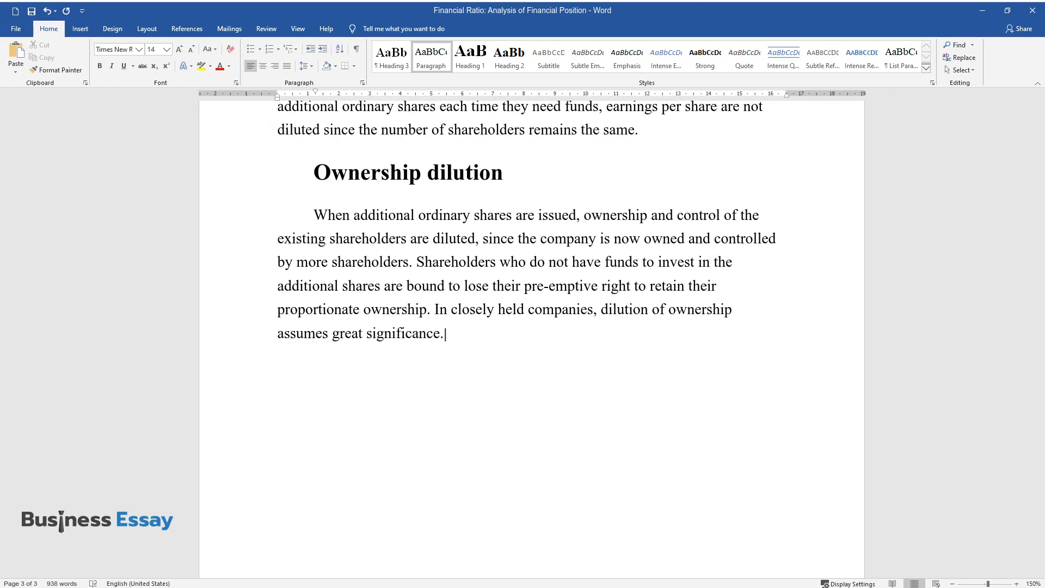
Add that debt-funded companies avoid ownership dilution, then start the 'Lack of management discipline' heading.
type("In companies that use debt funds in")
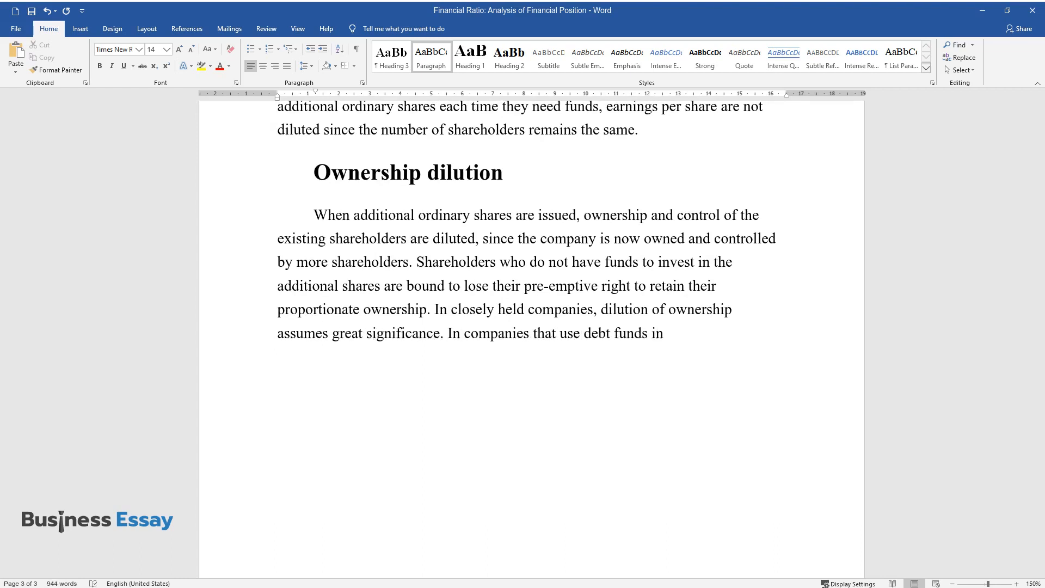
type("instead of issuing additional ordinary")
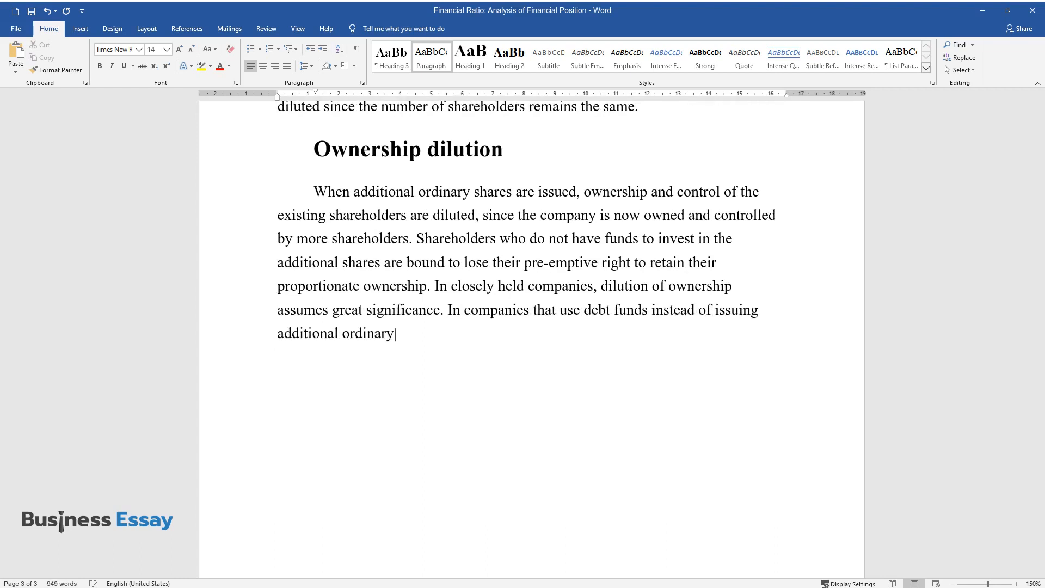
type("shares each time they need funds,")
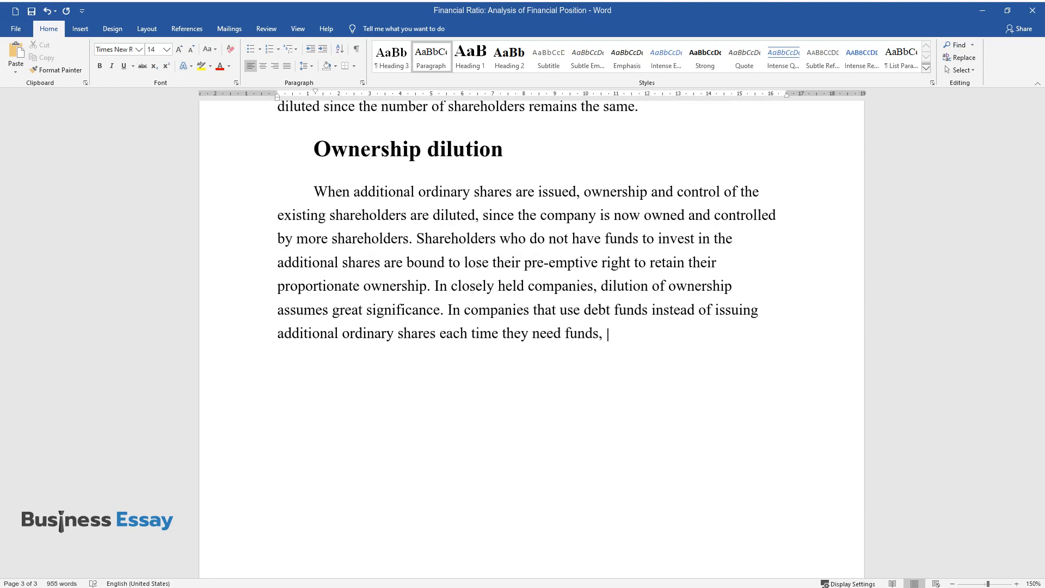
type("ownership is not diluted since the n")
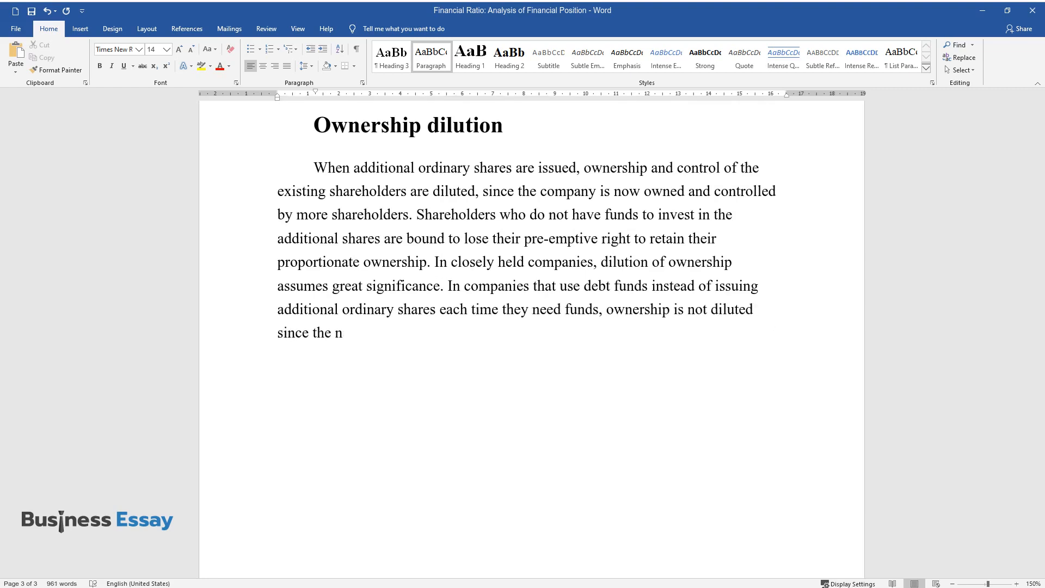
type("umber of shareholders remains the sa")
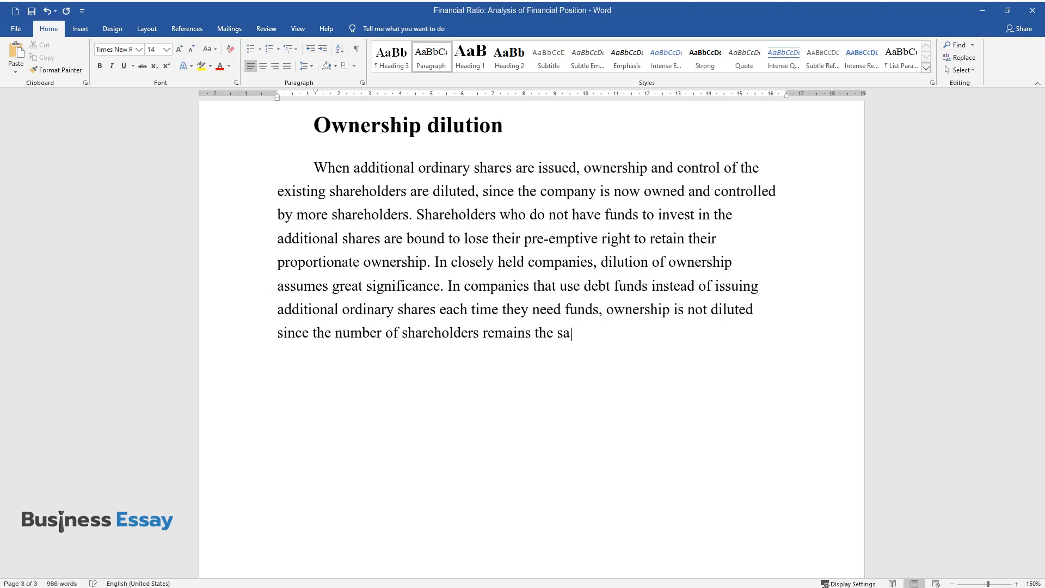
type("Lack of management discipline")
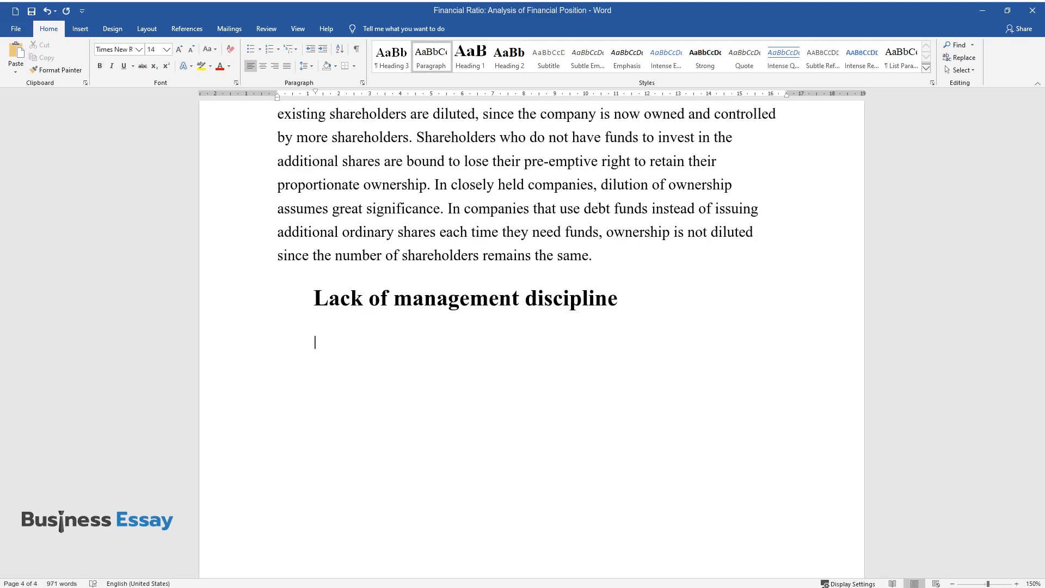
Write that debt instills management discipline to repay it, and begin the sentence on equity-only companies.
type("Debt funds usually instill")
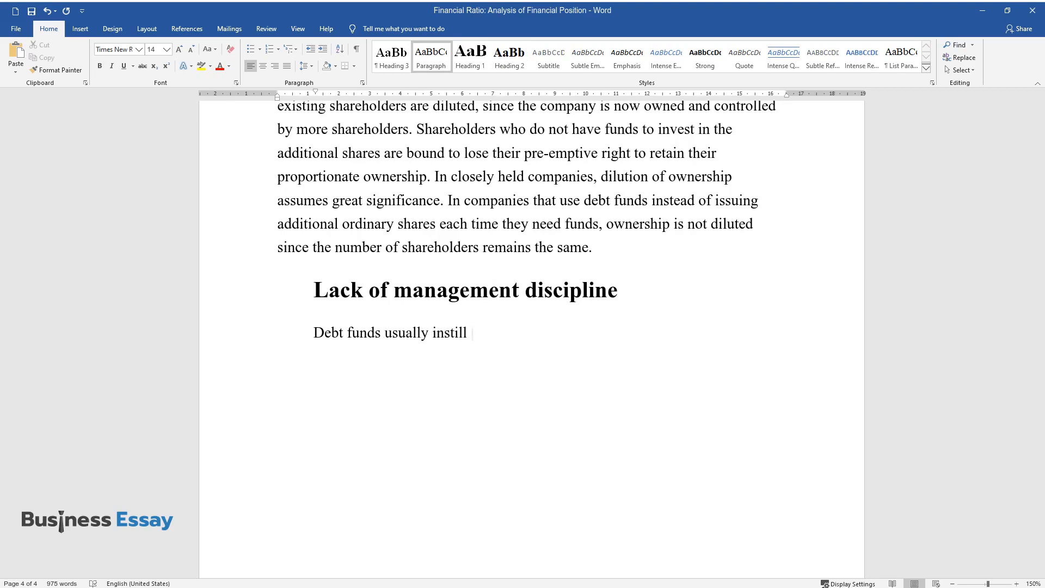
type("some amount of discipline in management, because")
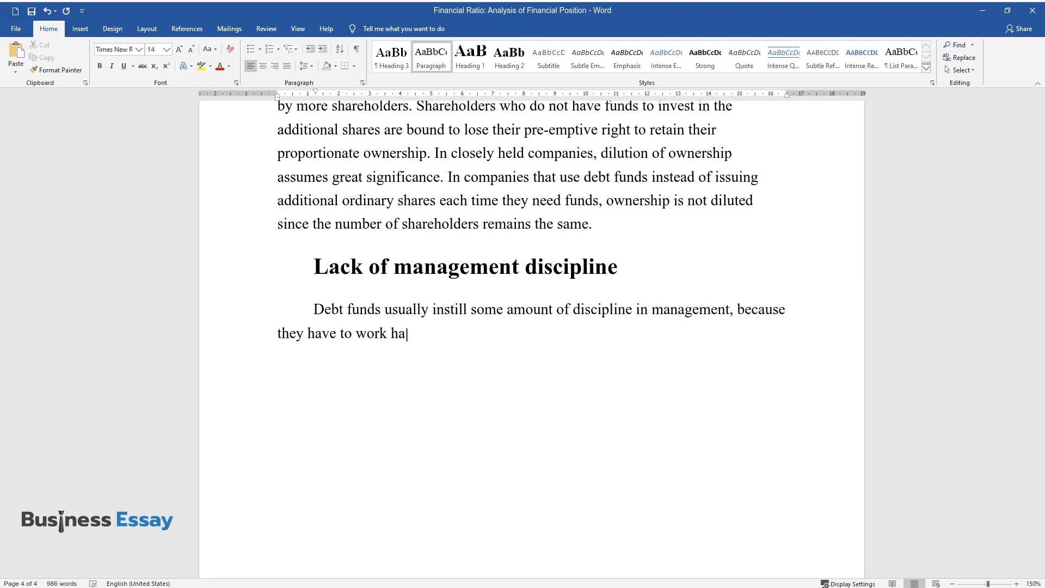
type("rd to repay the debt otherwise there would be serious")
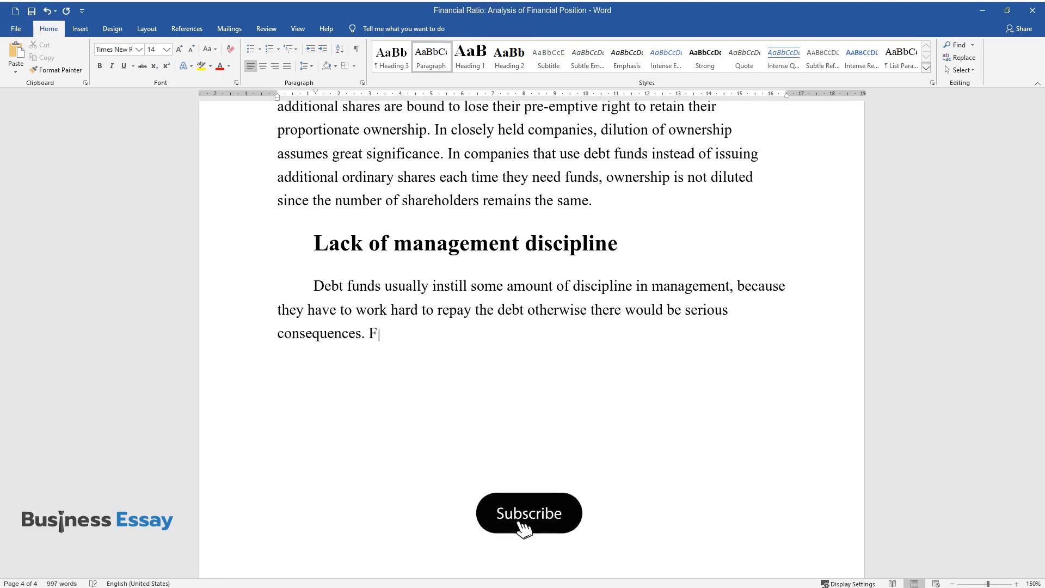
type("or a company that uses only equity")
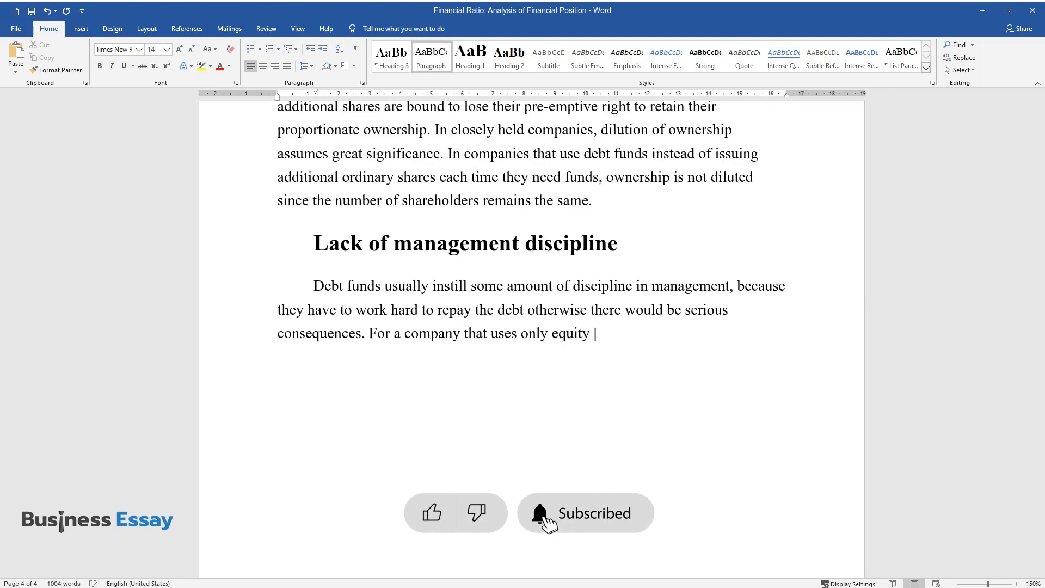